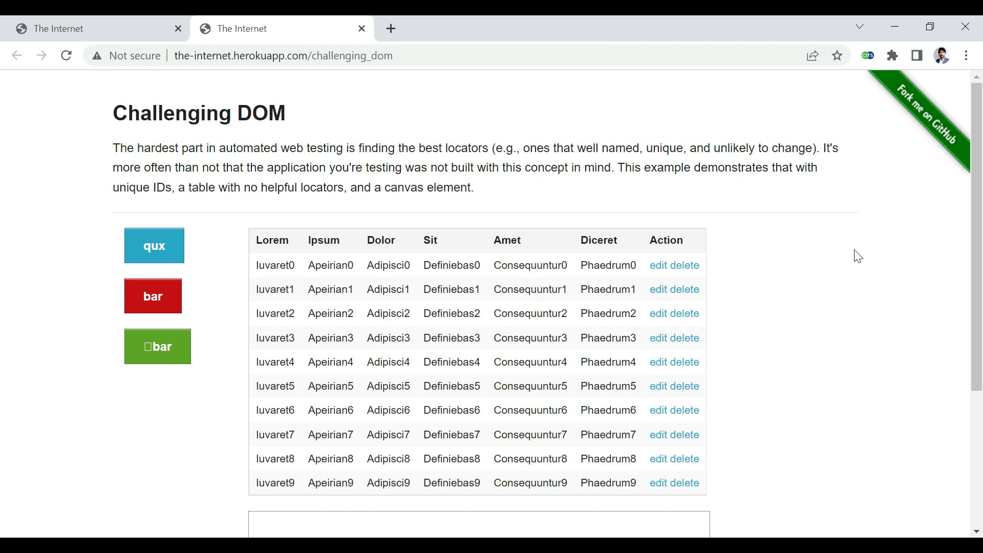
# Select the Challenging DOM page address in Chrome's address bar
pyautogui.click(283, 55)
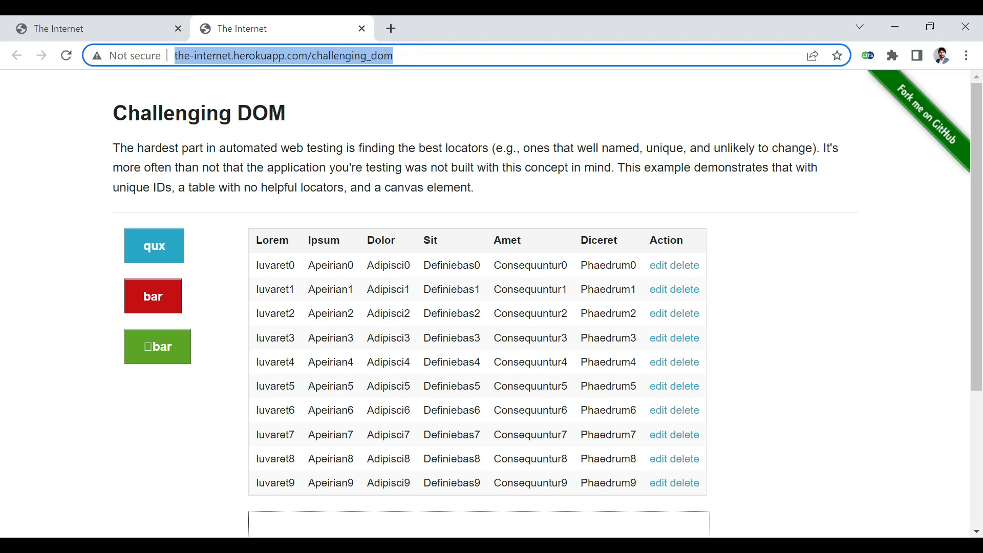
pyautogui.moveTo(174, 283)
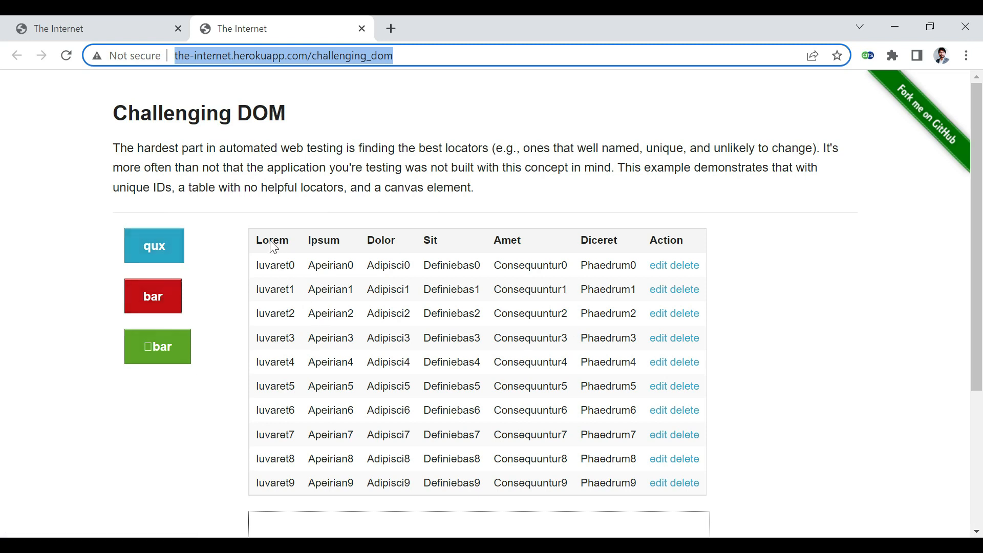
pyautogui.moveTo(718, 480)
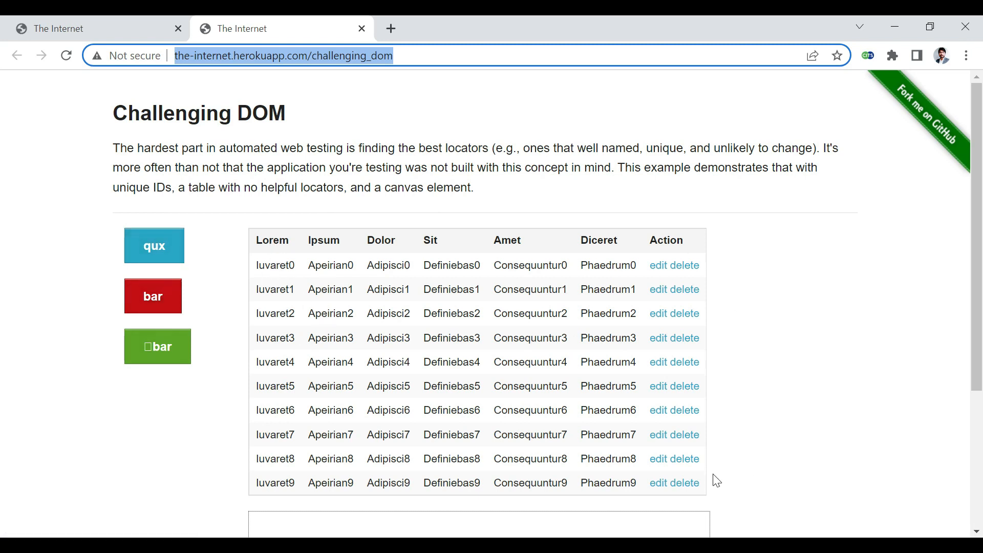
pyautogui.moveTo(425, 242)
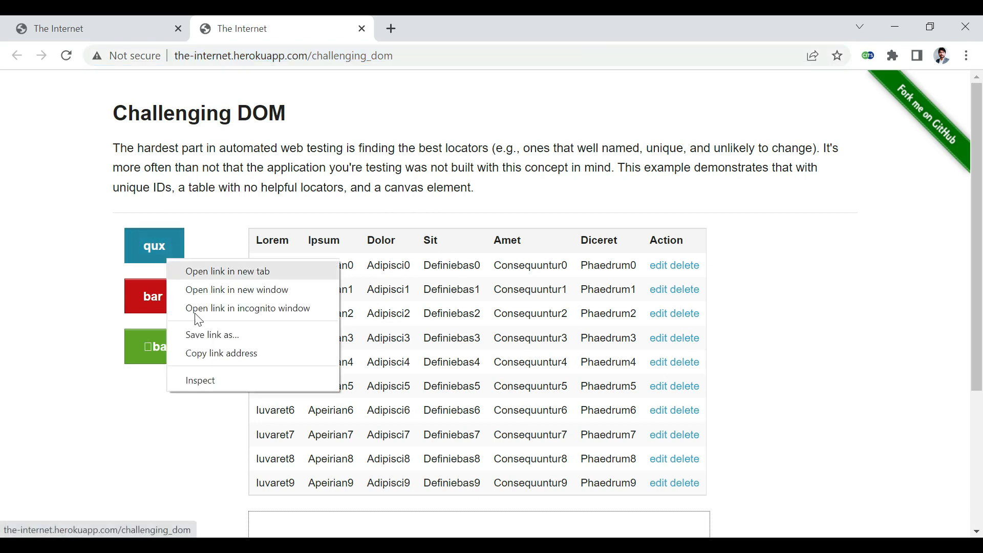
# Inspect the qux button's id value, then reload the page to regenerate button ids and labels
pyautogui.click(200, 380)
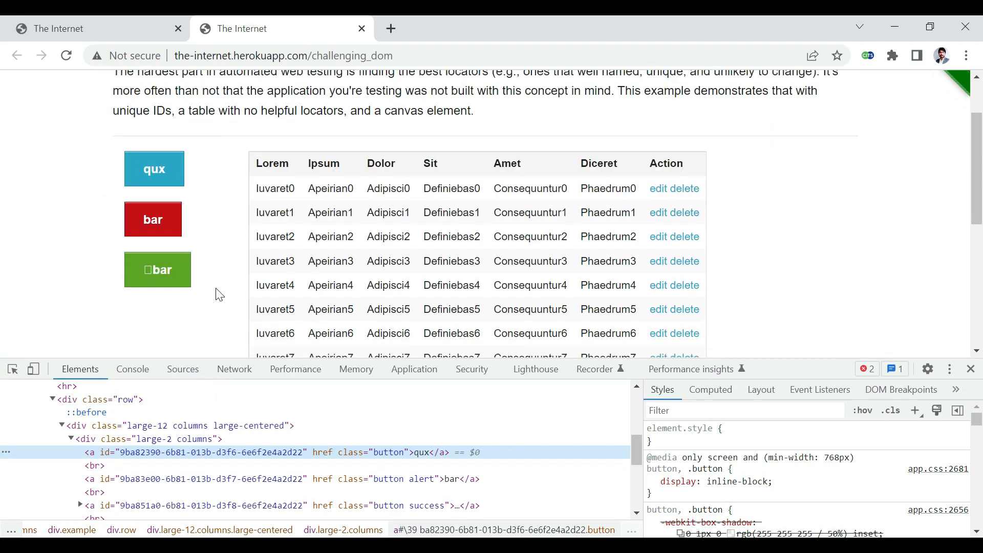
pyautogui.doubleClick(207, 452)
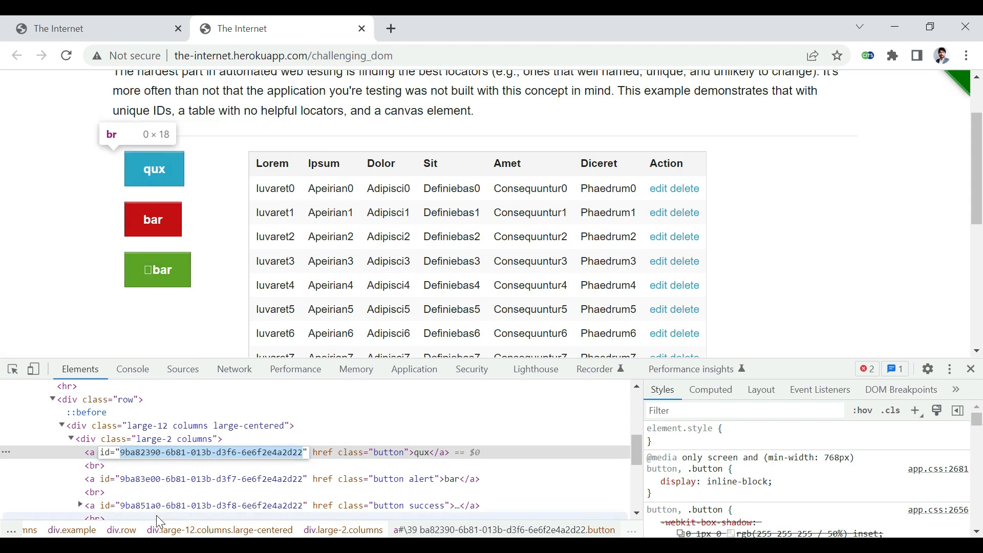
pyautogui.moveTo(232, 516)
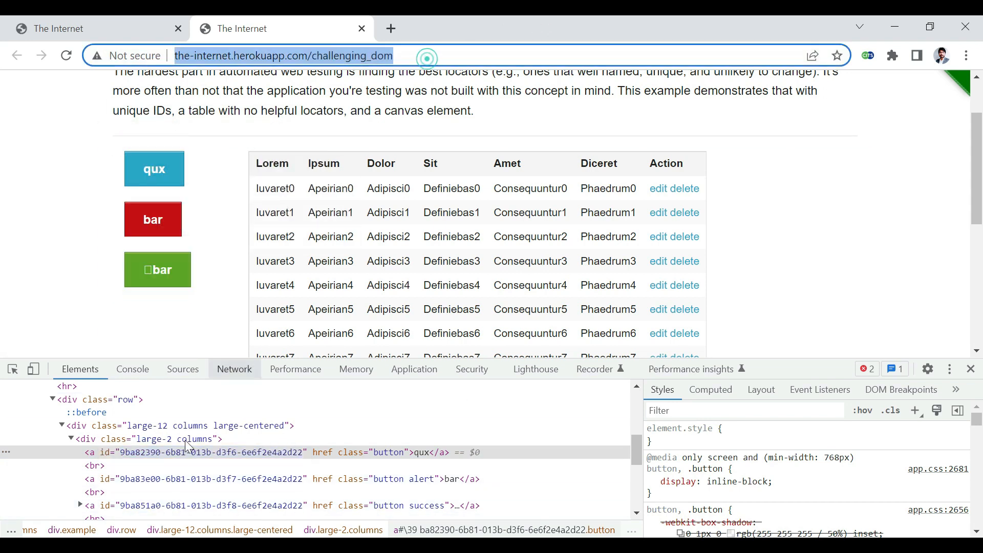
pyautogui.moveTo(209, 452)
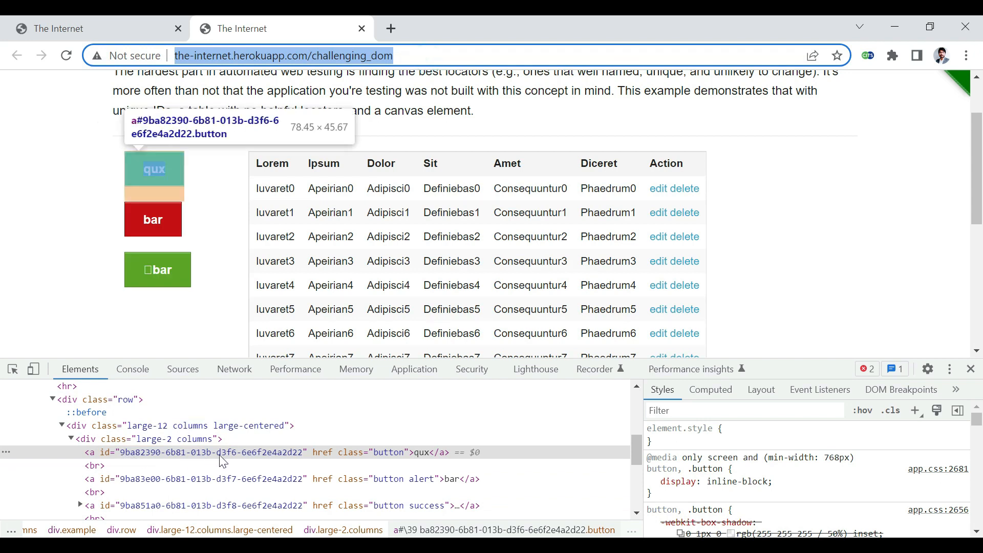
pyautogui.moveTo(268, 213)
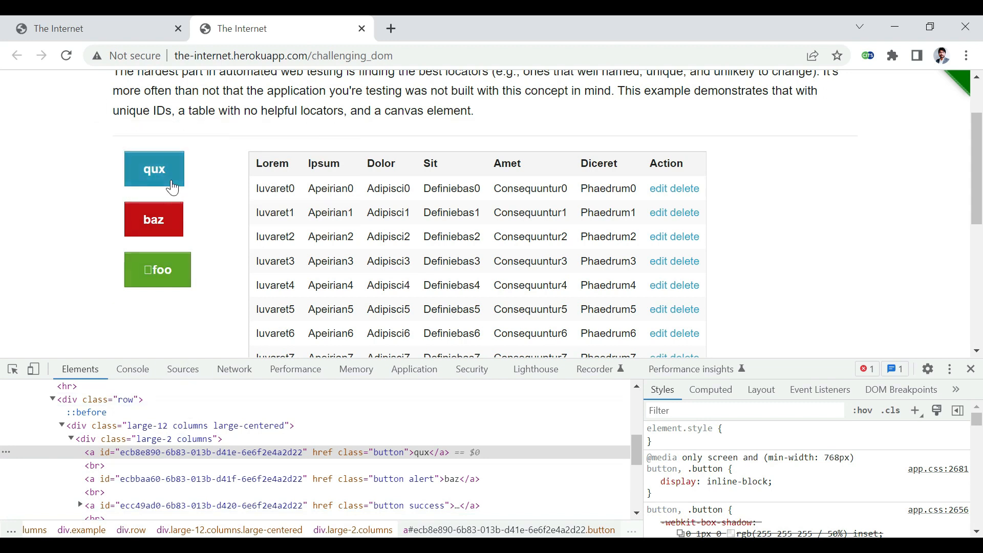
pyautogui.moveTo(153, 219)
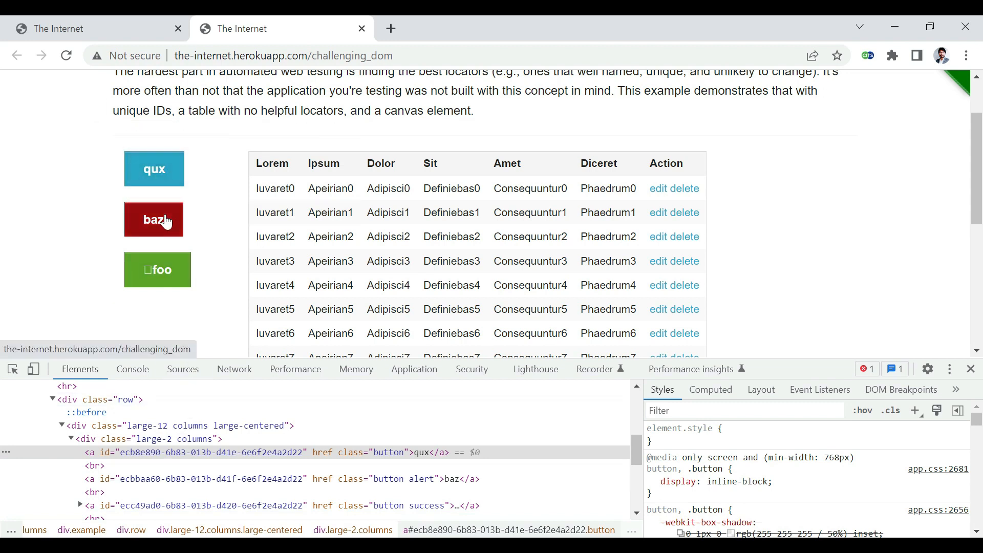
pyautogui.moveTo(401, 82)
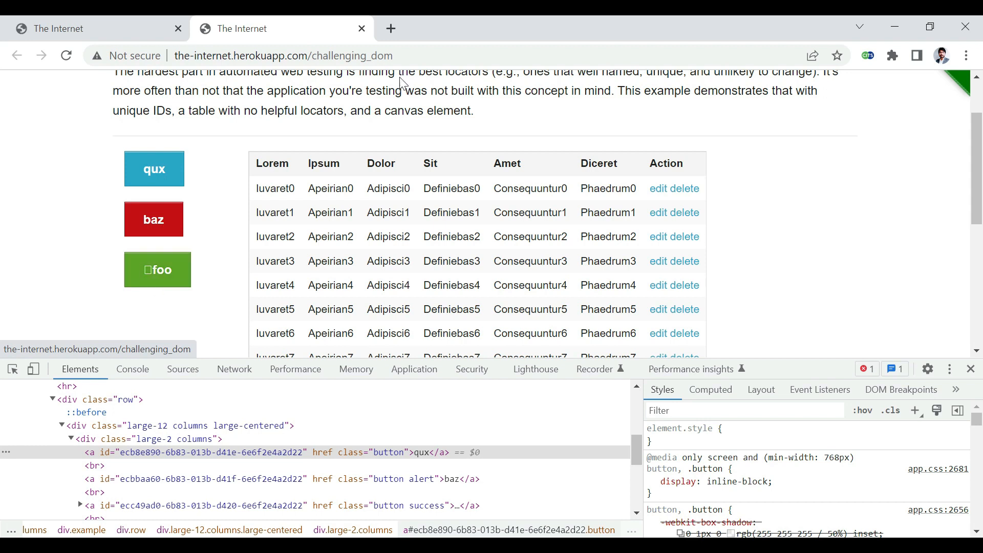
pyautogui.click(283, 55)
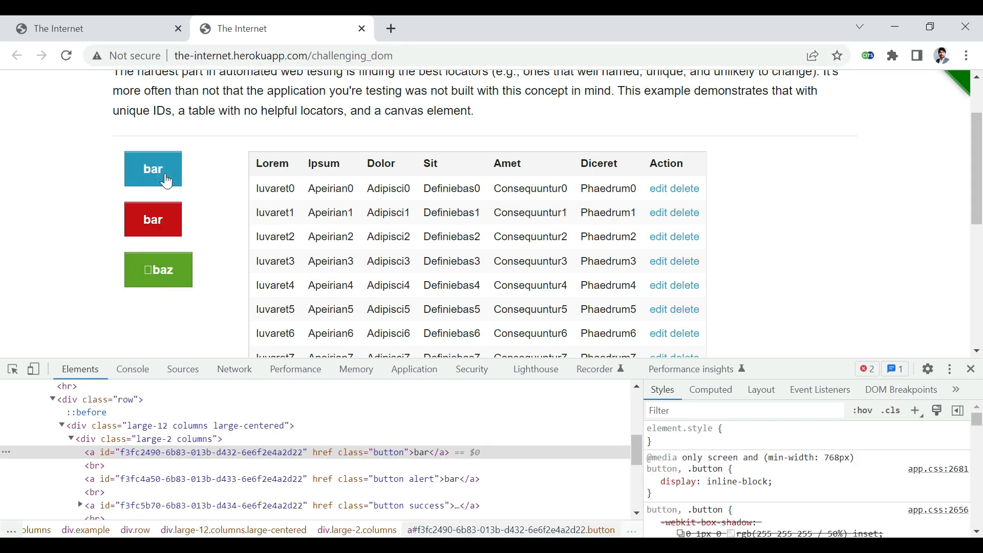
pyautogui.moveTo(155, 187)
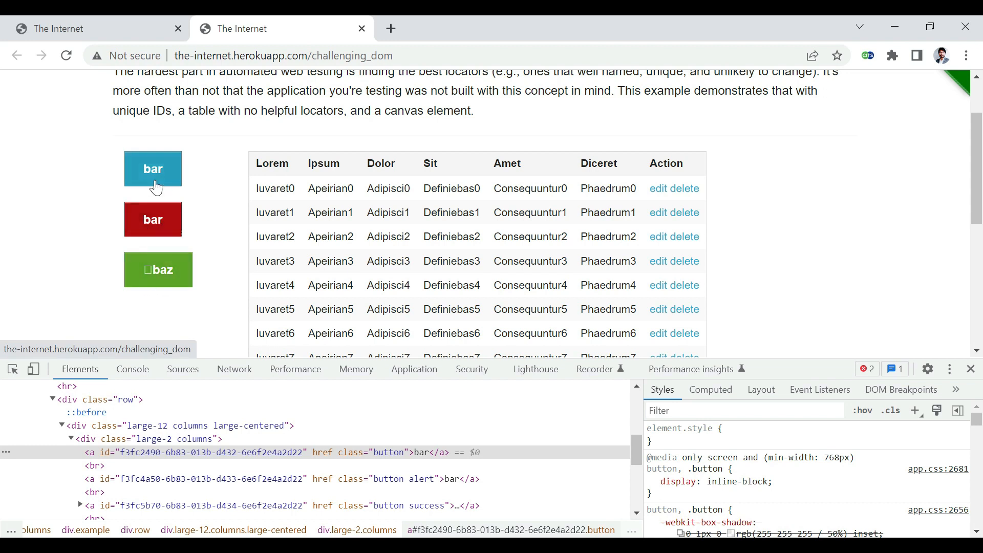
pyautogui.moveTo(162, 283)
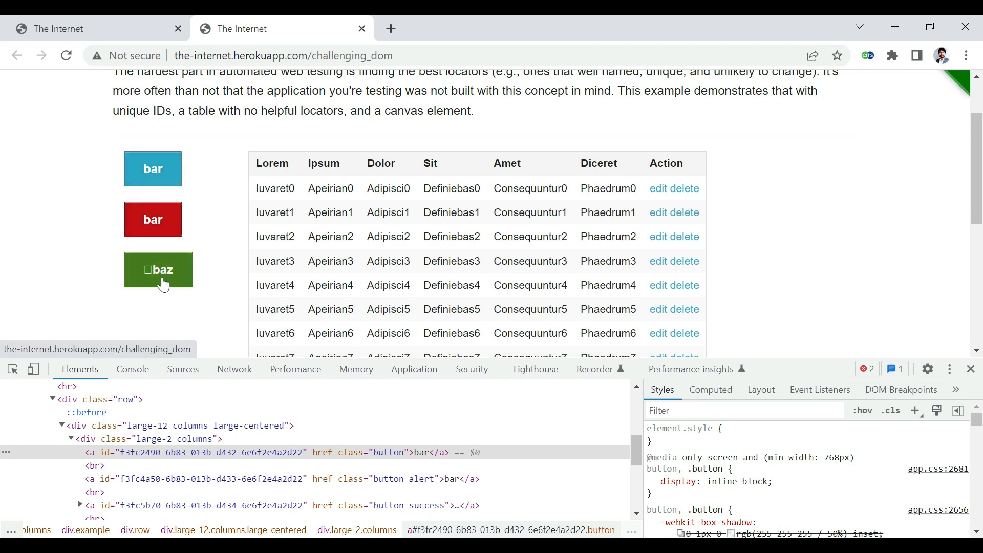
pyautogui.moveTo(162, 195)
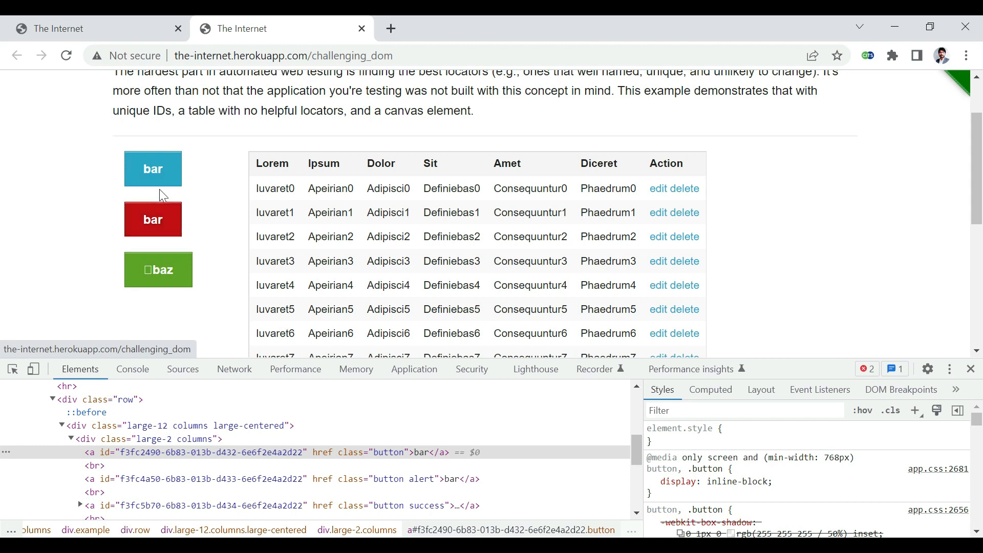
pyautogui.moveTo(167, 184)
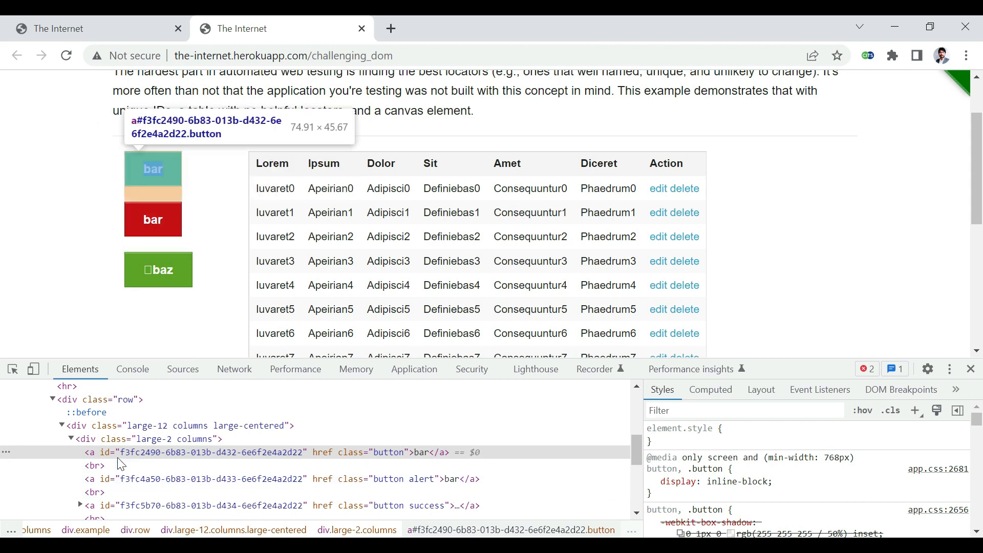
pyautogui.moveTo(277, 461)
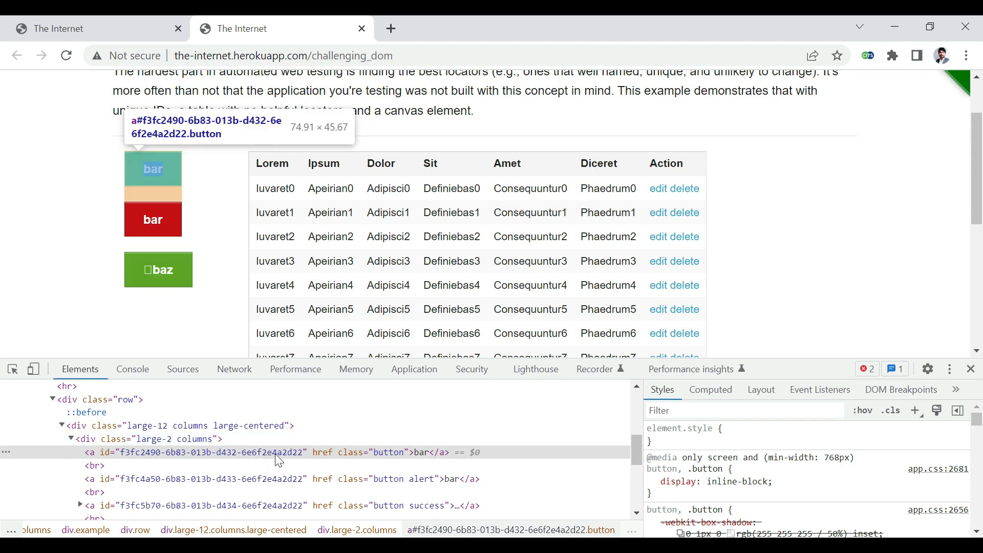
pyautogui.moveTo(312, 469)
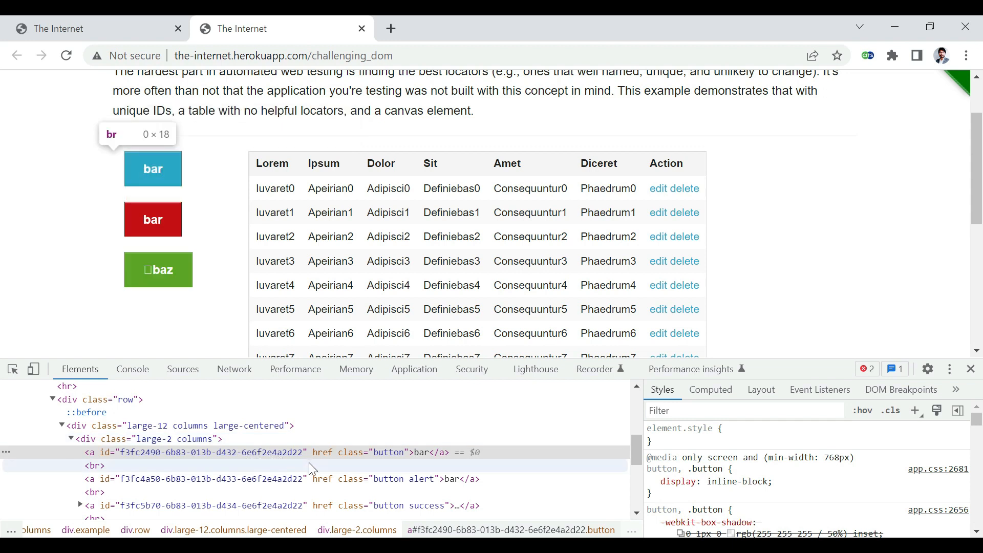
pyautogui.moveTo(159, 269)
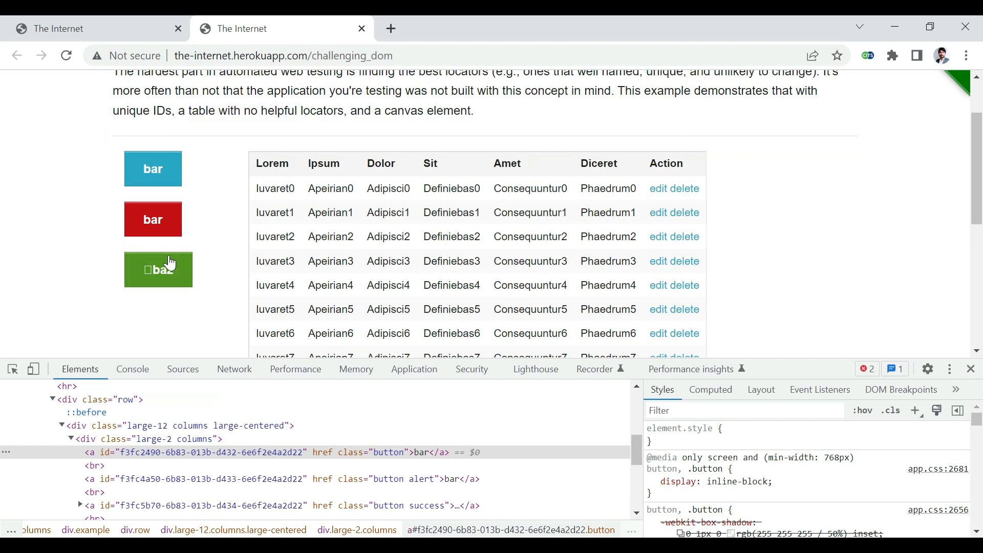
pyautogui.moveTo(764, 257)
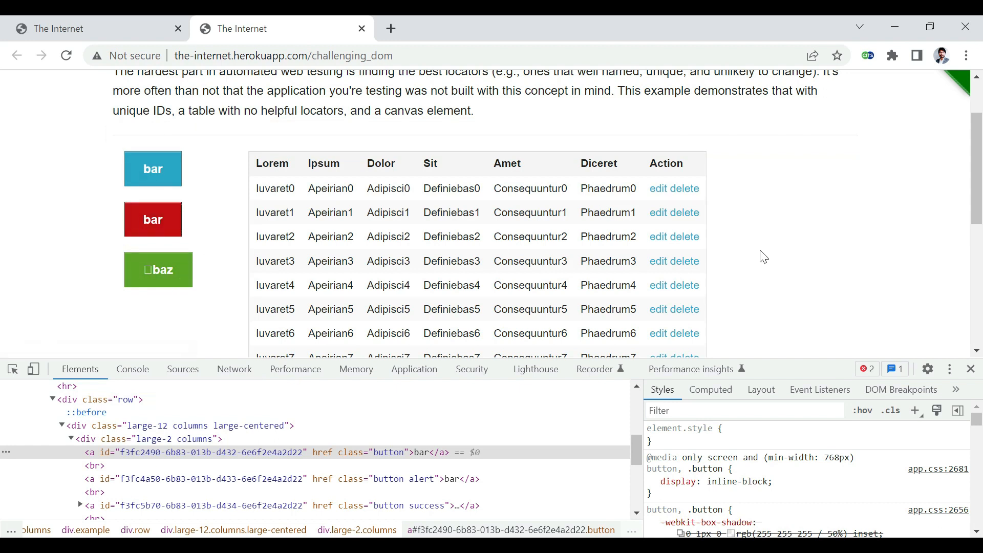
pyautogui.moveTo(698, 175)
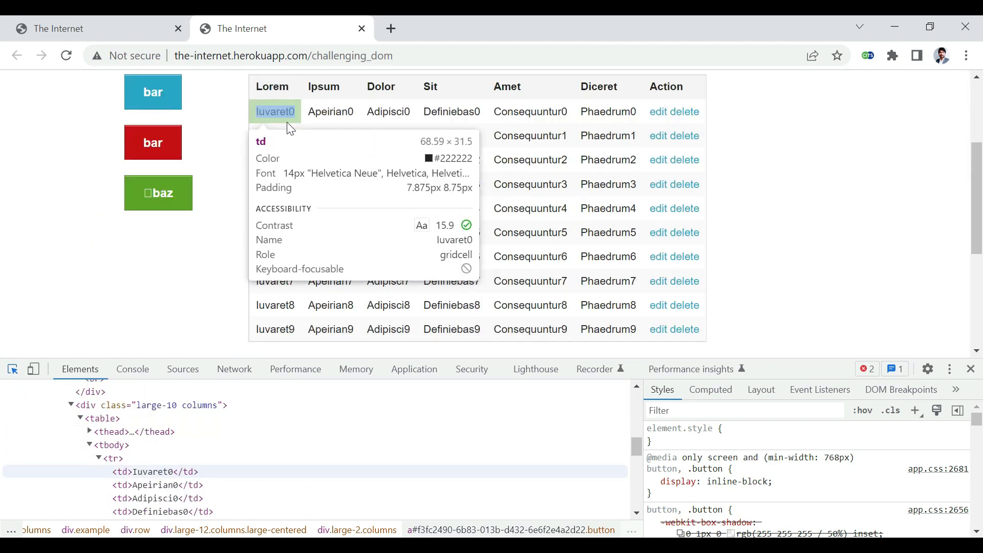
pyautogui.click(331, 135)
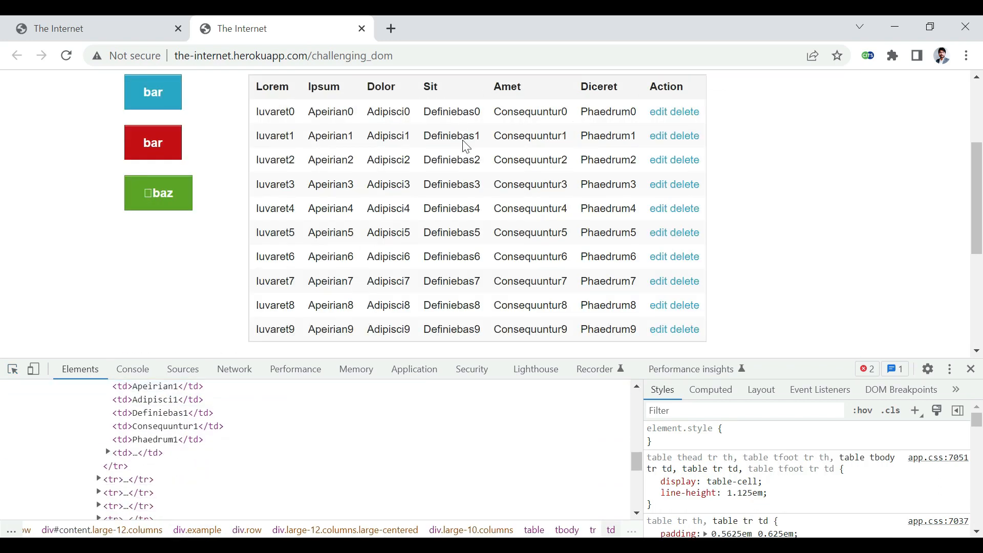
pyautogui.moveTo(440, 145)
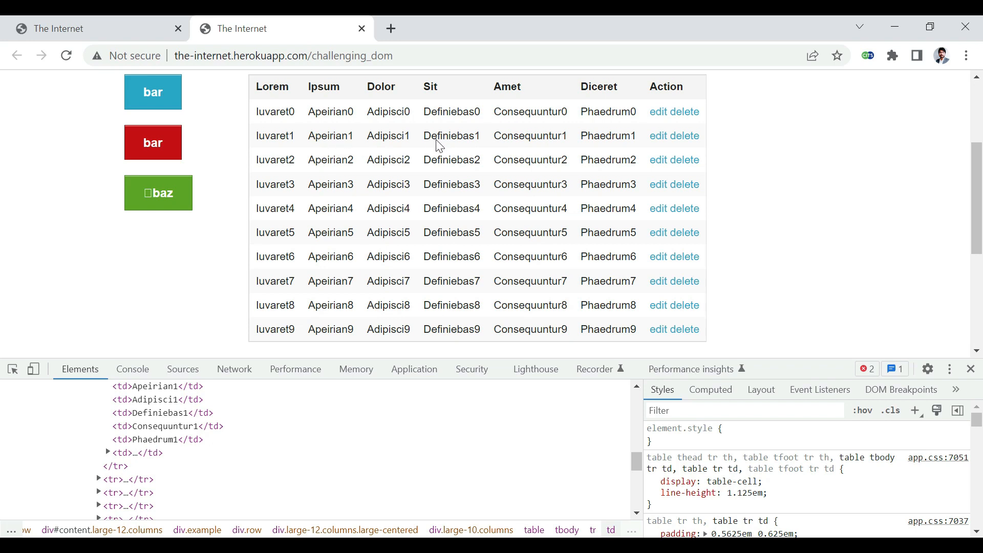
pyautogui.moveTo(529, 154)
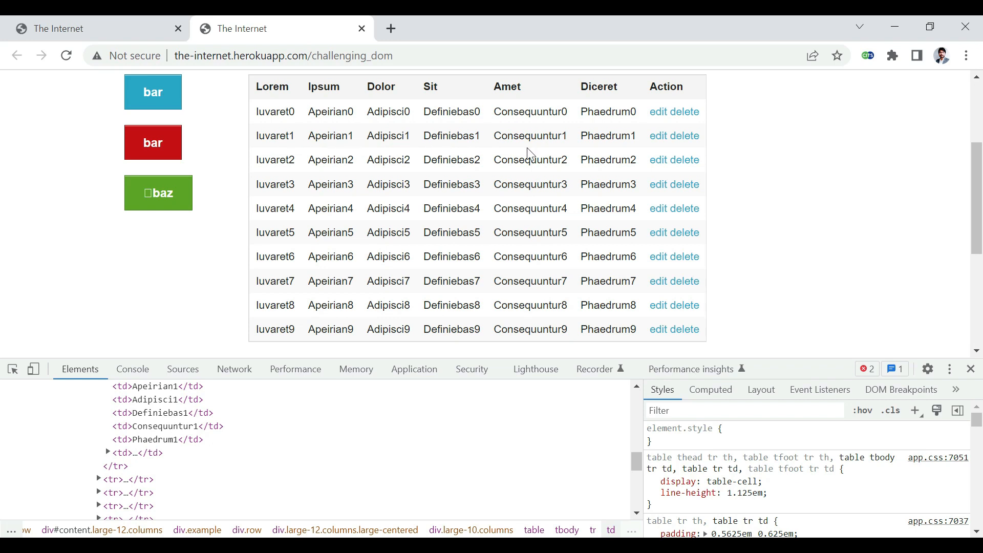
pyautogui.moveTo(524, 143)
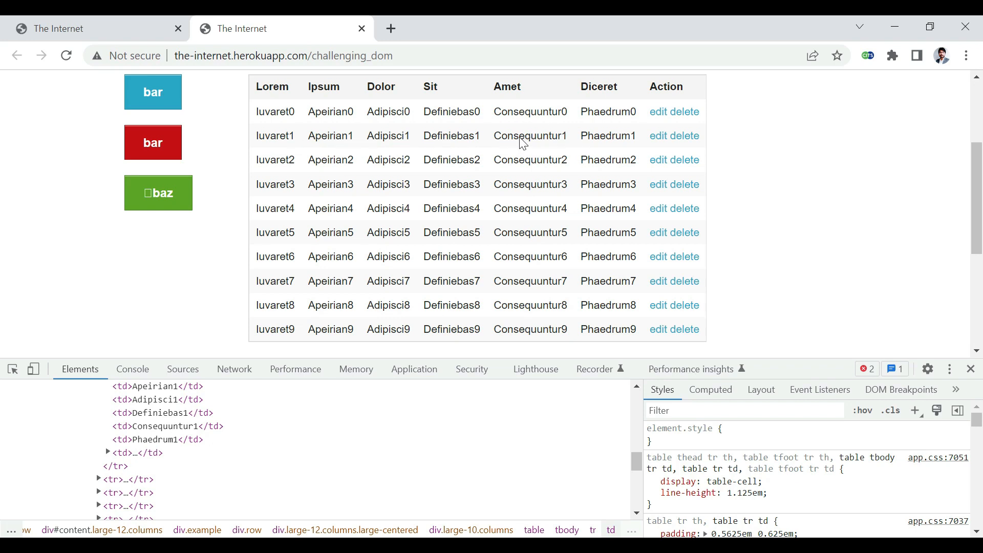
pyautogui.moveTo(549, 199)
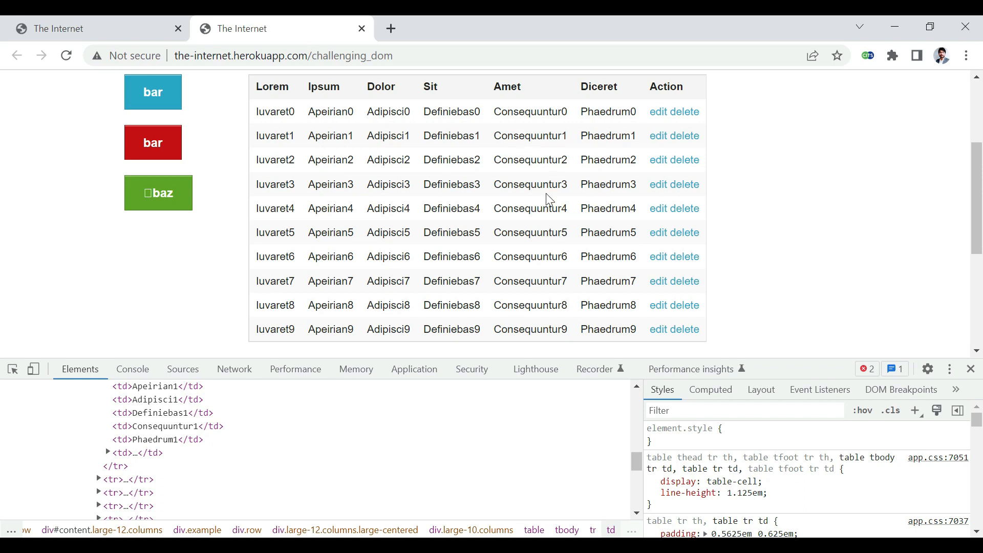
pyautogui.moveTo(527, 149)
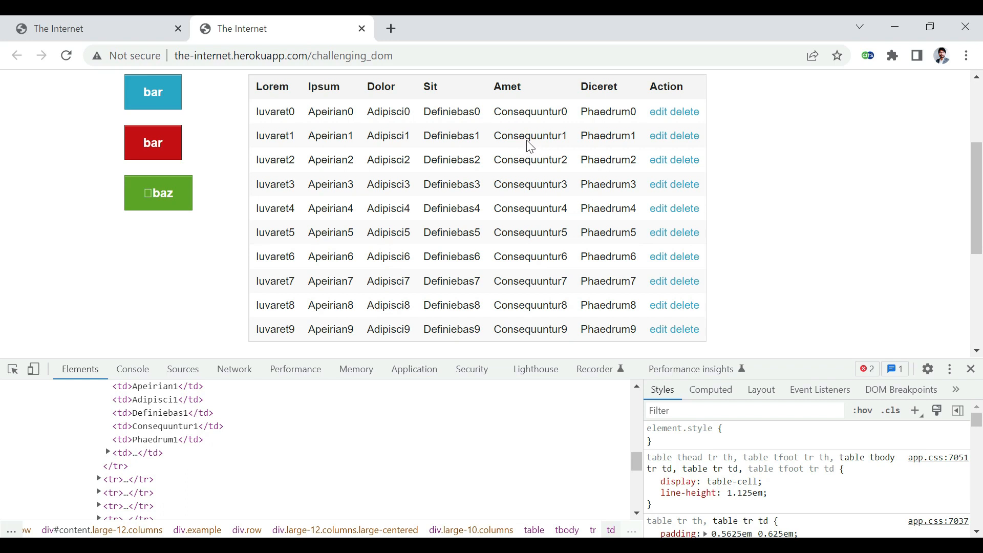
pyautogui.moveTo(664, 220)
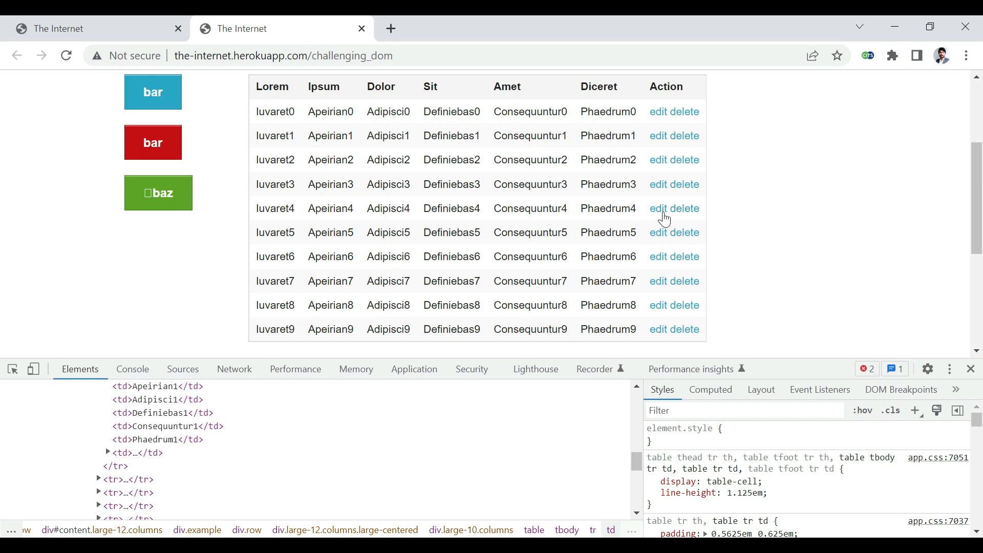
pyautogui.moveTo(624, 217)
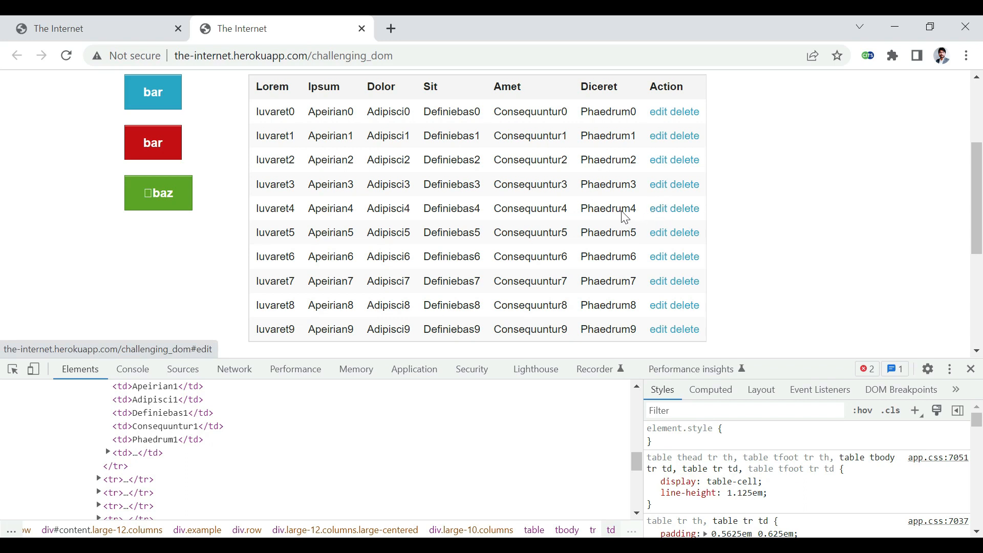
pyautogui.moveTo(263, 228)
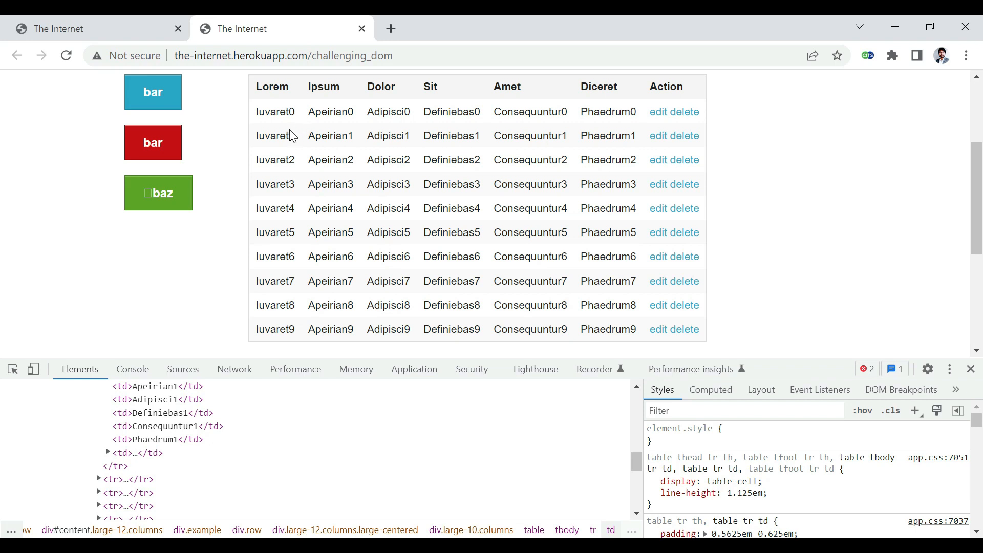
pyautogui.moveTo(658, 208)
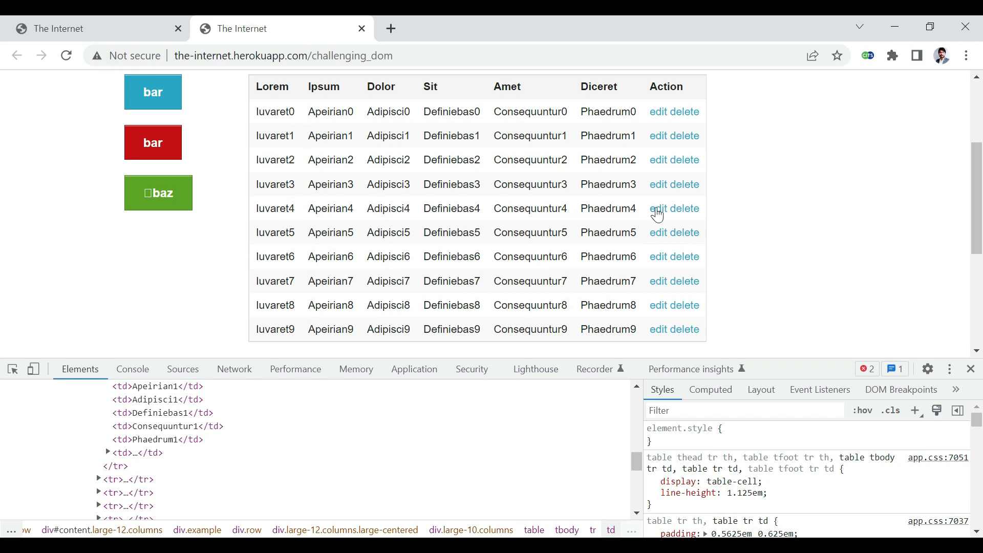
pyautogui.moveTo(266, 201)
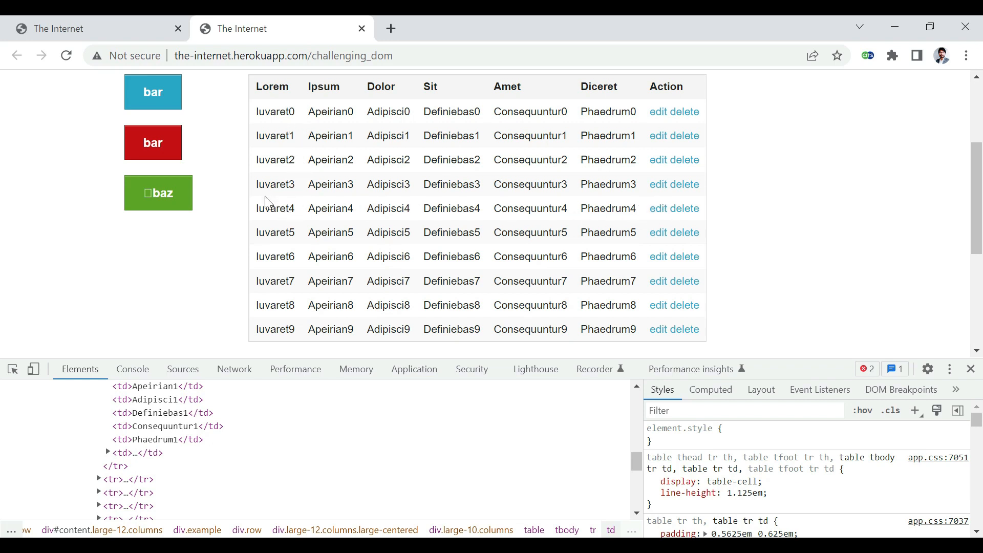
pyautogui.moveTo(687, 232)
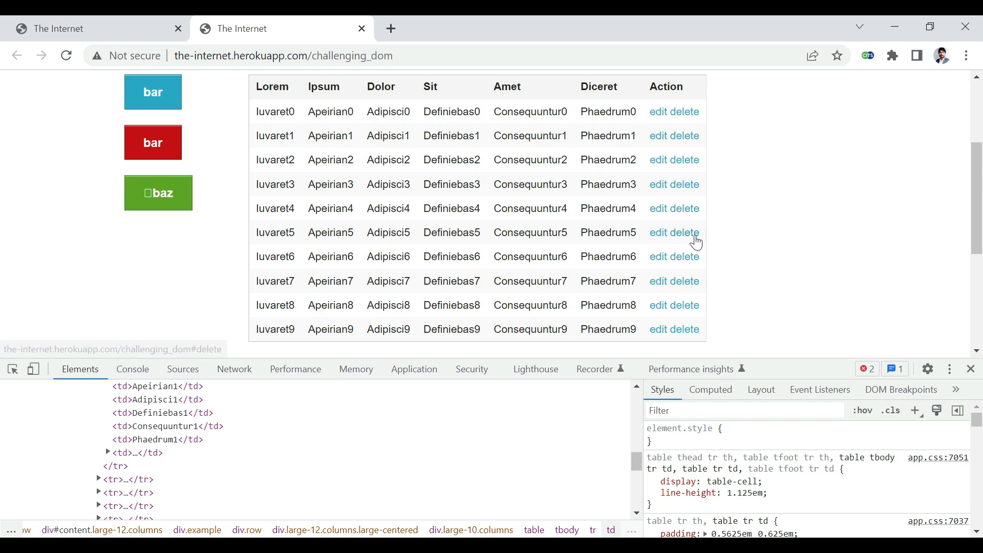
pyautogui.moveTo(292, 242)
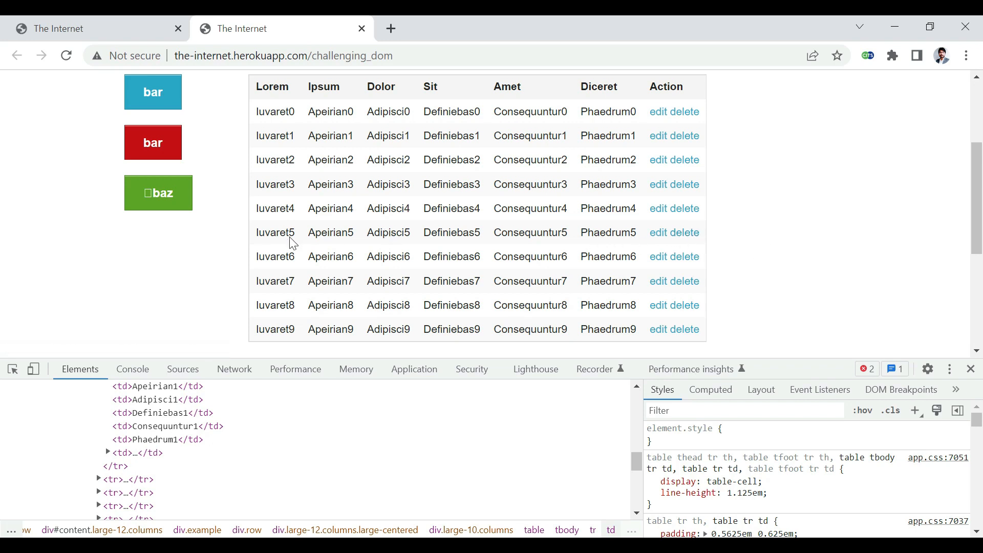
pyautogui.moveTo(588, 245)
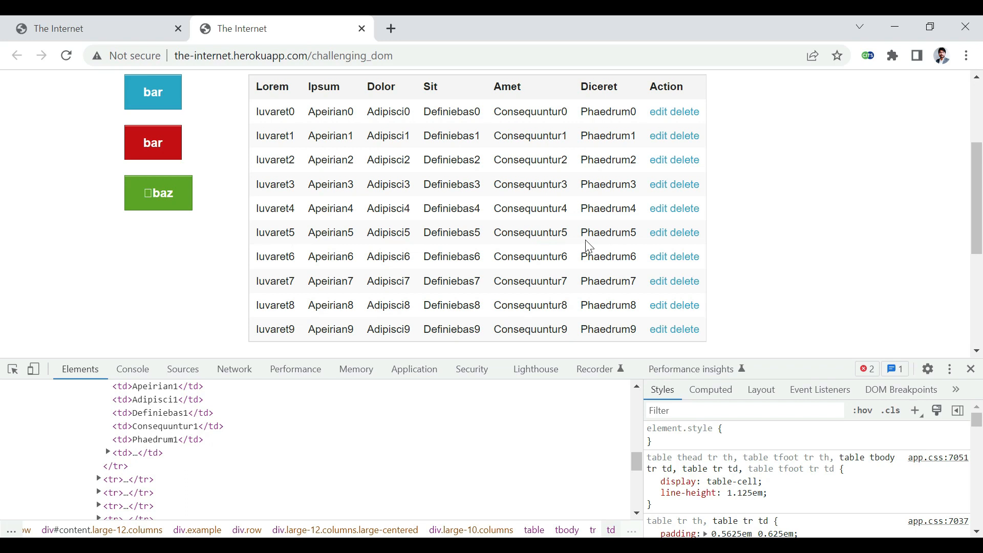
pyautogui.moveTo(666, 251)
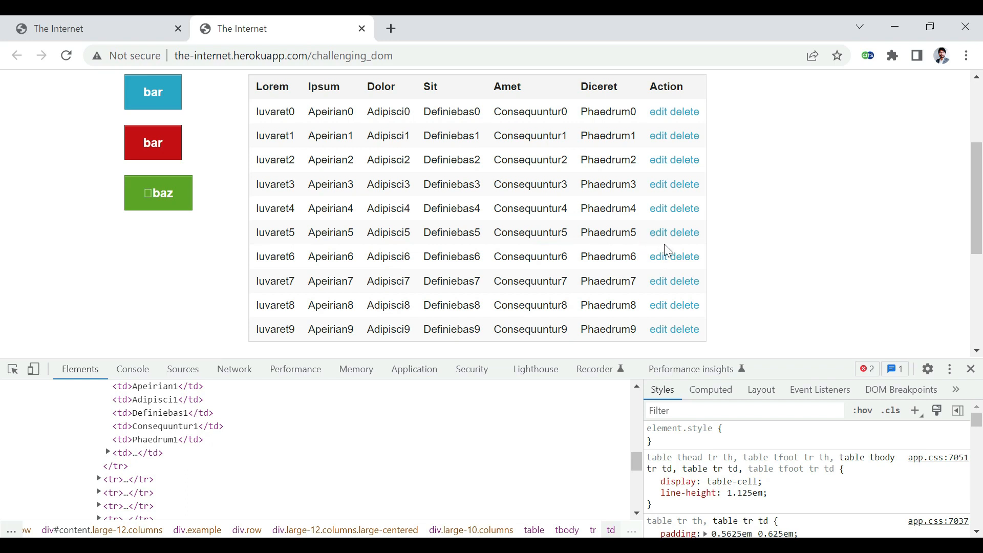
pyautogui.moveTo(659, 232)
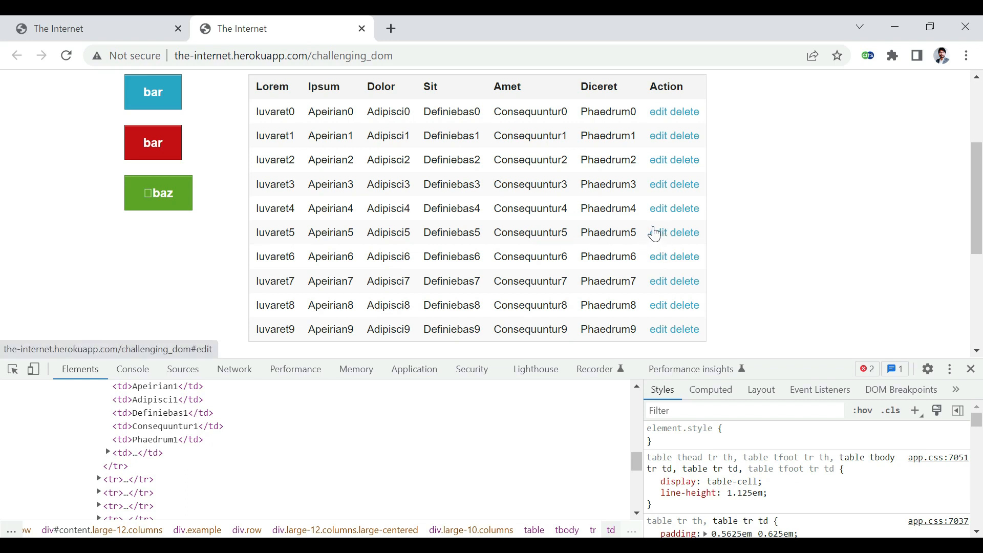
pyautogui.scroll(3)
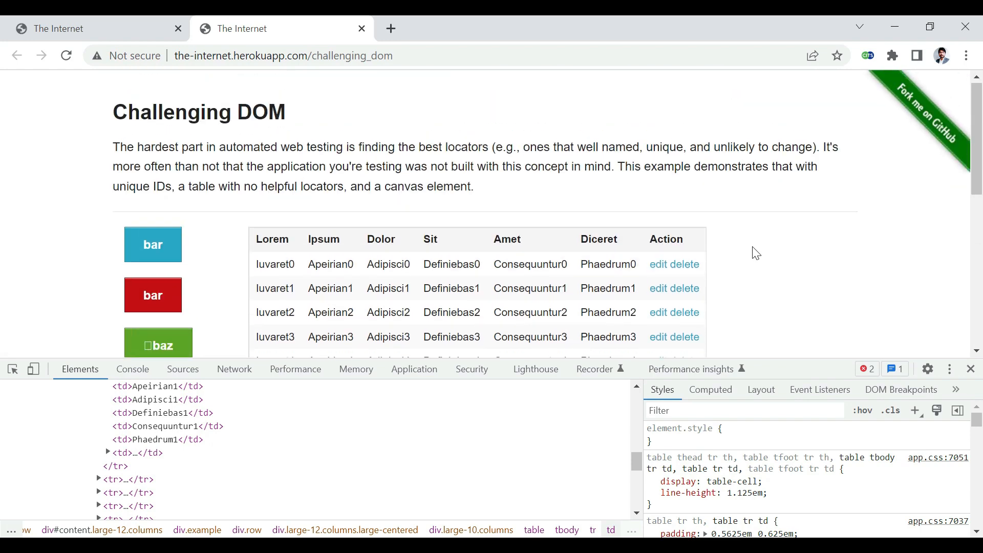
# Add a new scenario to RealLifeAutomationProblems and start renaming it ChallengingDOM
pyautogui.press('alt+tab')
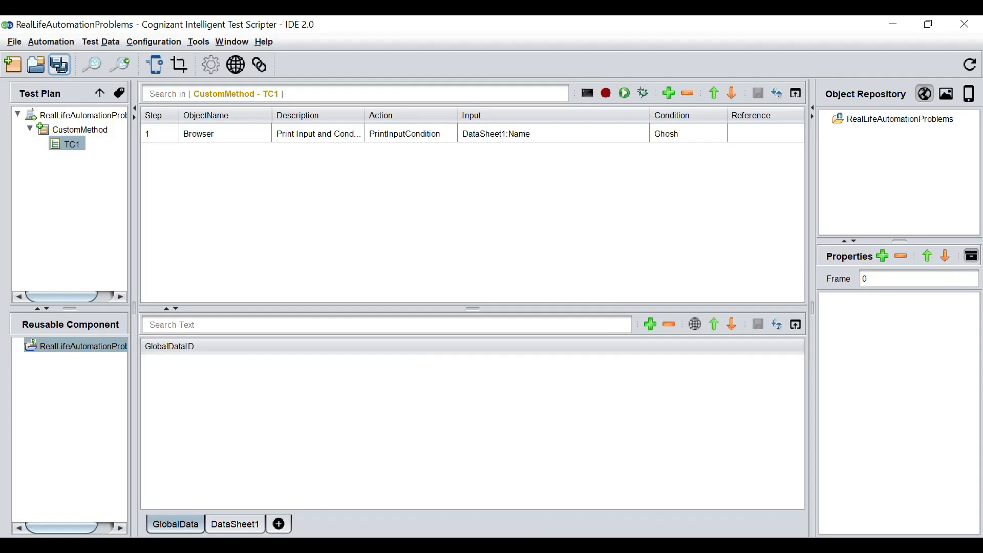
pyautogui.click(82, 115)
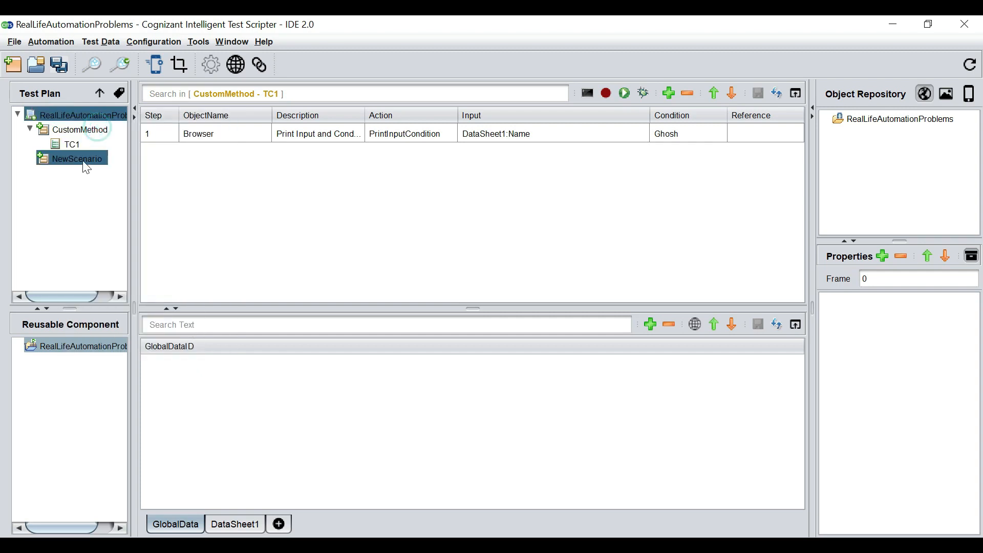
pyautogui.doubleClick(77, 158)
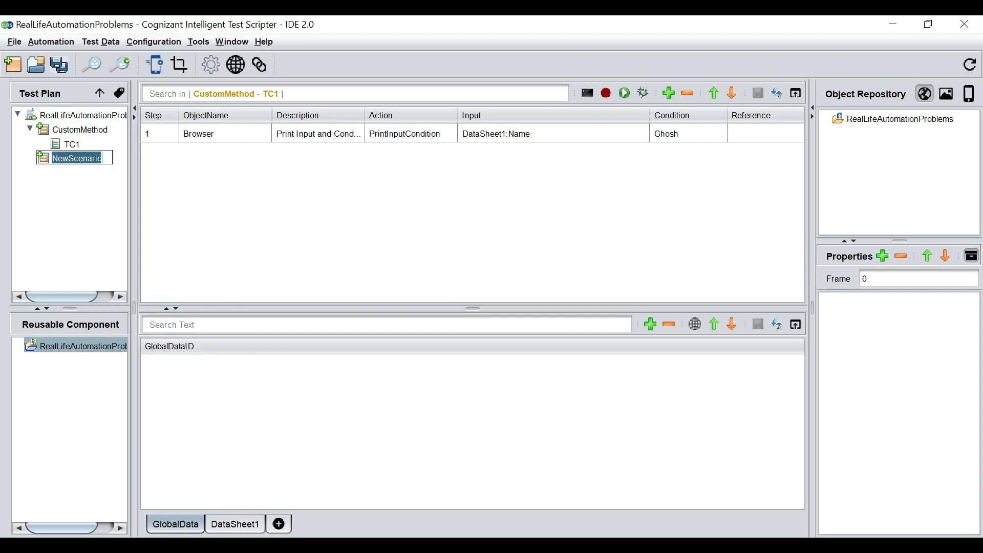
pyautogui.write('Che')
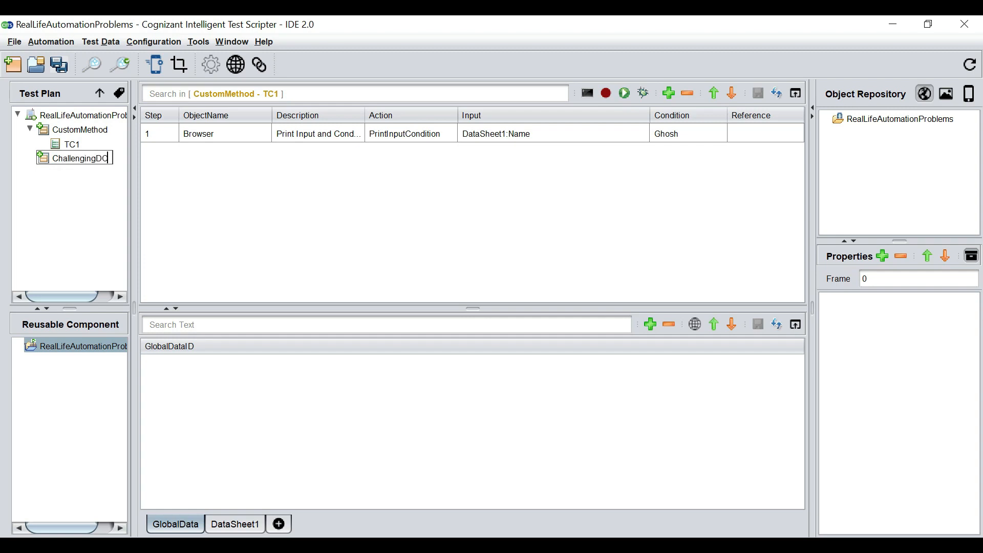
# Add test case TC1 under the ChallengingDOM scenario
pyautogui.rightClick(79, 158)
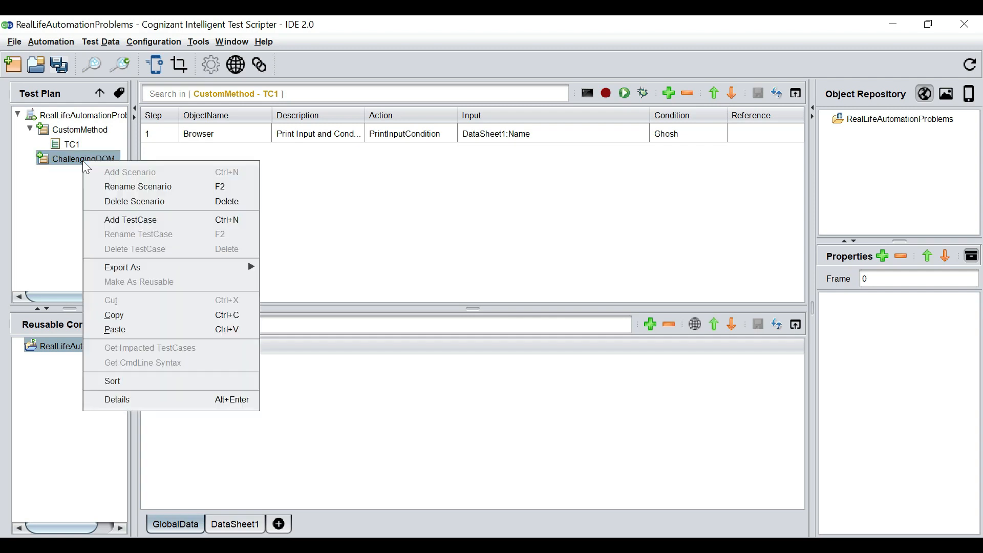
pyautogui.click(130, 220)
pyautogui.write('TC')
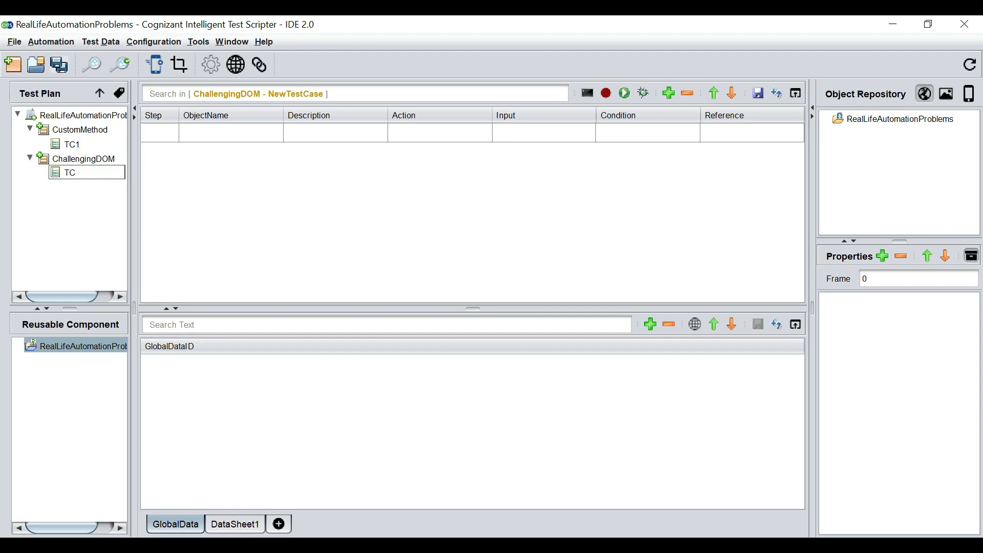
pyautogui.click(70, 172)
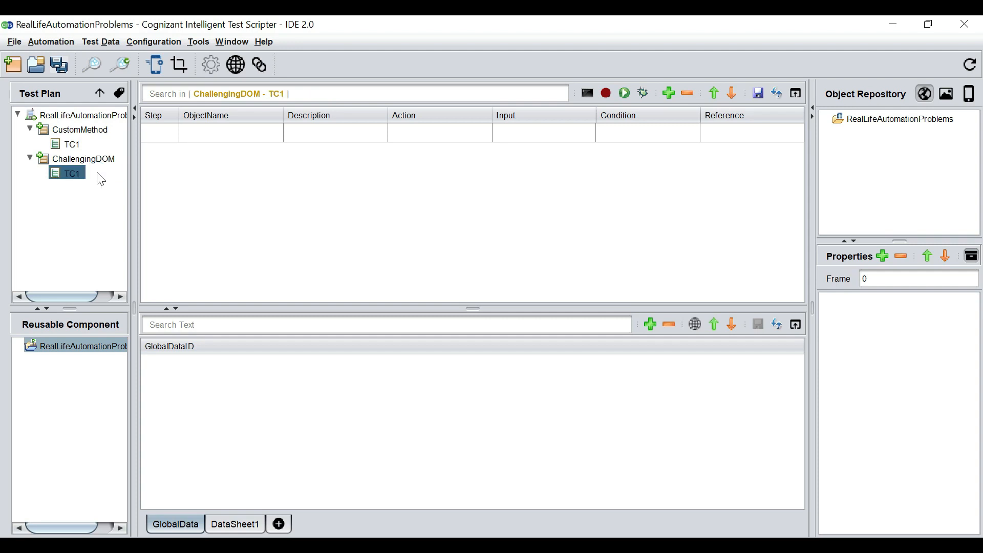
pyautogui.moveTo(622, 93)
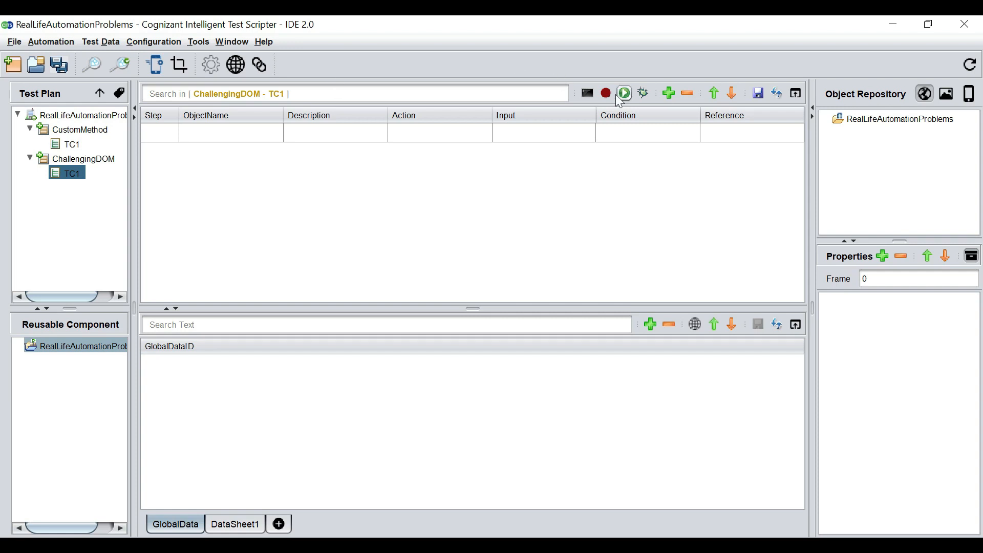
# Start the TC1 recorder over the Challenging DOM page in Chrome, capturing Browser Open
pyautogui.click(623, 93)
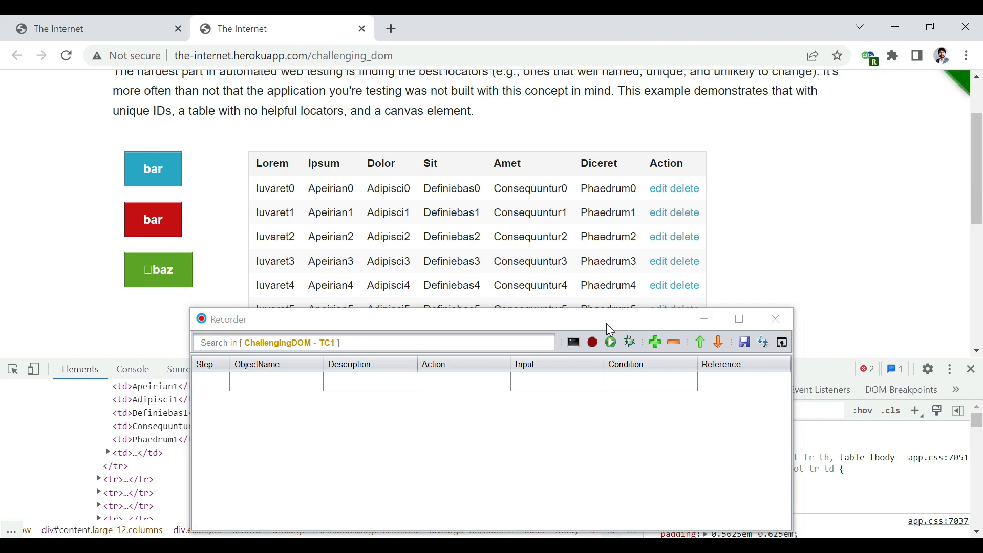
pyautogui.click(871, 55)
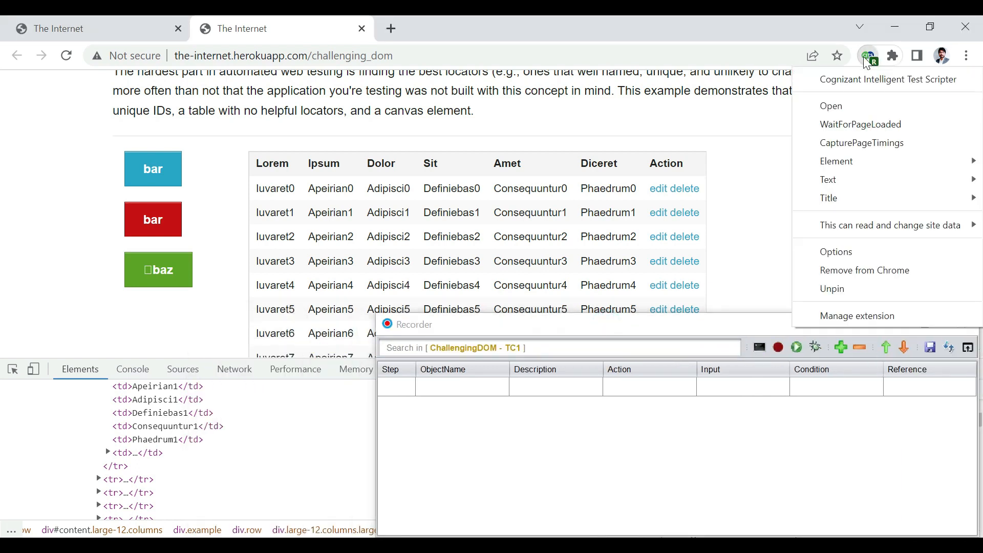
pyautogui.click(828, 115)
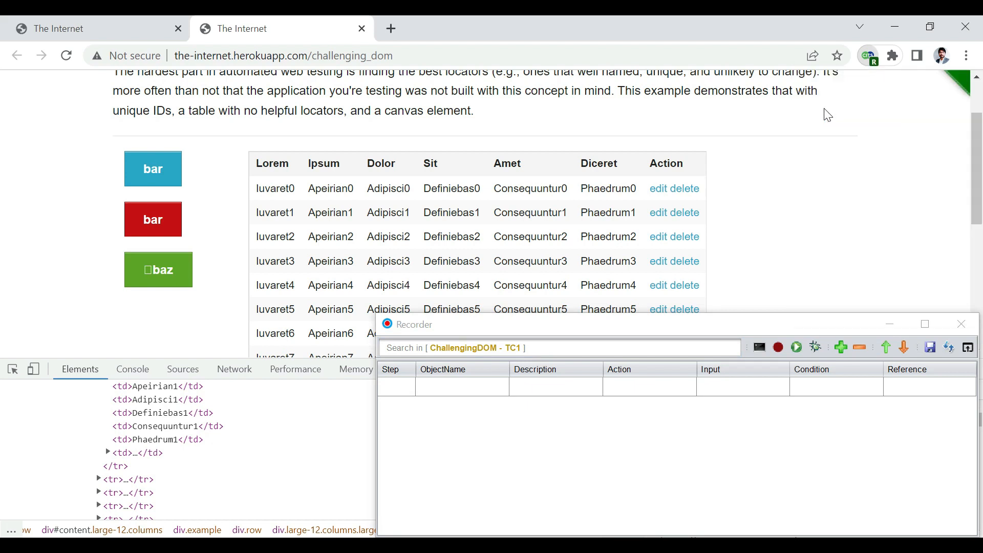
pyautogui.click(930, 347)
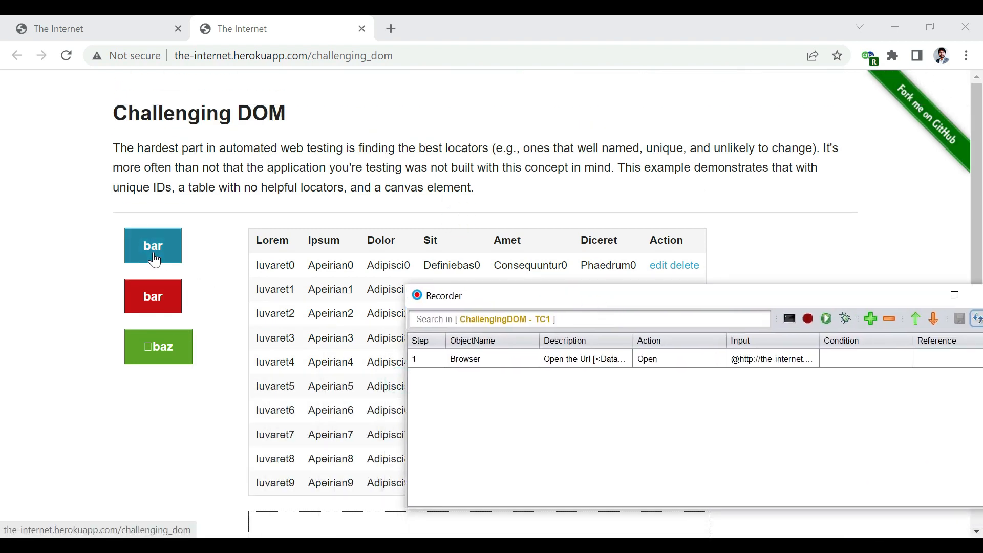
# Record clicks on the blue and green buttons, the Iuvaret4 edit link and row 5 delete link
pyautogui.click(152, 246)
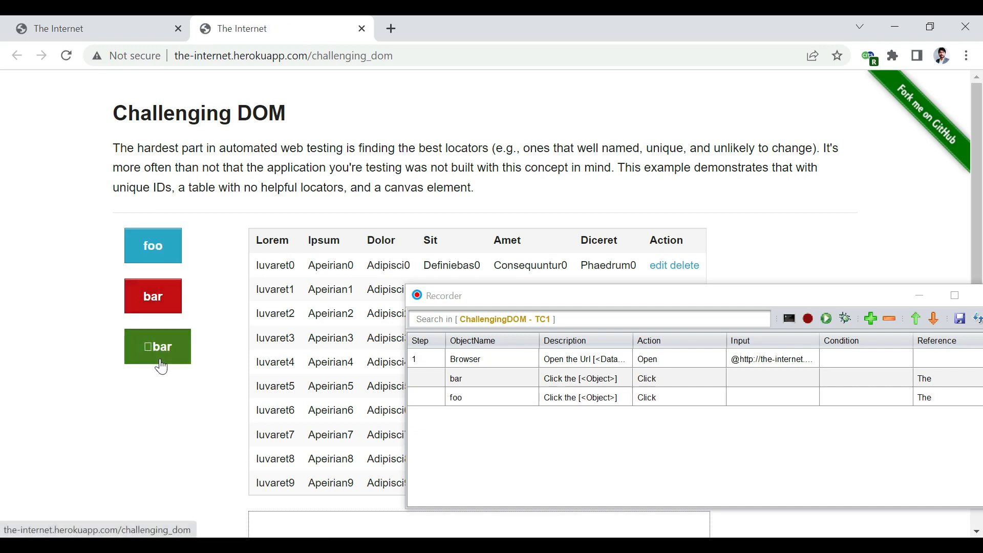
pyautogui.click(157, 346)
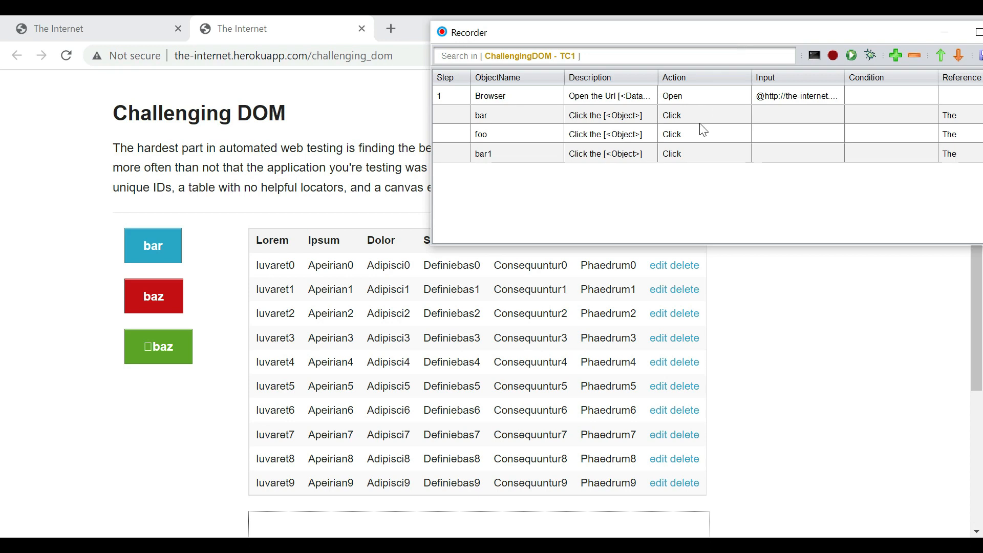
pyautogui.moveTo(651, 357)
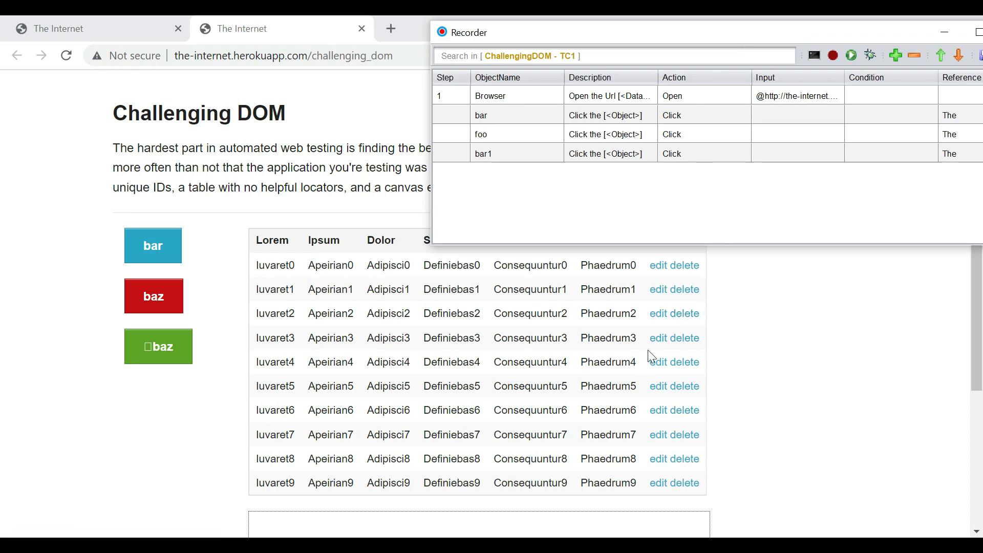
pyautogui.moveTo(659, 361)
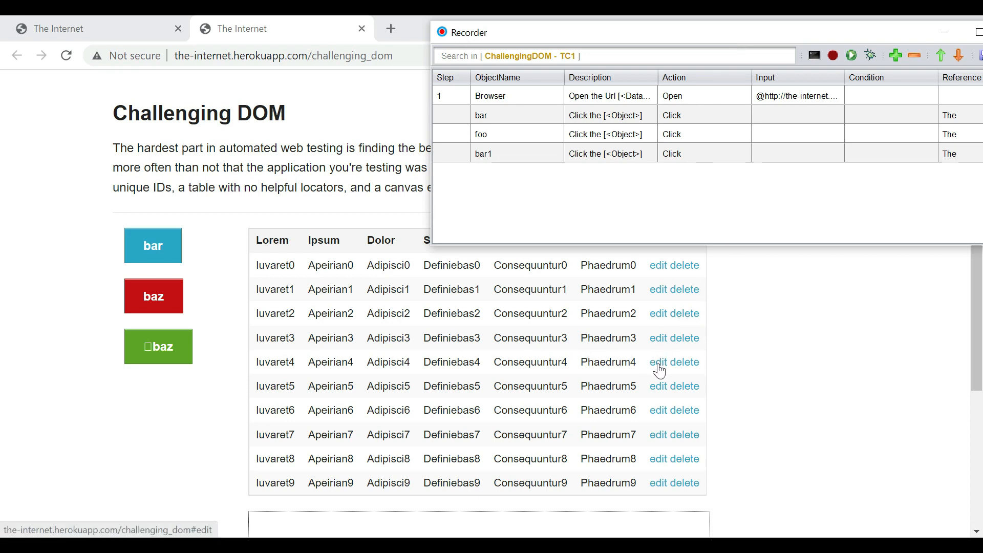
pyautogui.moveTo(657, 370)
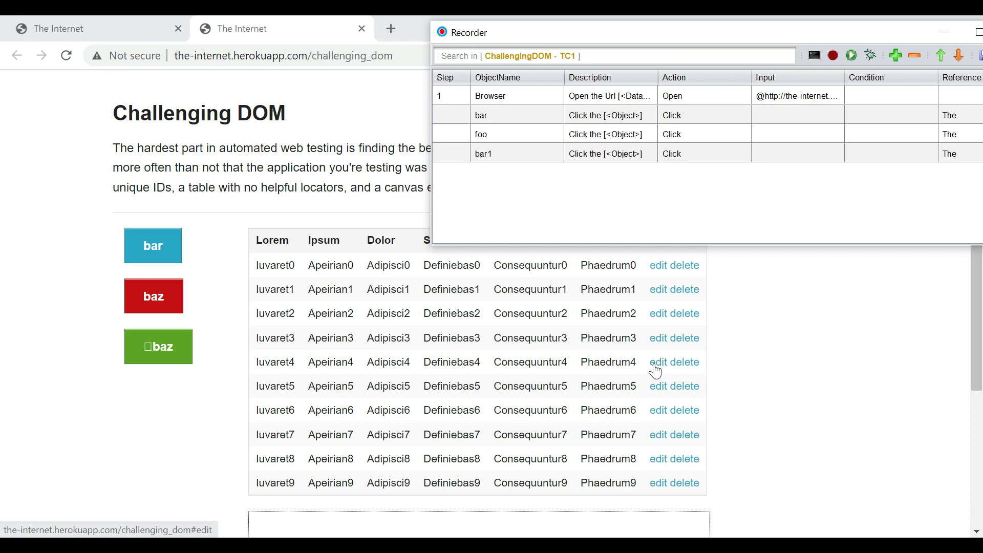
pyautogui.moveTo(624, 369)
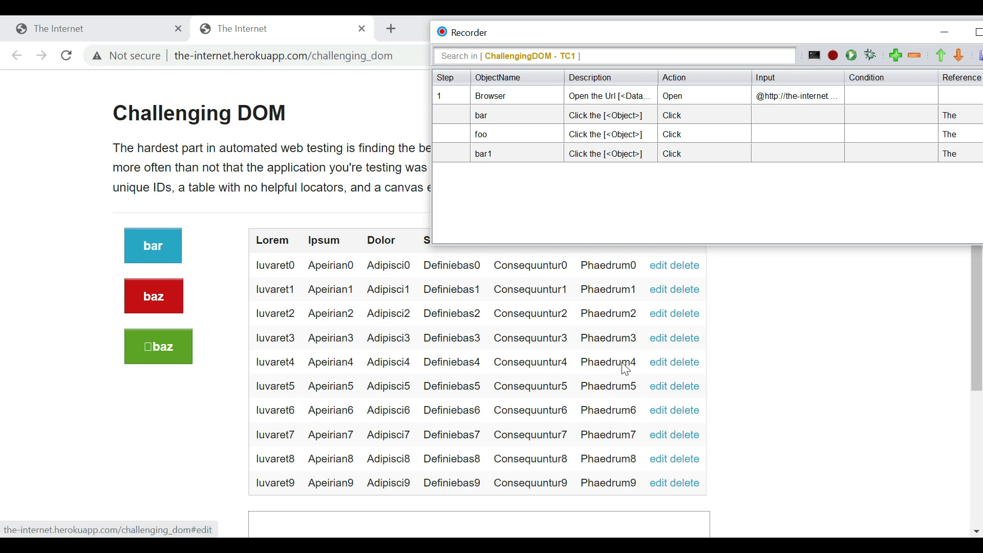
pyautogui.click(657, 362)
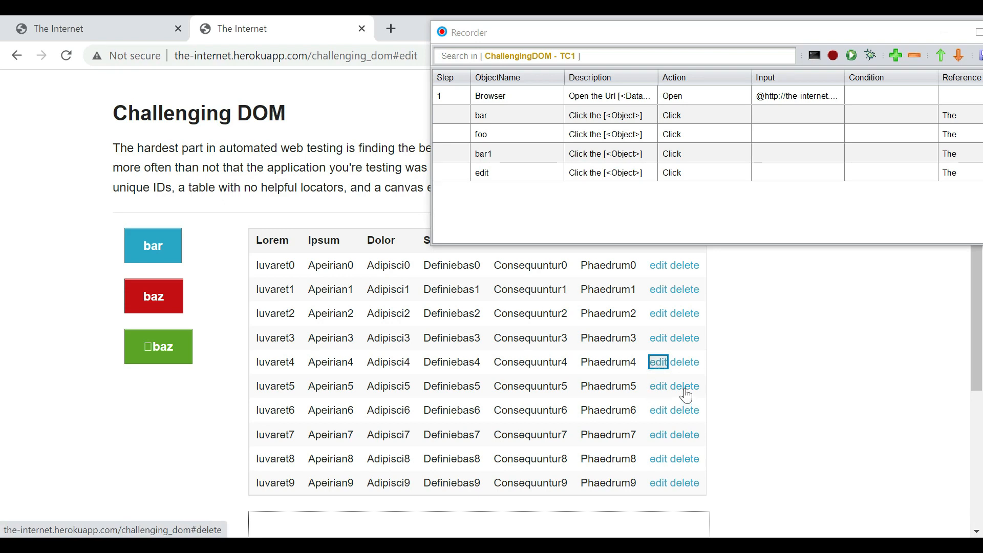
pyautogui.click(686, 387)
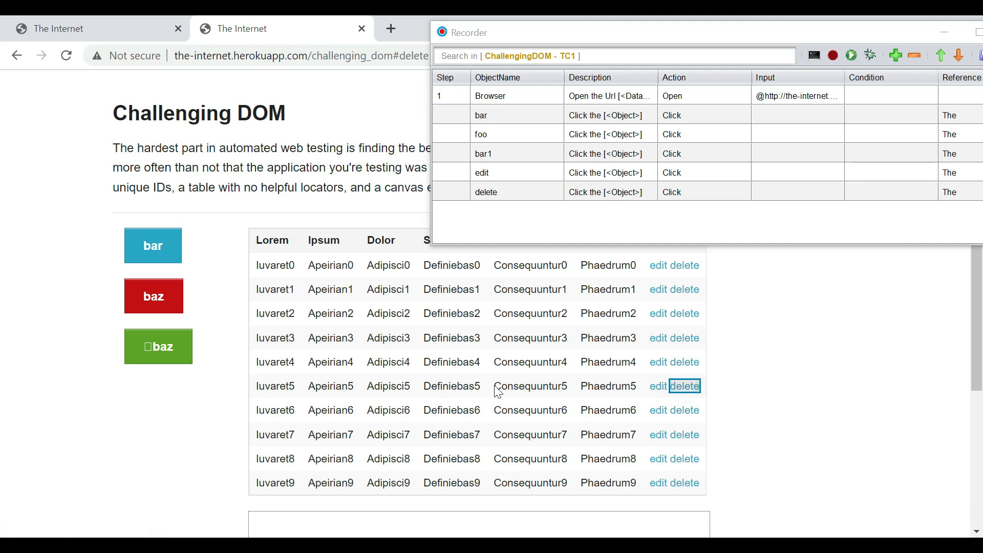
pyautogui.moveTo(653, 406)
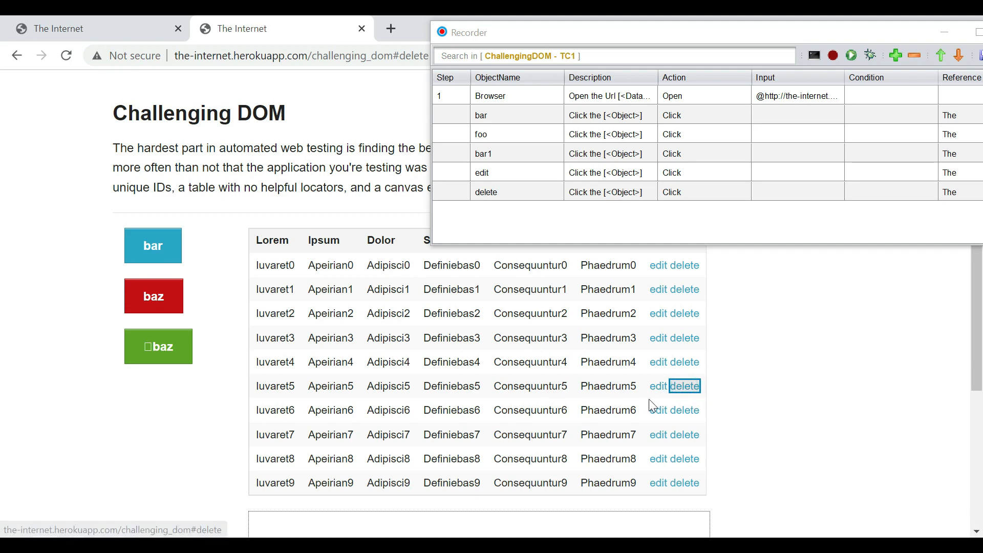
pyautogui.moveTo(427, 400)
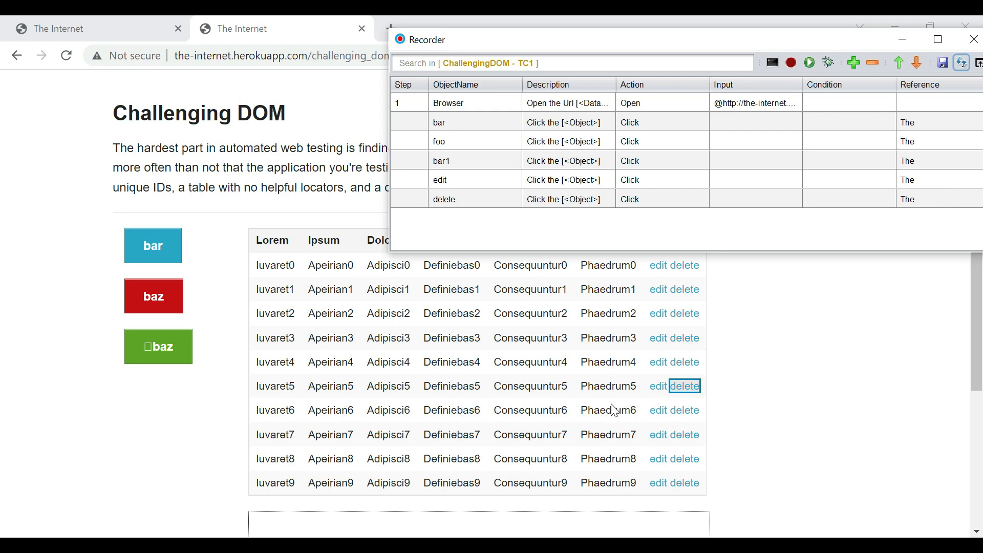
pyautogui.moveTo(535, 418)
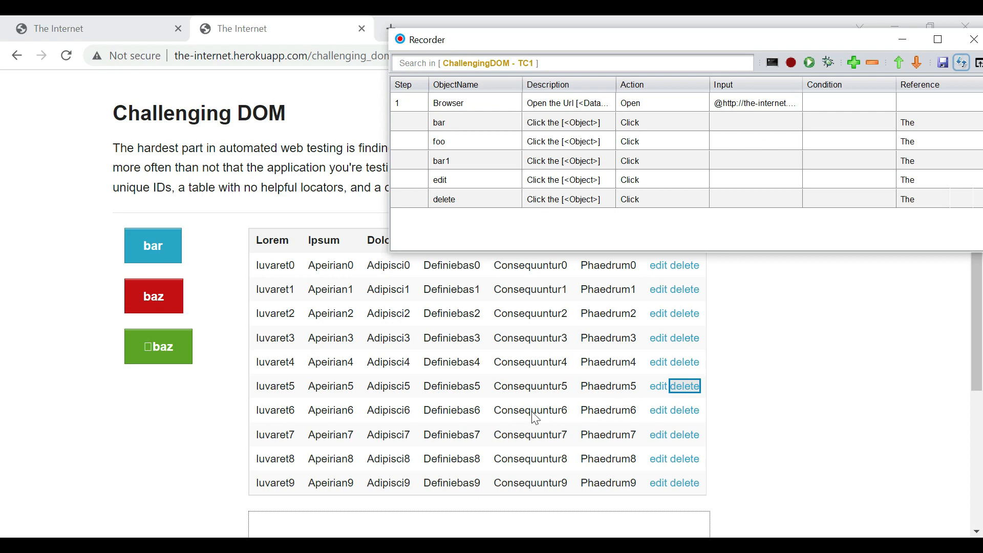
pyautogui.moveTo(518, 417)
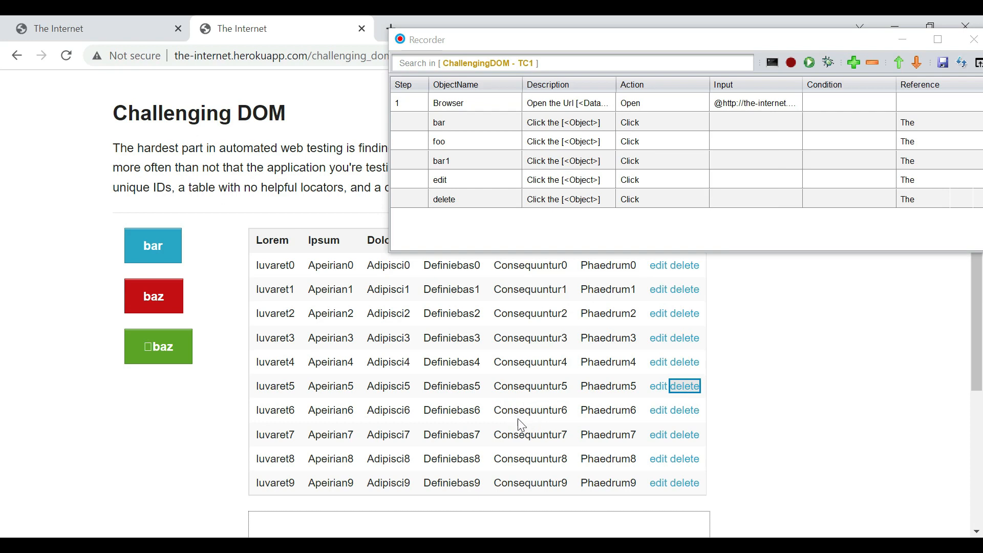
pyautogui.moveTo(527, 415)
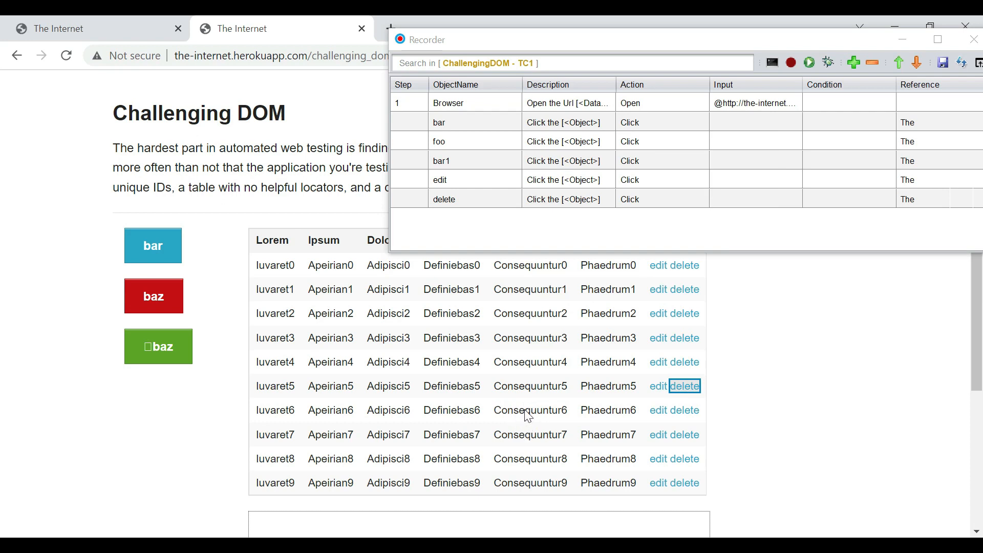
pyautogui.moveTo(454, 227)
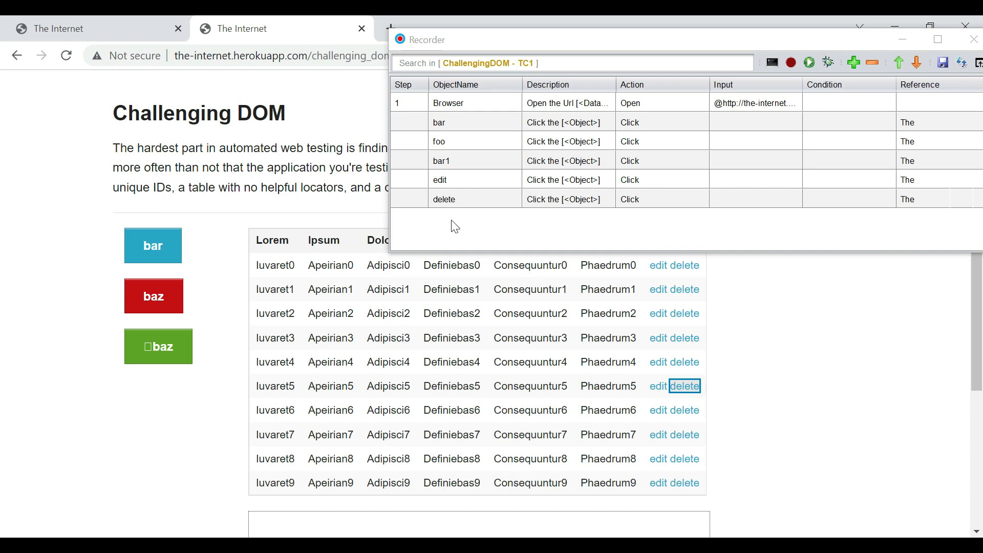
pyautogui.moveTo(473, 231)
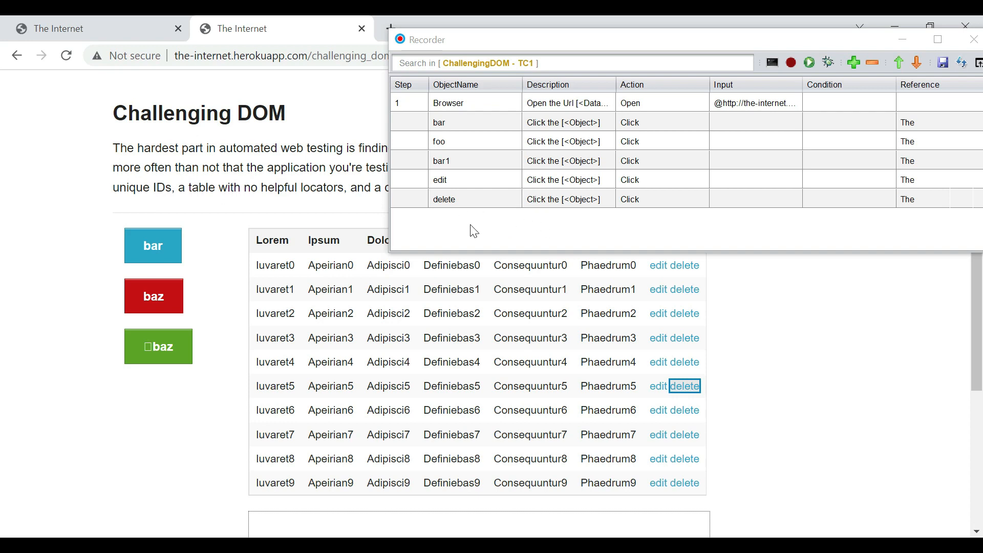
pyautogui.moveTo(522, 415)
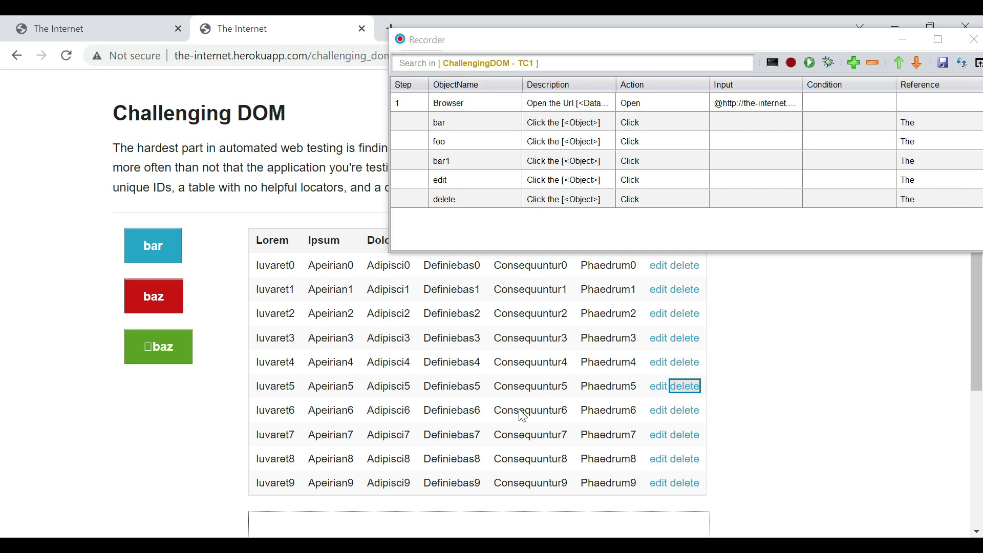
# Add the Consequuntur6 table cell as a test element via the Test Scripter AddElement option
pyautogui.rightClick(522, 414)
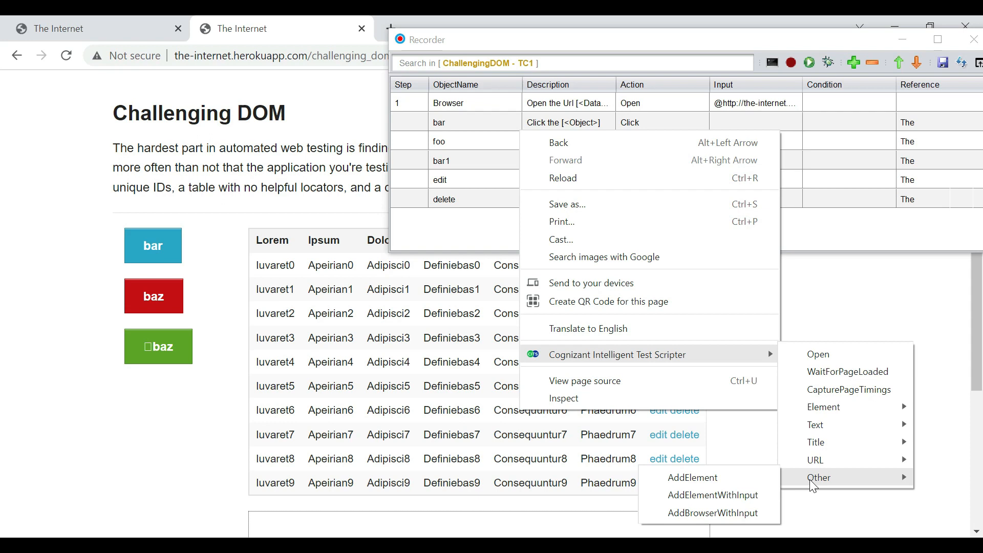
pyautogui.moveTo(693, 477)
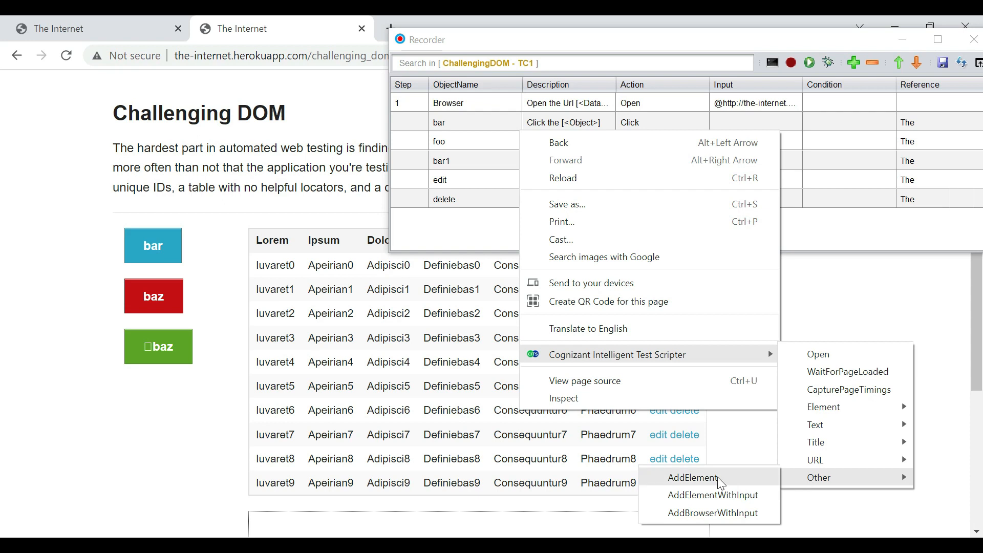
pyautogui.click(691, 477)
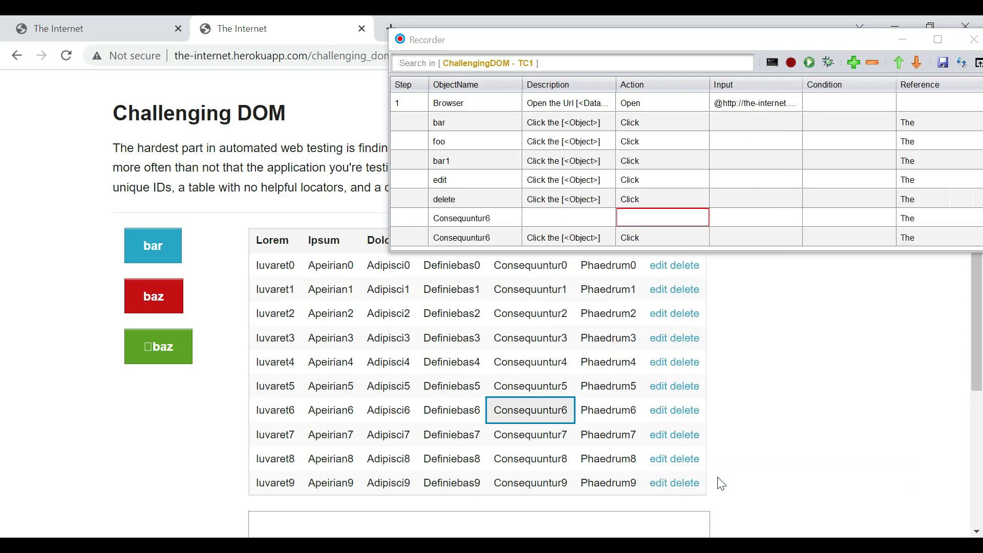
pyautogui.moveTo(511, 234)
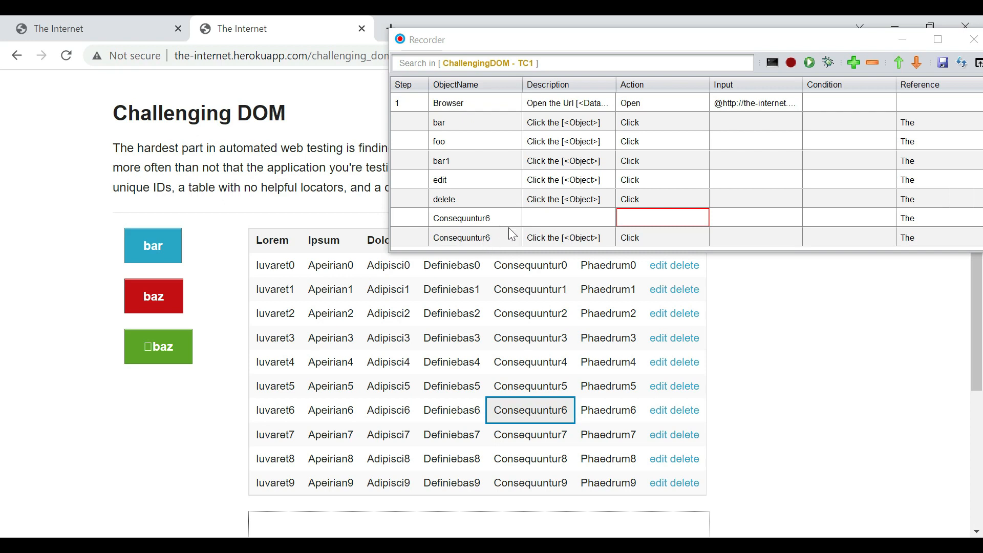
pyautogui.moveTo(627, 240)
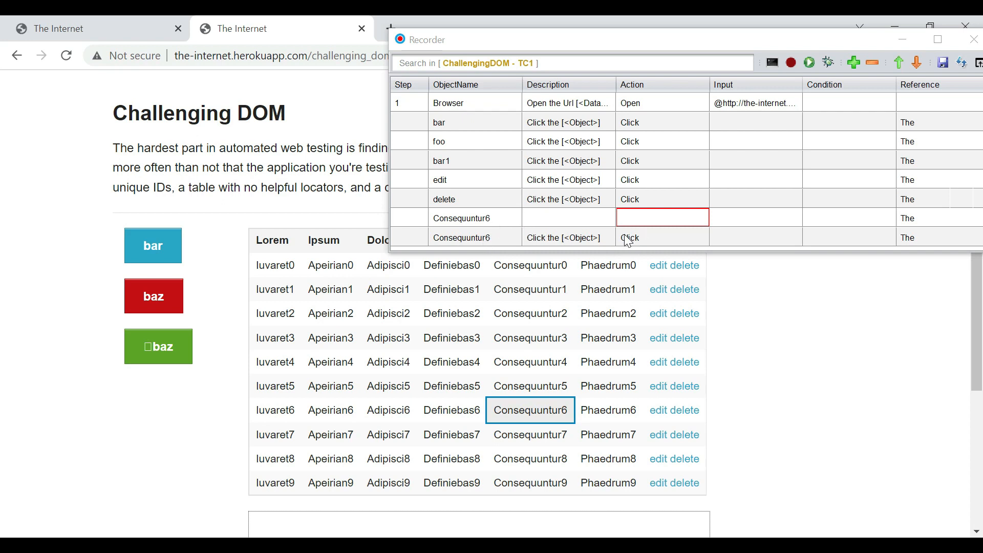
pyautogui.moveTo(646, 240)
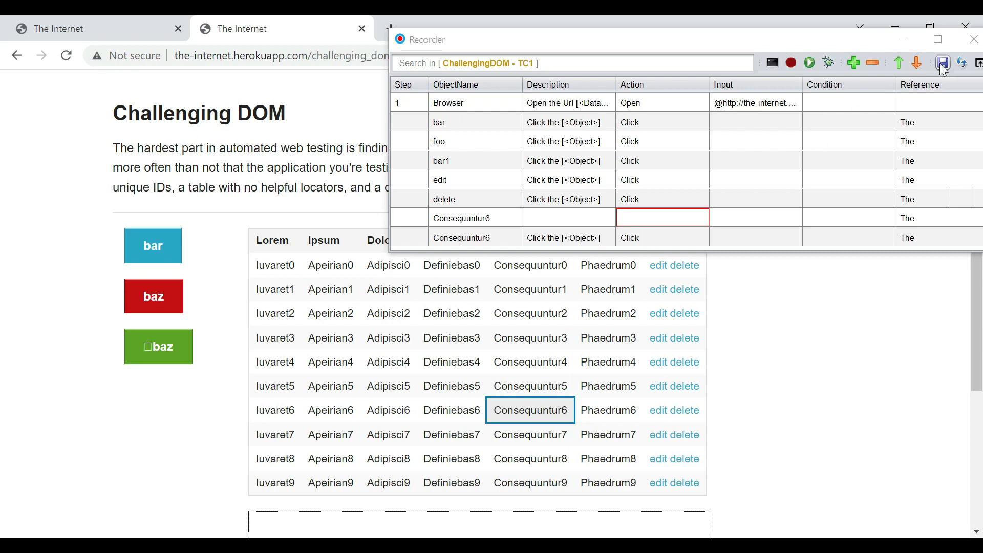
# Save the recorded steps, remove the blank duplicate Consequuntur6 row and close the recorder
pyautogui.click(942, 62)
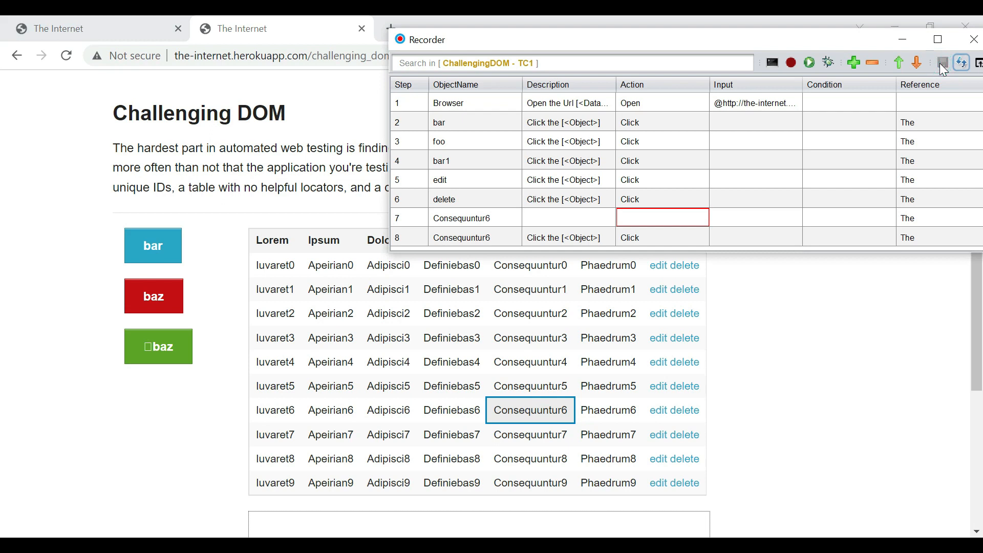
pyautogui.click(568, 217)
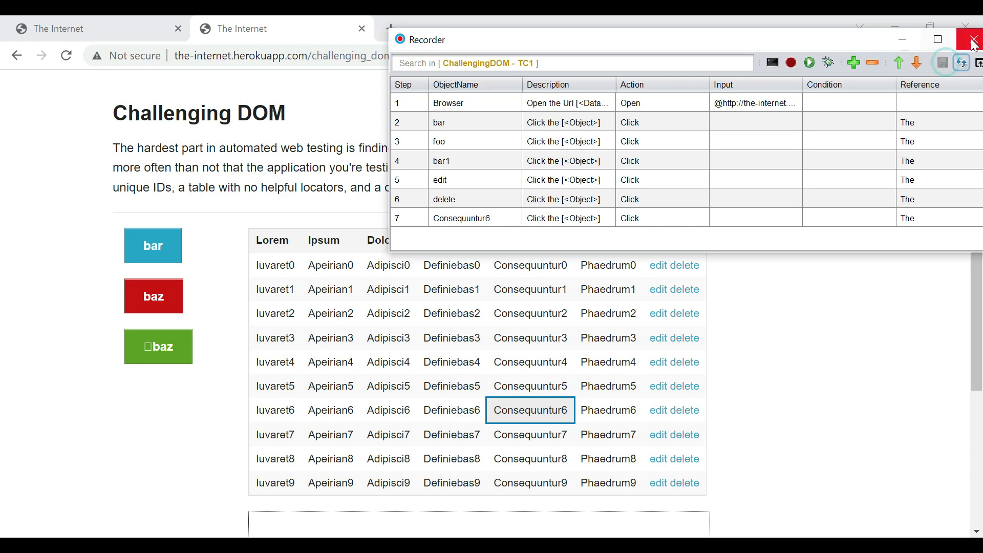
pyautogui.click(973, 39)
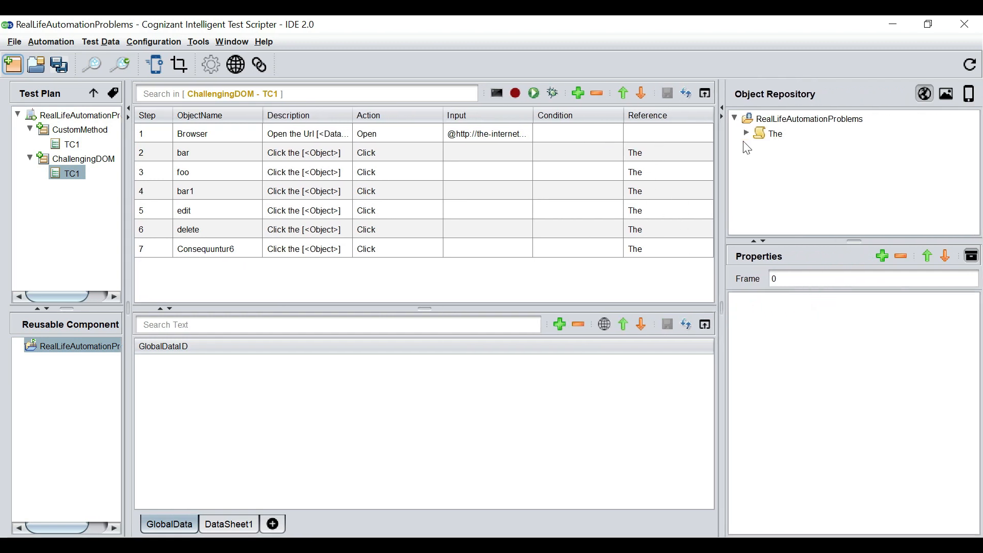
# Rename the object repository page group 'The' to ChallengingDom
pyautogui.click(747, 133)
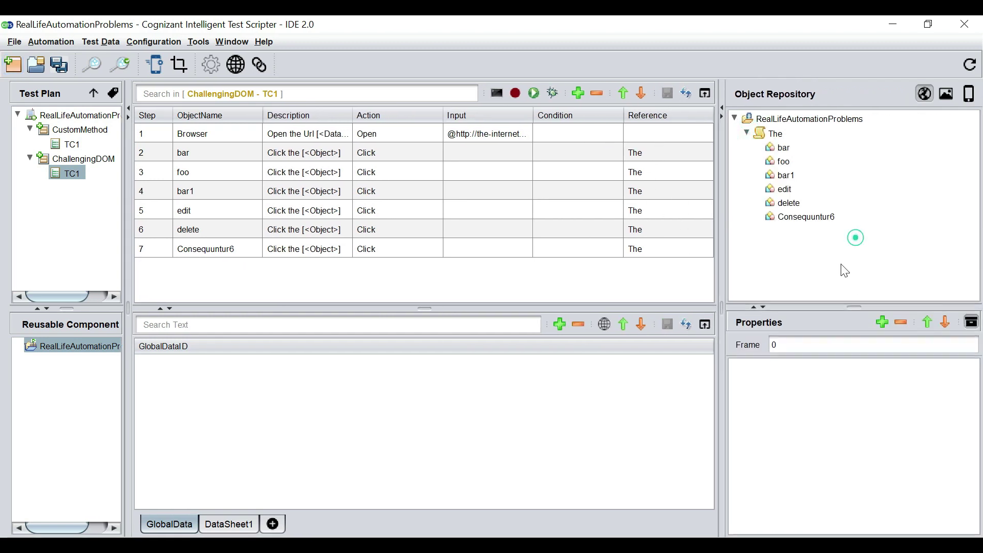
pyautogui.click(776, 133)
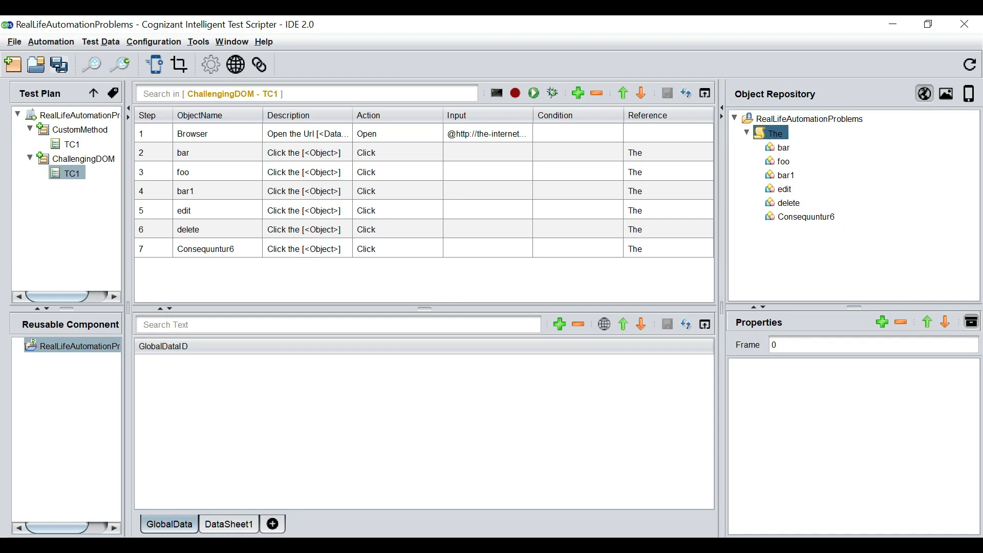
pyautogui.write('ChallengingDom')
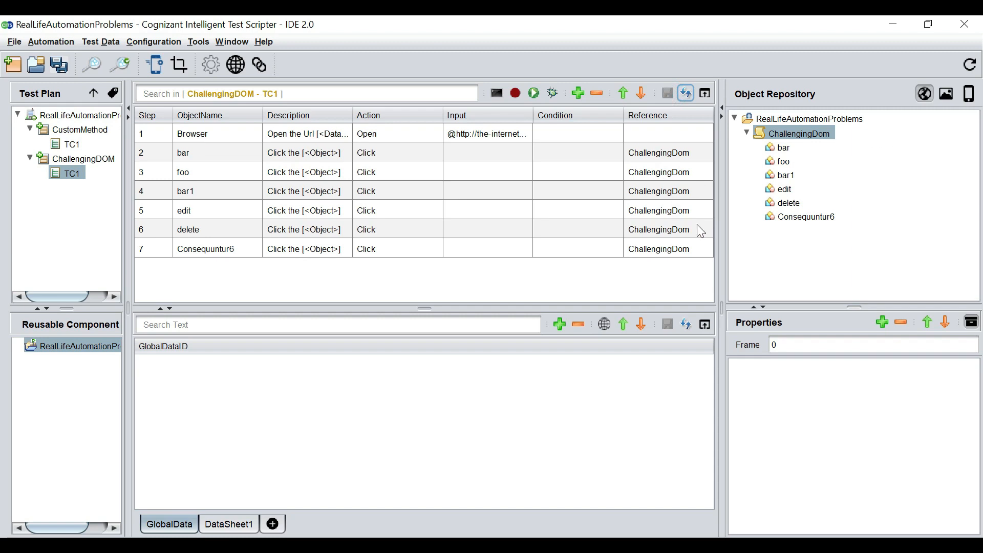
pyautogui.moveTo(296, 268)
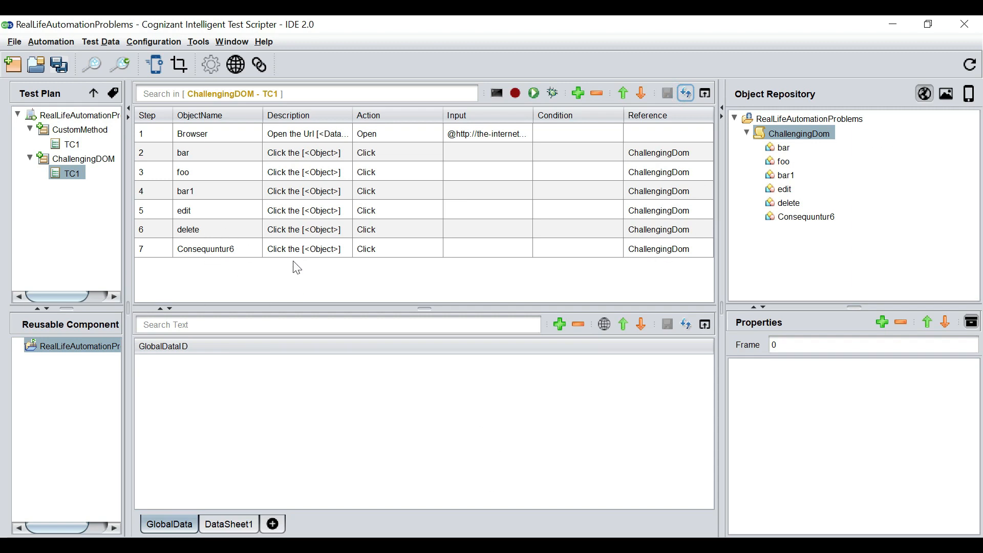
pyautogui.moveTo(809, 230)
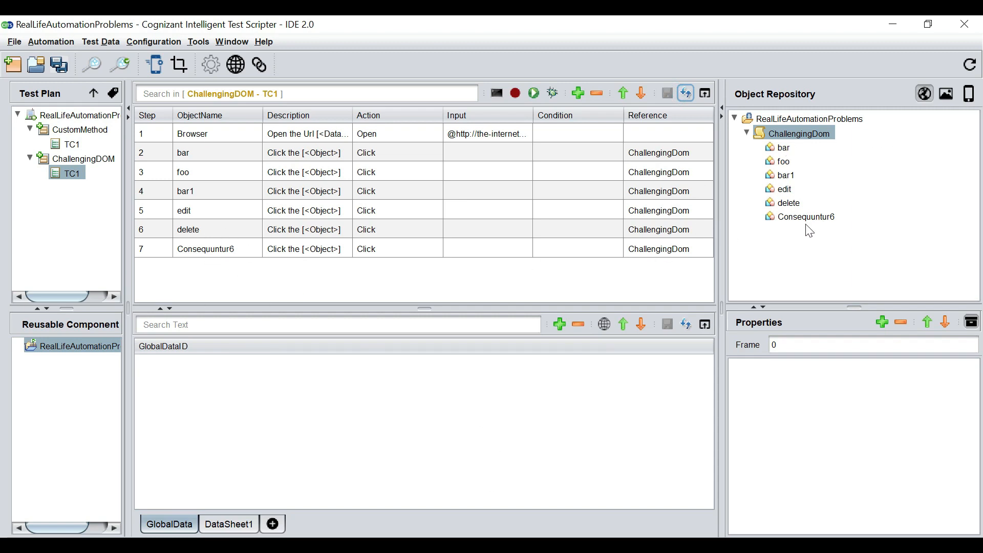
pyautogui.moveTo(825, 225)
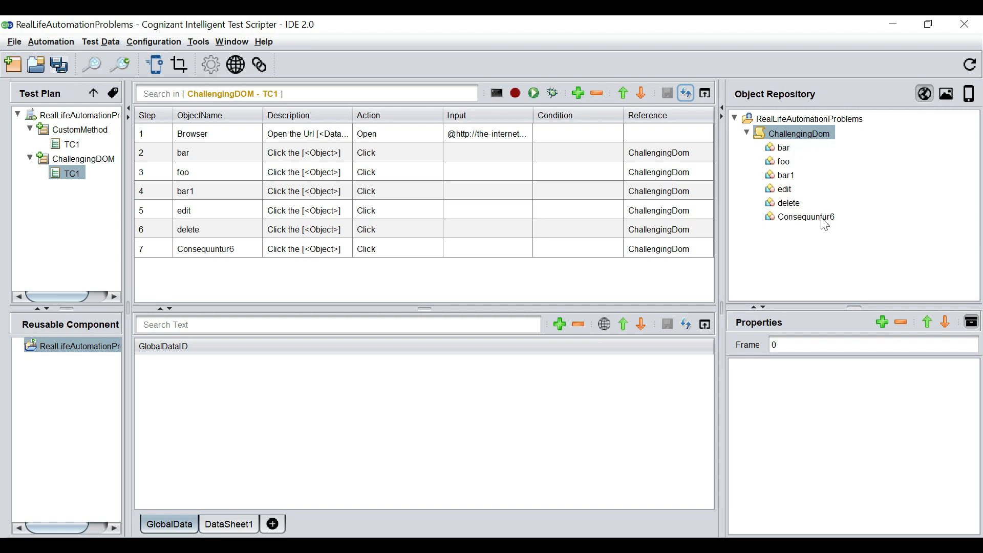
pyautogui.moveTo(232, 188)
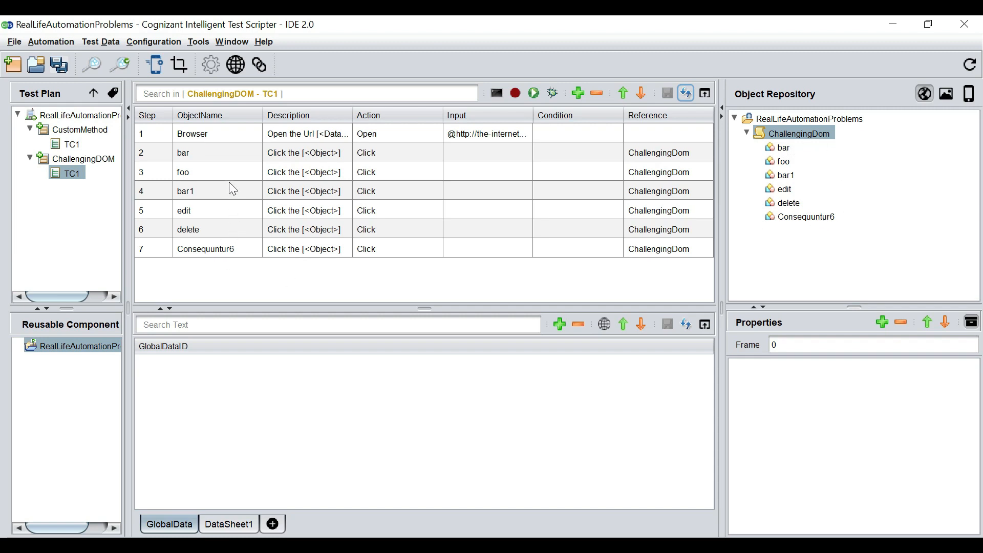
pyautogui.moveTo(251, 269)
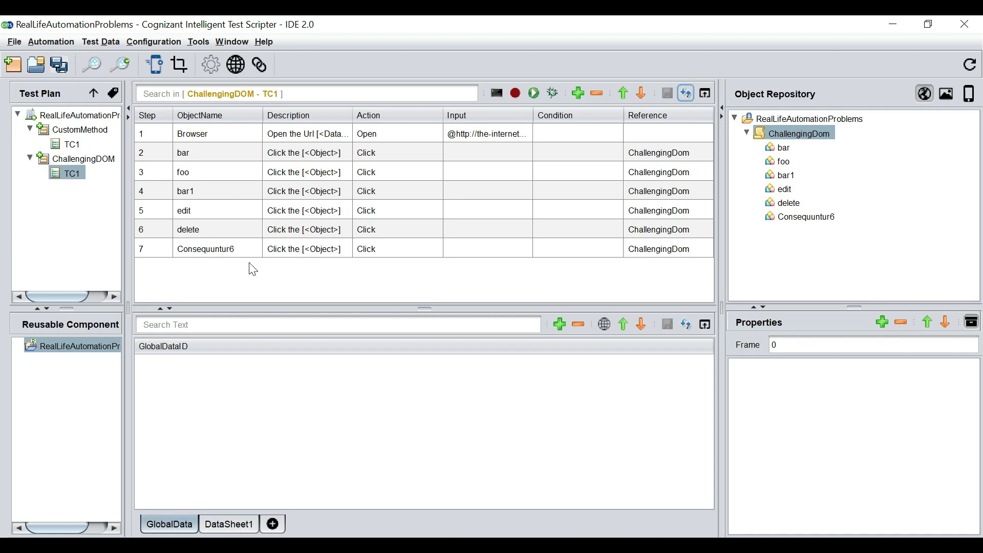
pyautogui.moveTo(64, 171)
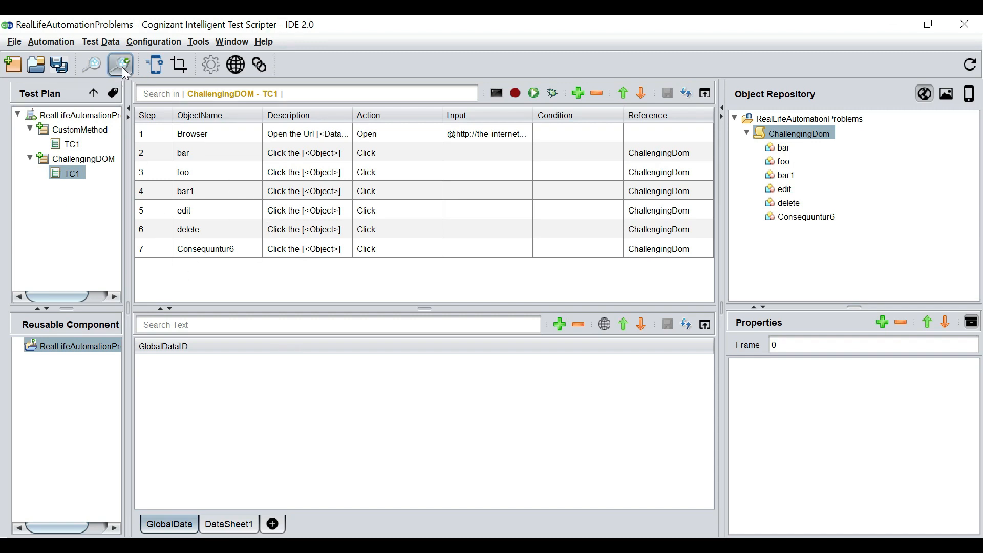
# Start Object Heal beside the web page and highlight all ChallengingDom objects
pyautogui.click(121, 65)
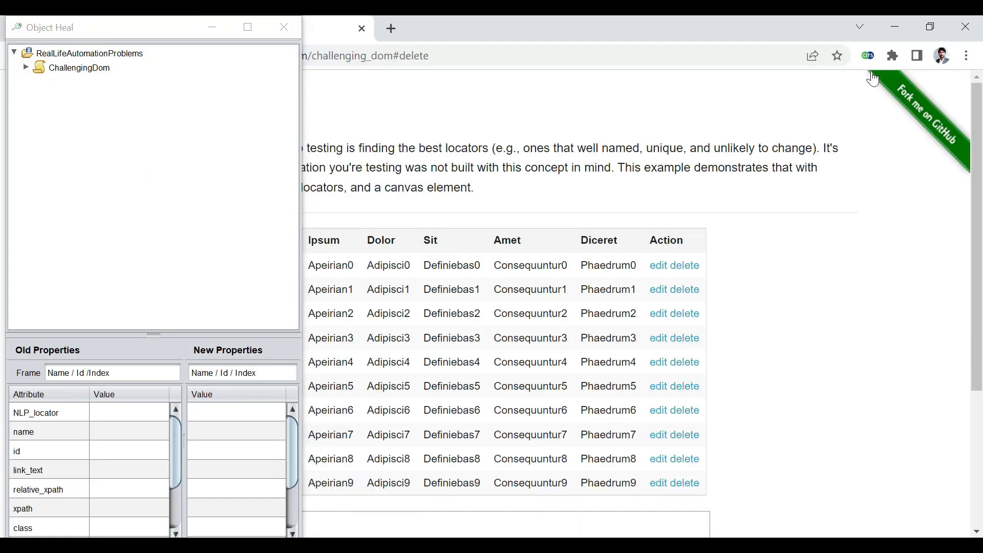
pyautogui.moveTo(520, 116)
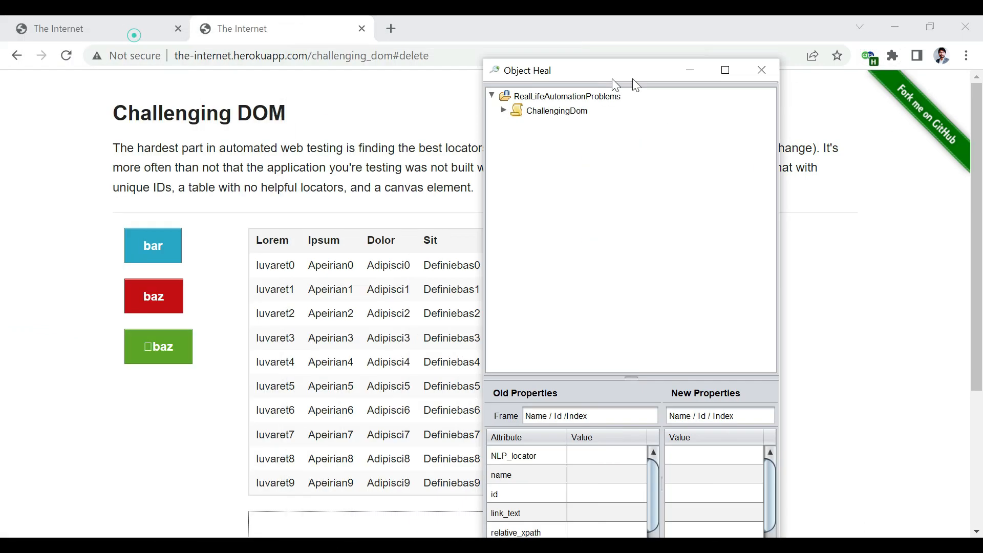
pyautogui.moveTo(590, 70); pyautogui.dragTo(815, 26)
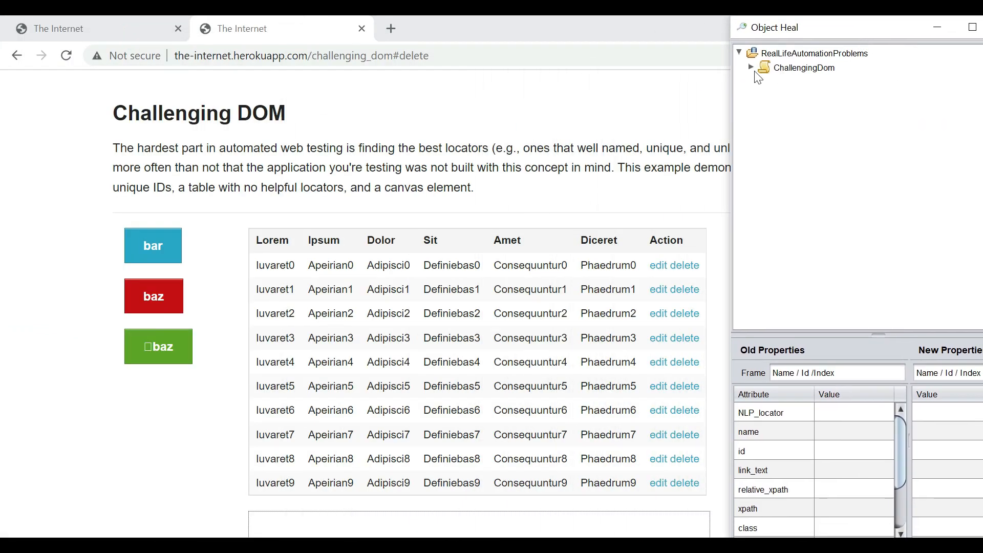
pyautogui.click(751, 68)
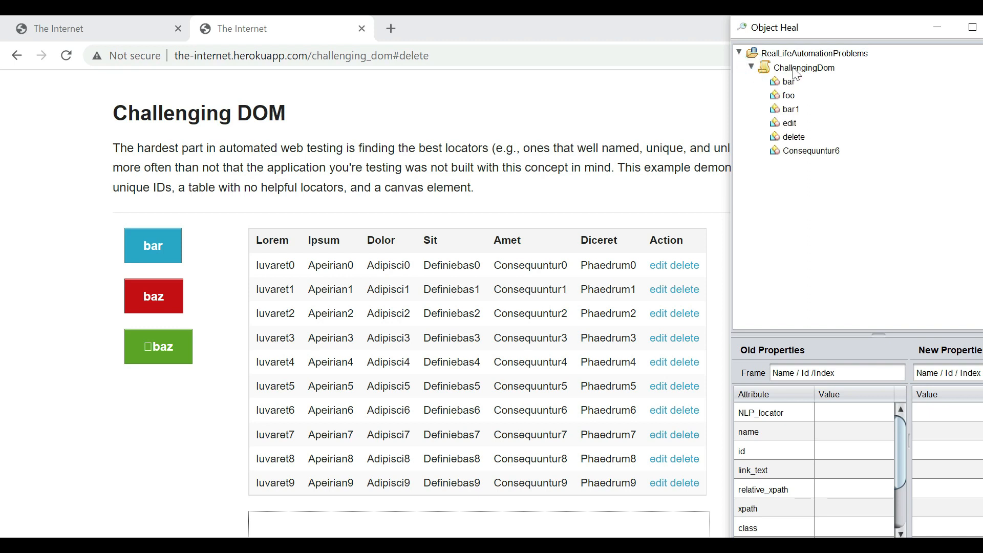
pyautogui.click(806, 67)
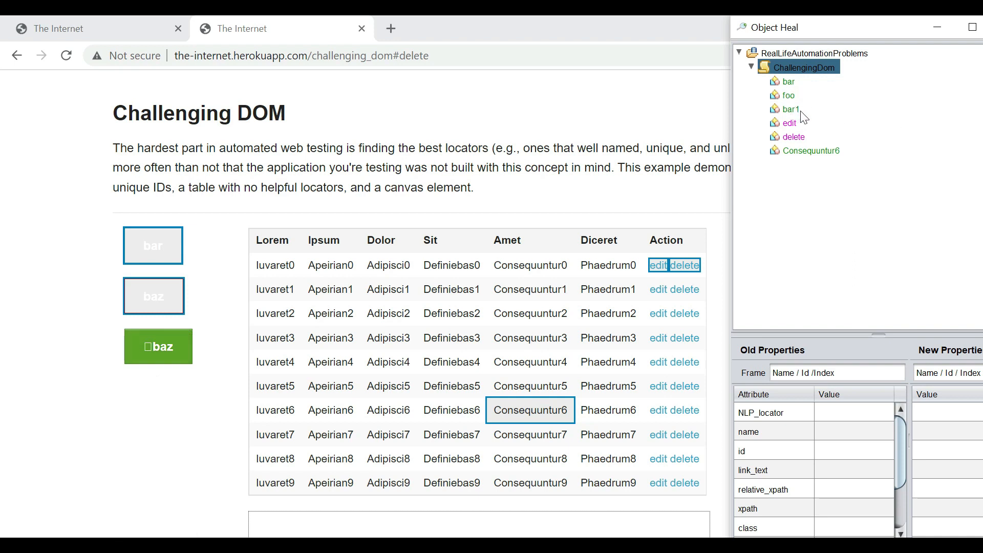
pyautogui.moveTo(795, 86)
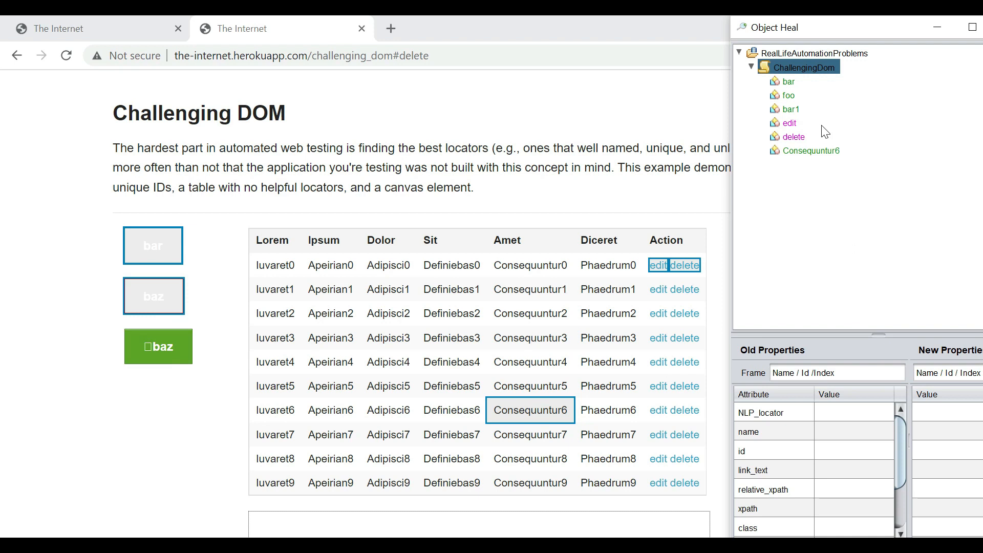
pyautogui.moveTo(806, 141)
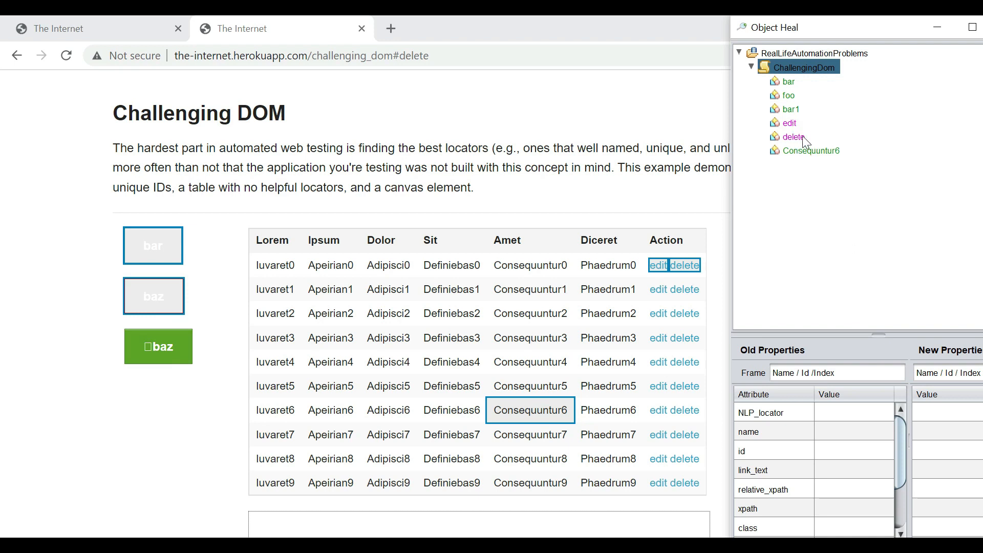
pyautogui.moveTo(801, 130)
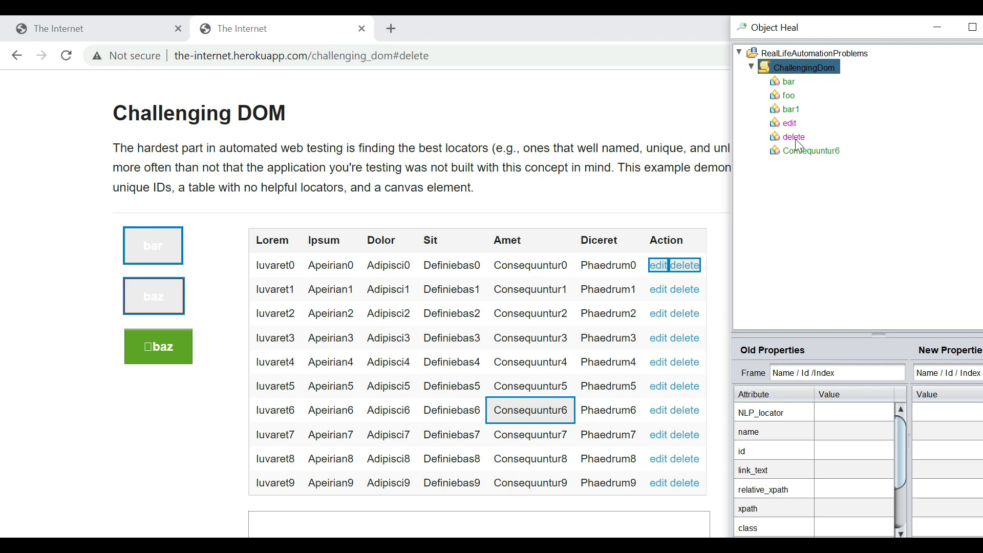
pyautogui.moveTo(680, 281)
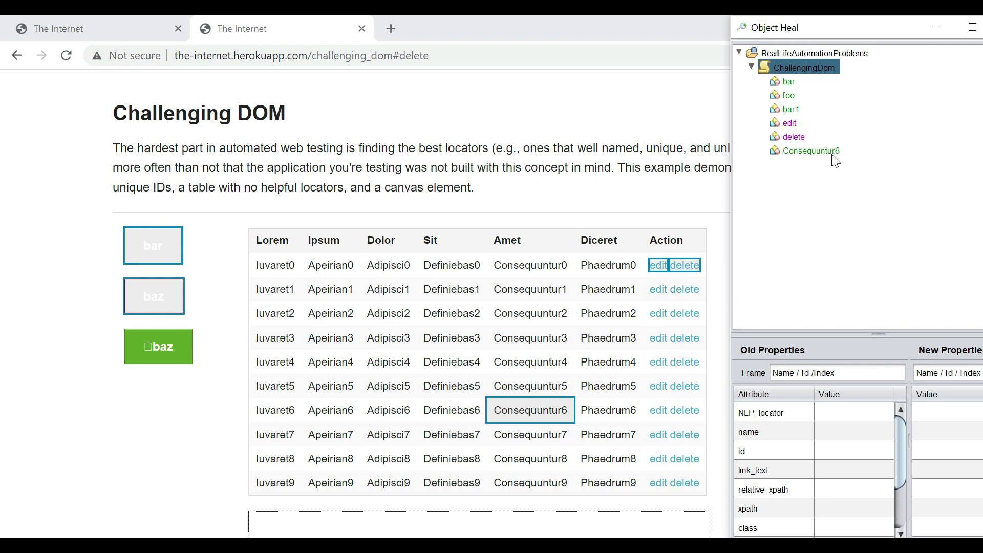
pyautogui.moveTo(833, 162)
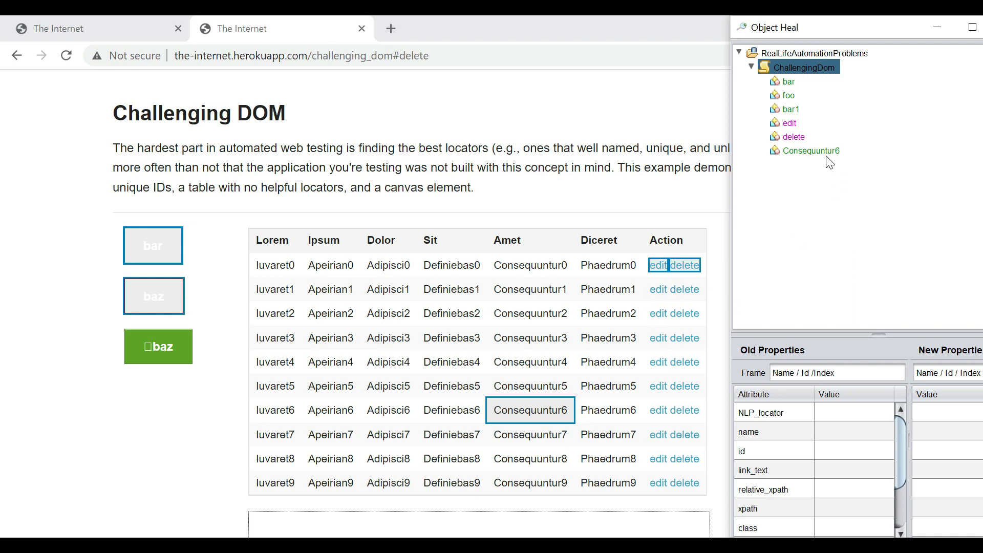
pyautogui.moveTo(882, 345)
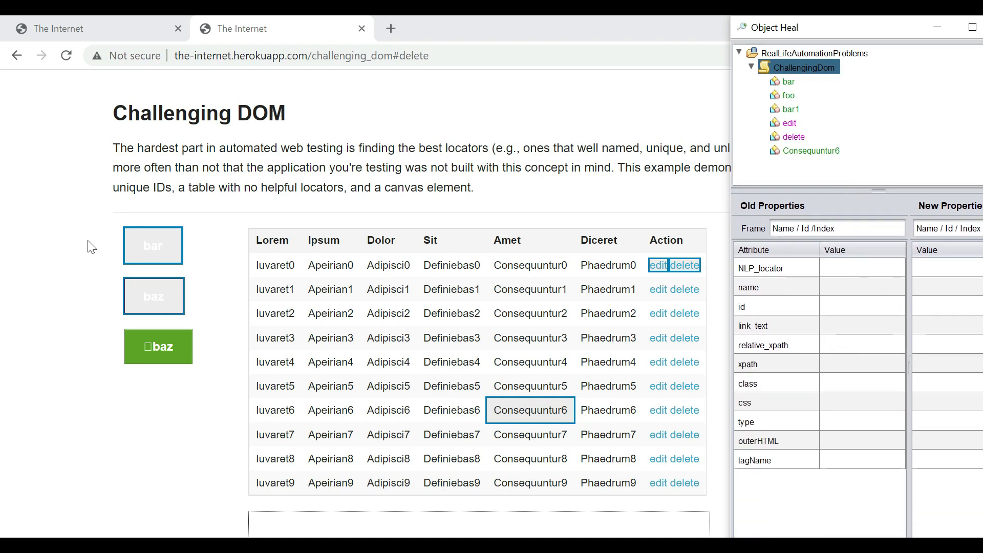
pyautogui.moveTo(162, 340)
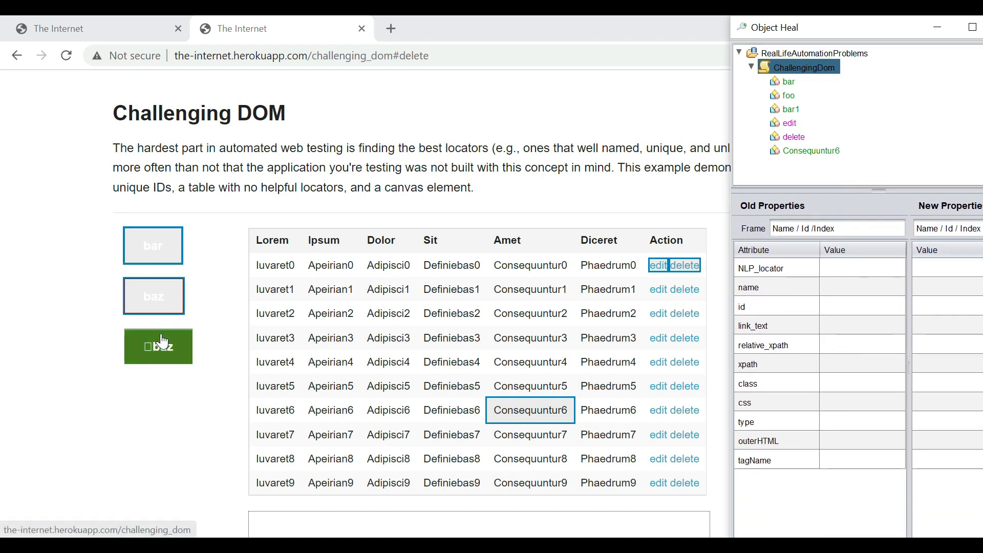
pyautogui.moveTo(864, 121)
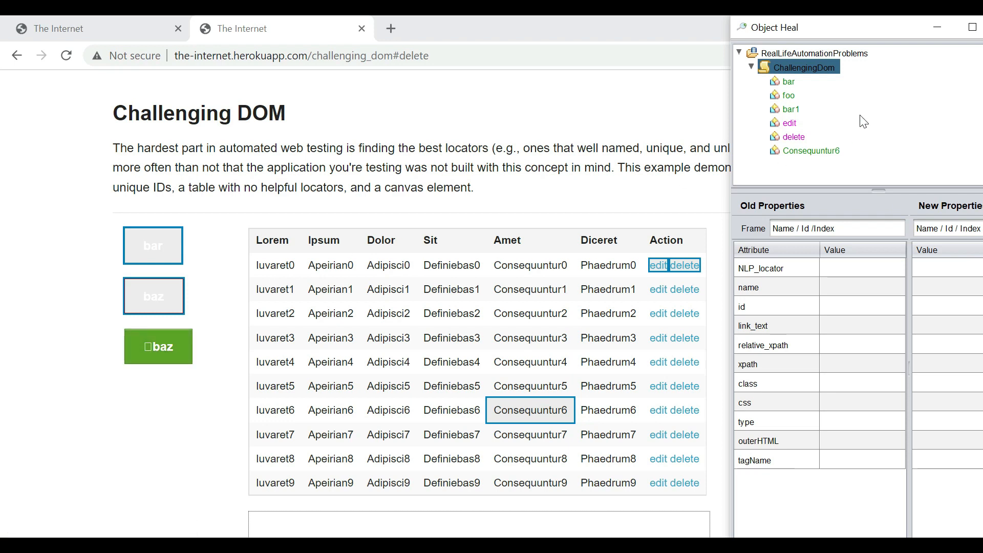
pyautogui.moveTo(186, 263)
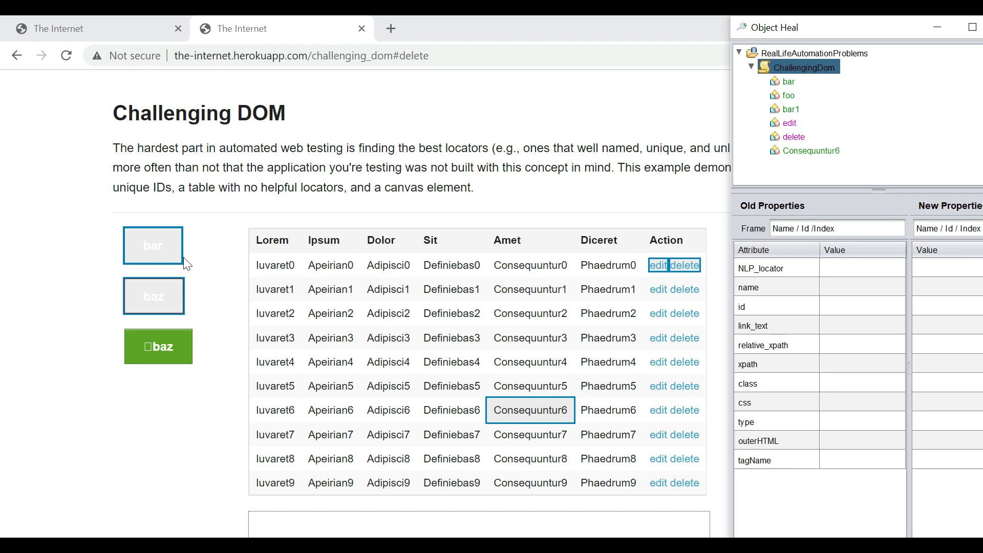
pyautogui.moveTo(794, 88)
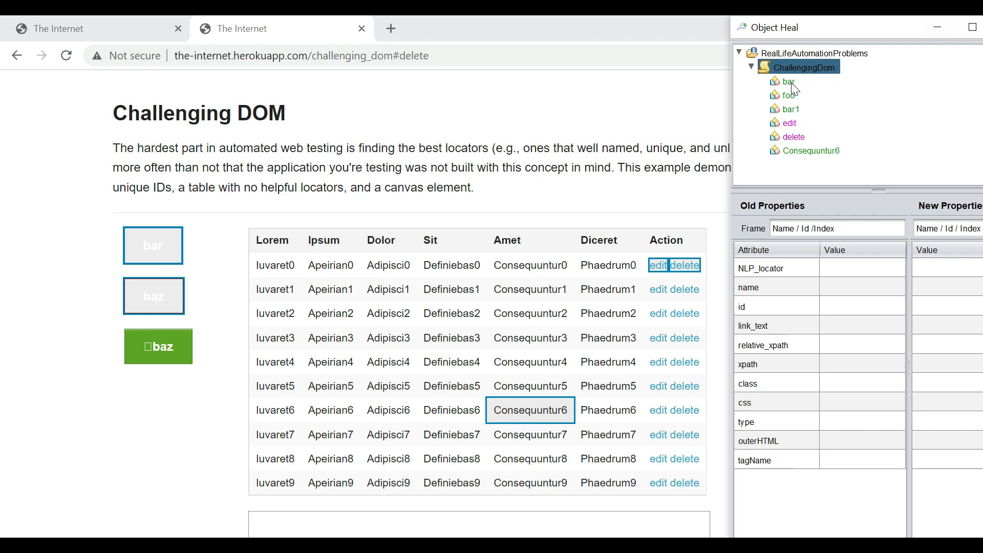
pyautogui.moveTo(763, 103)
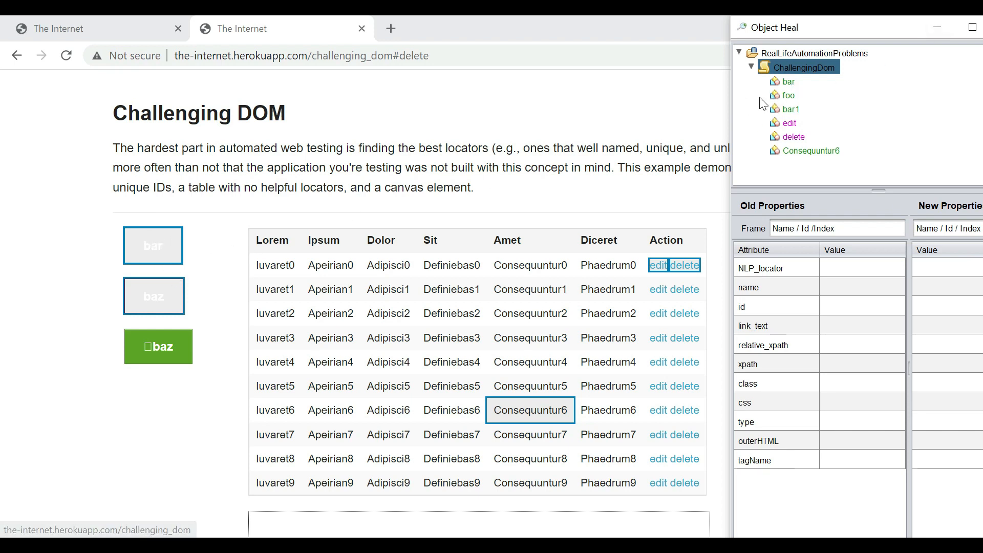
pyautogui.moveTo(159, 306)
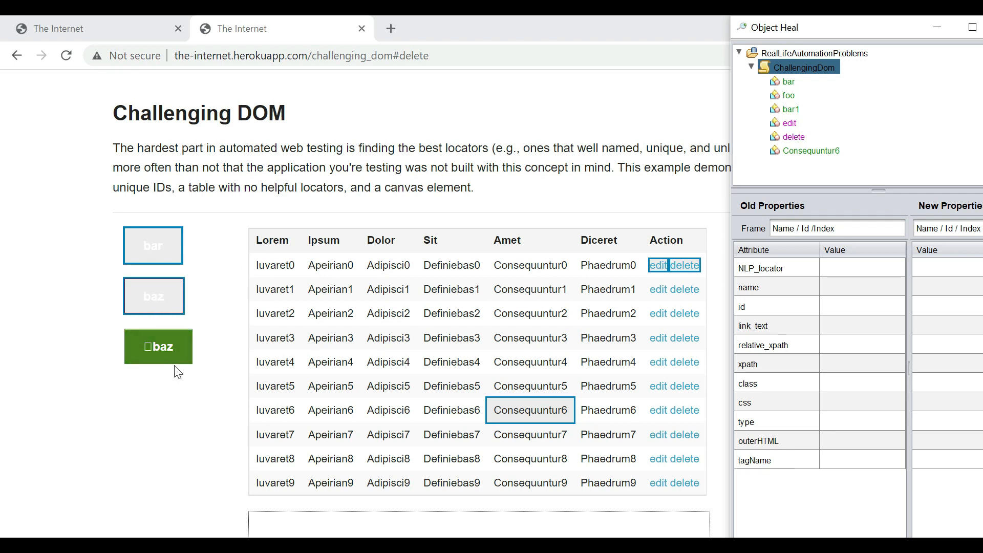
# Highlight the bar1, bar and foo objects individually on the page, then close Object Heal
pyautogui.click(791, 109)
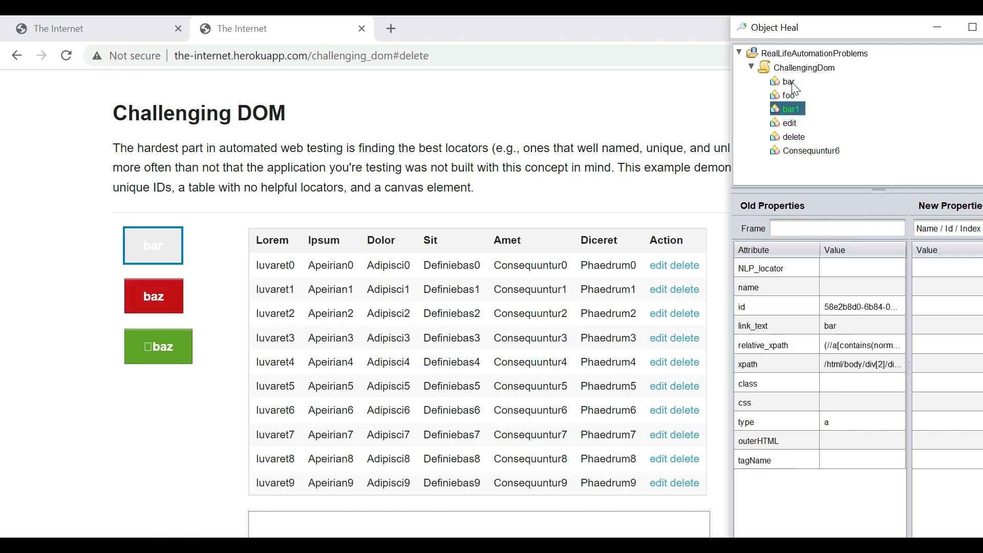
pyautogui.click(789, 82)
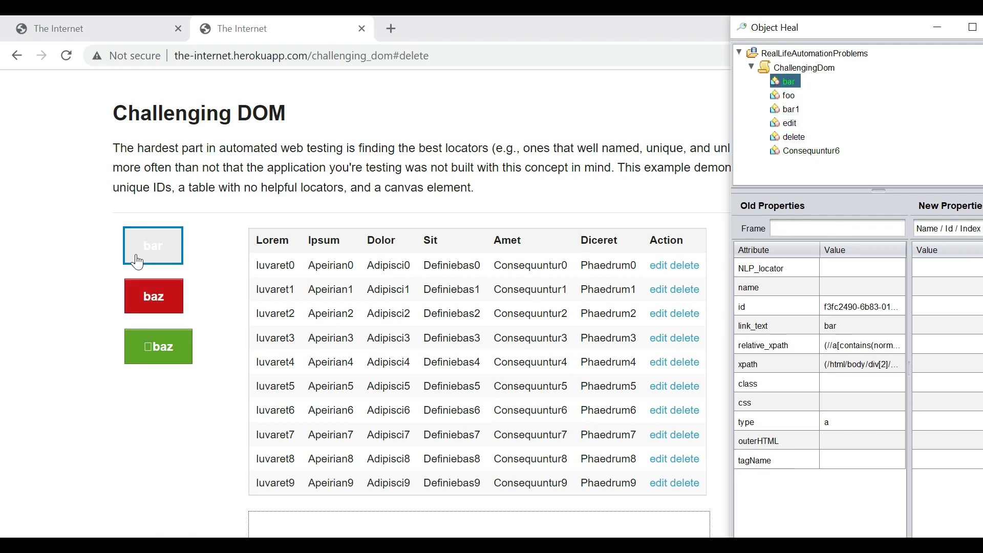
pyautogui.moveTo(733, 121)
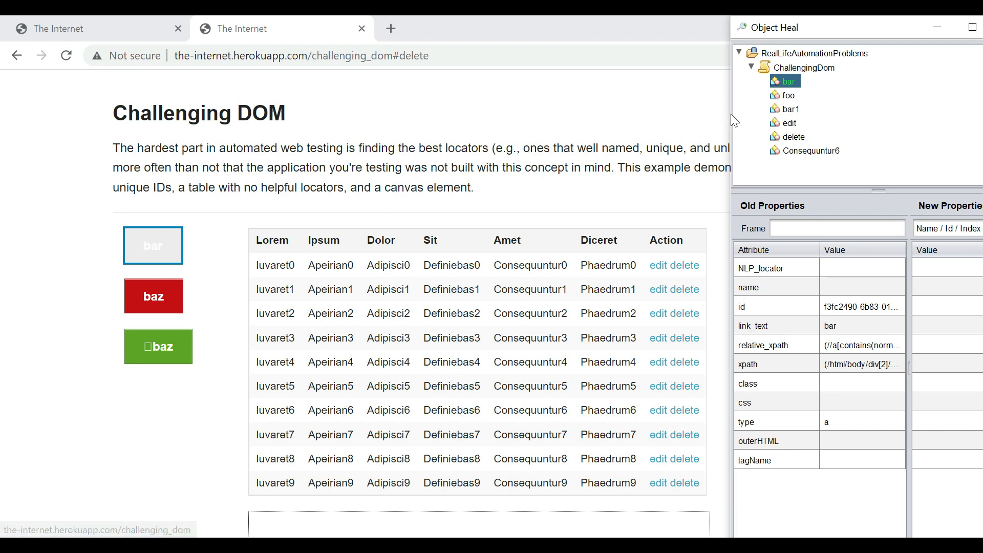
pyautogui.click(792, 94)
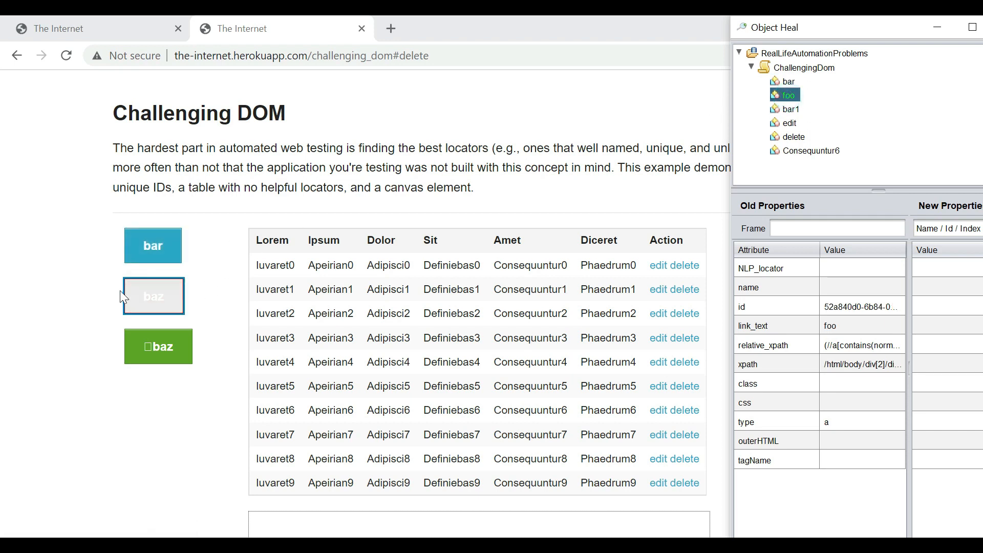
pyautogui.click(792, 108)
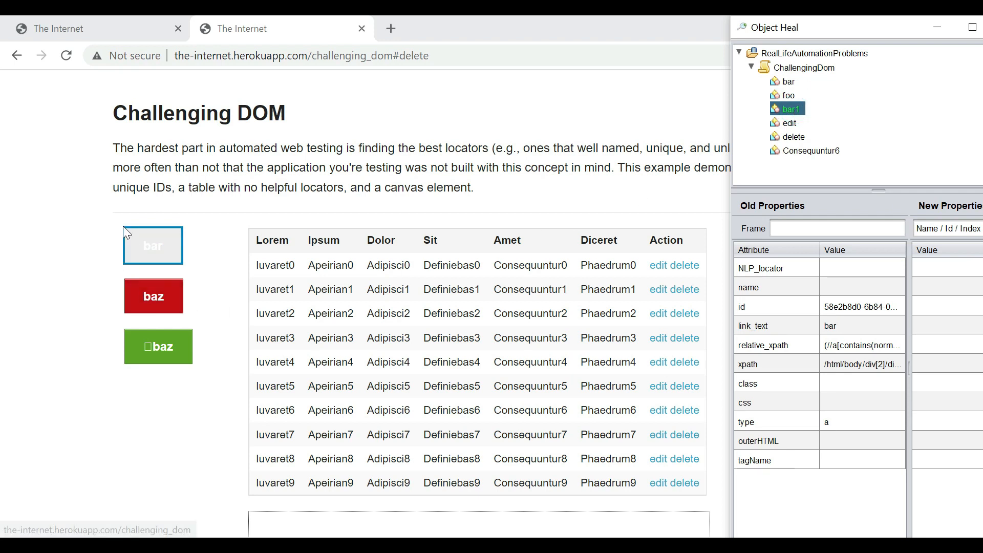
pyautogui.moveTo(191, 375)
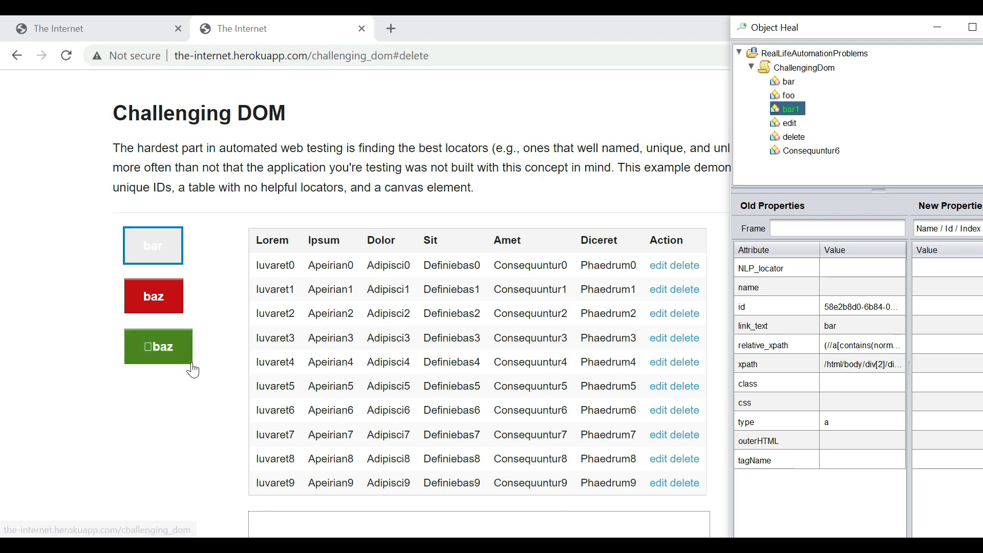
pyautogui.moveTo(150, 356)
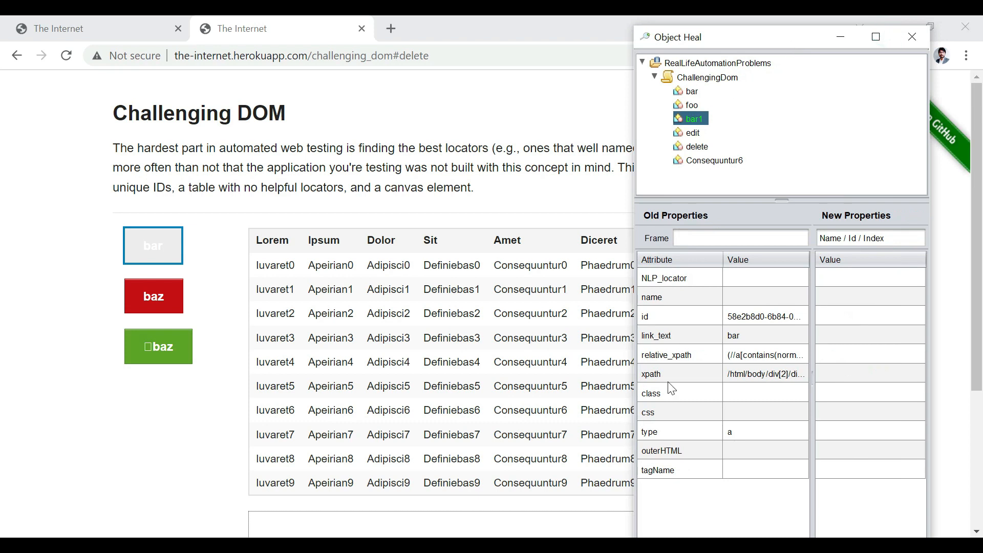
pyautogui.moveTo(782, 392)
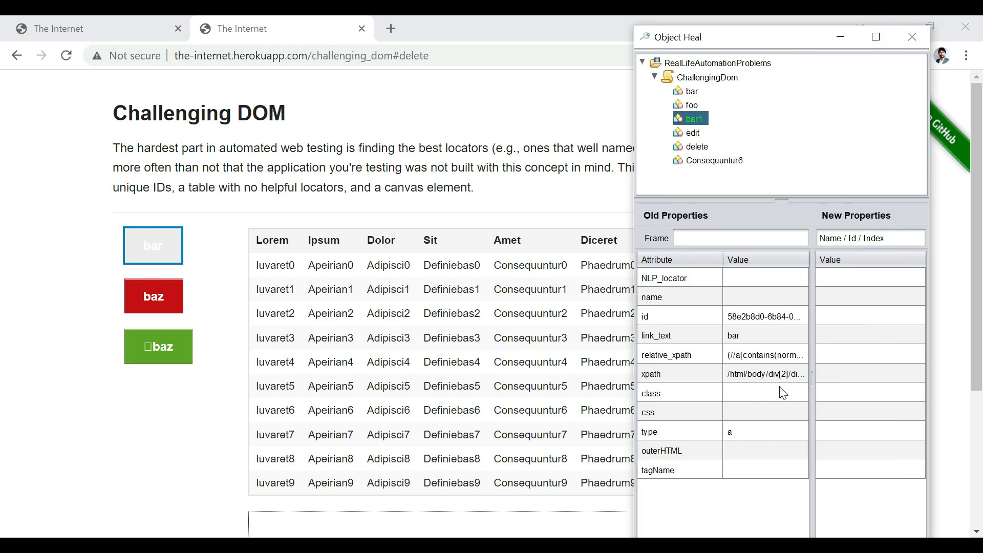
pyautogui.moveTo(116, 279)
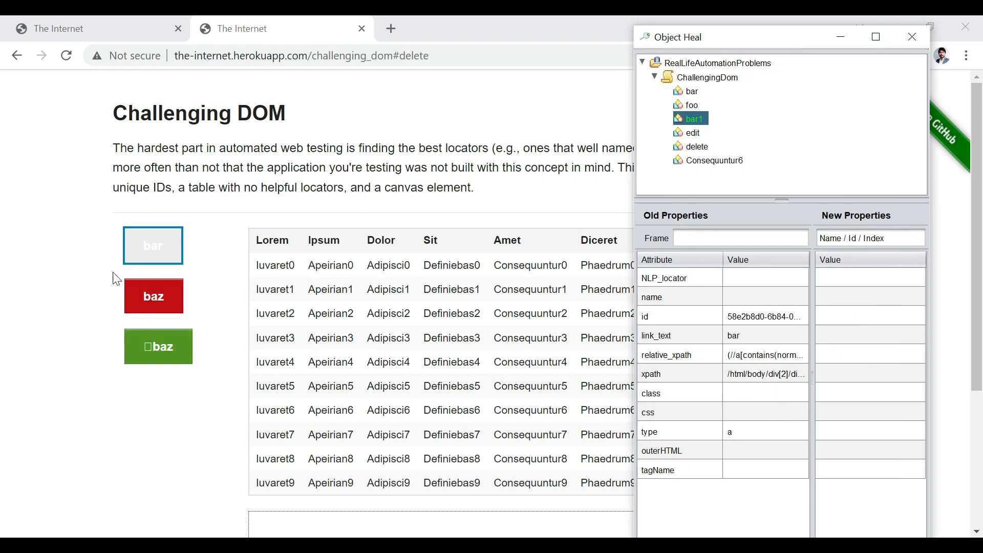
pyautogui.moveTo(927, 53)
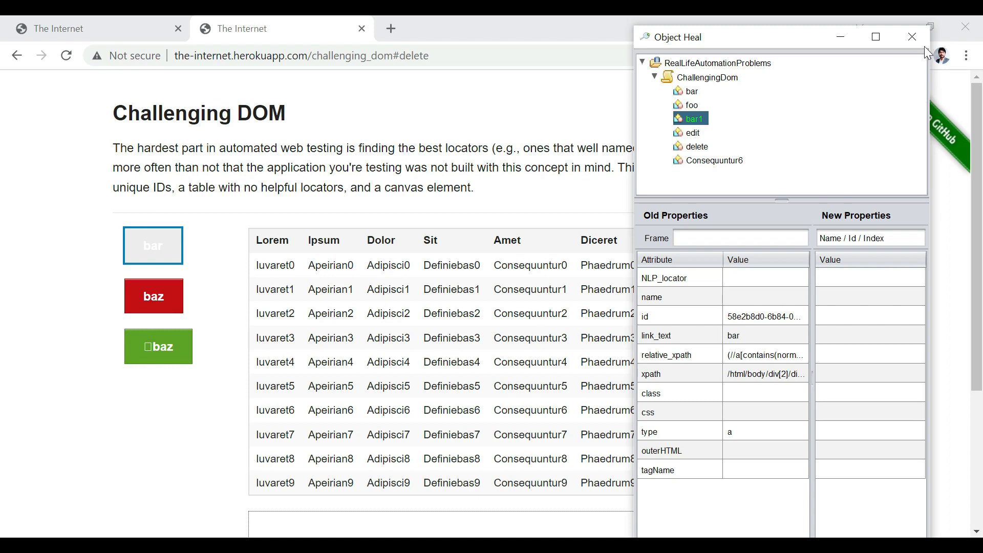
pyautogui.click(912, 37)
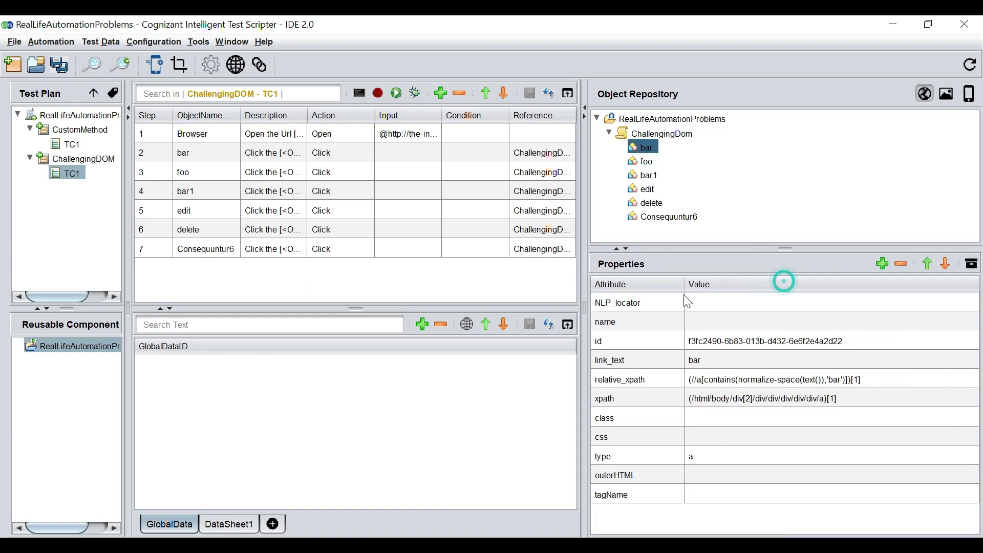
# Clear the bar object's id value, then show the foo object's properties
pyautogui.click(753, 340)
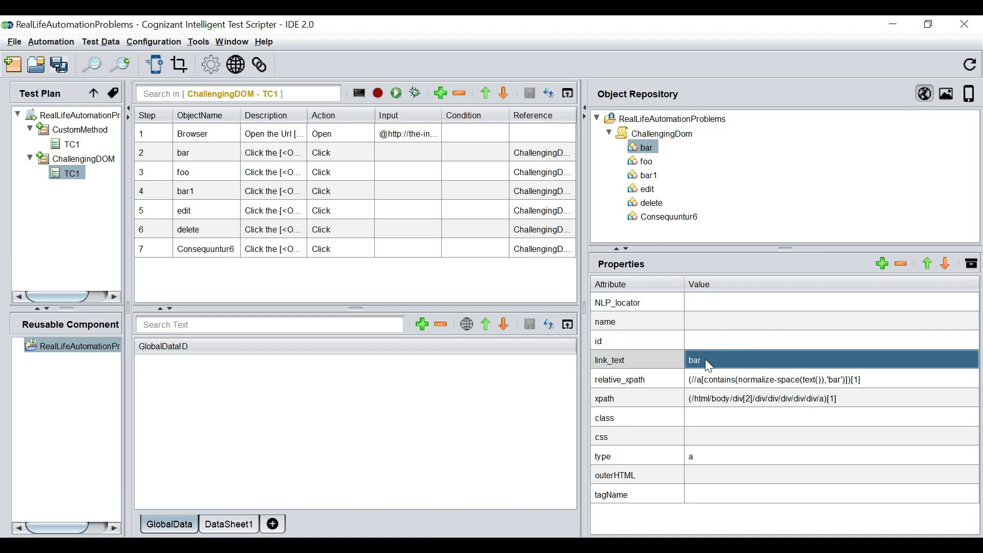
pyautogui.moveTo(719, 366)
pyautogui.write('Button1')
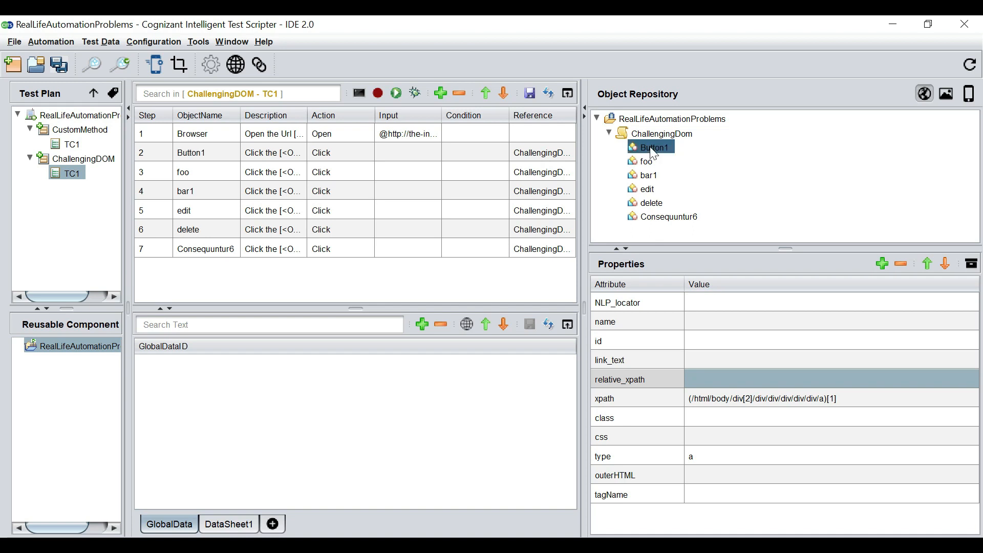
pyautogui.click(646, 161)
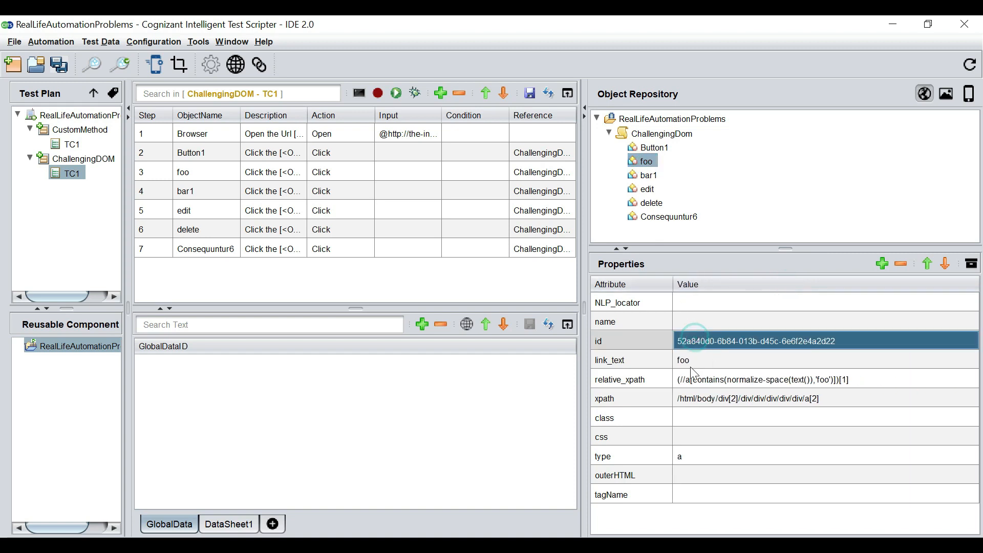
# Clear foo's id, link_text and relative_xpath values and rename it Button2, then select bar1
pyautogui.click(753, 379)
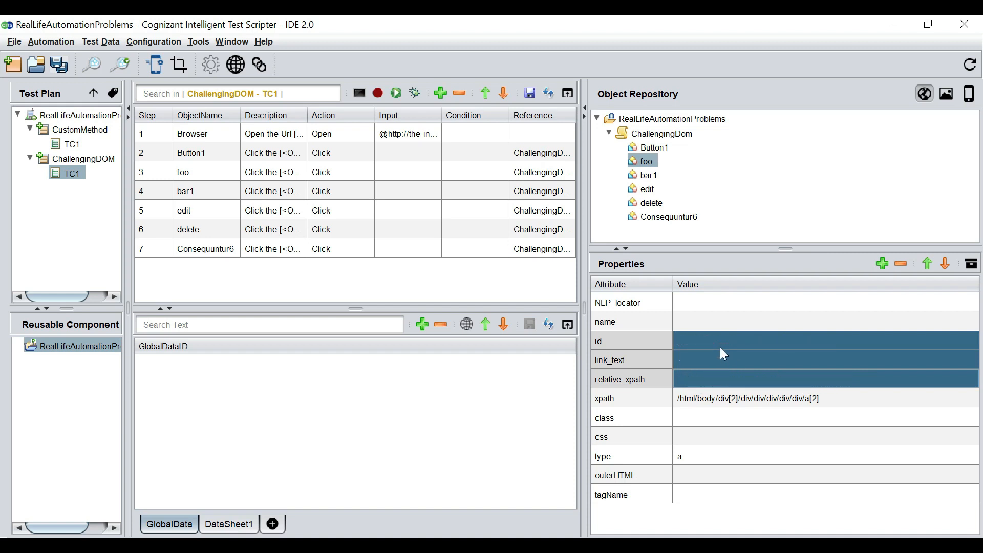
pyautogui.moveTo(823, 426)
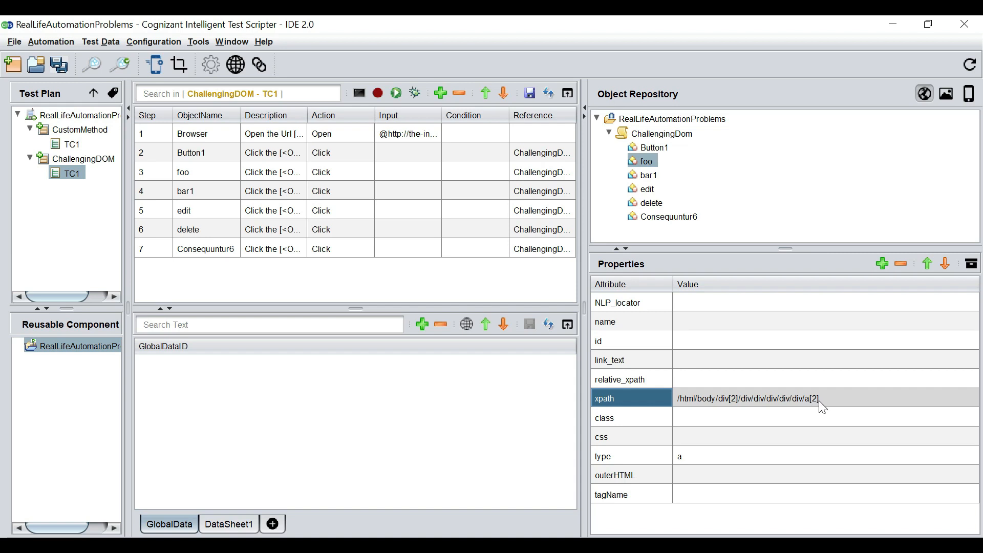
pyautogui.moveTo(650, 162)
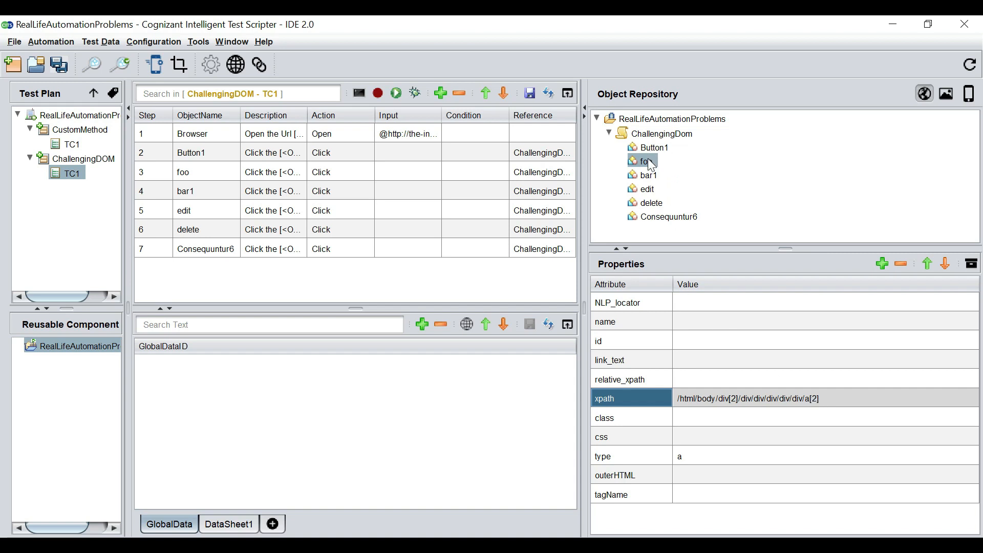
pyautogui.doubleClick(644, 161)
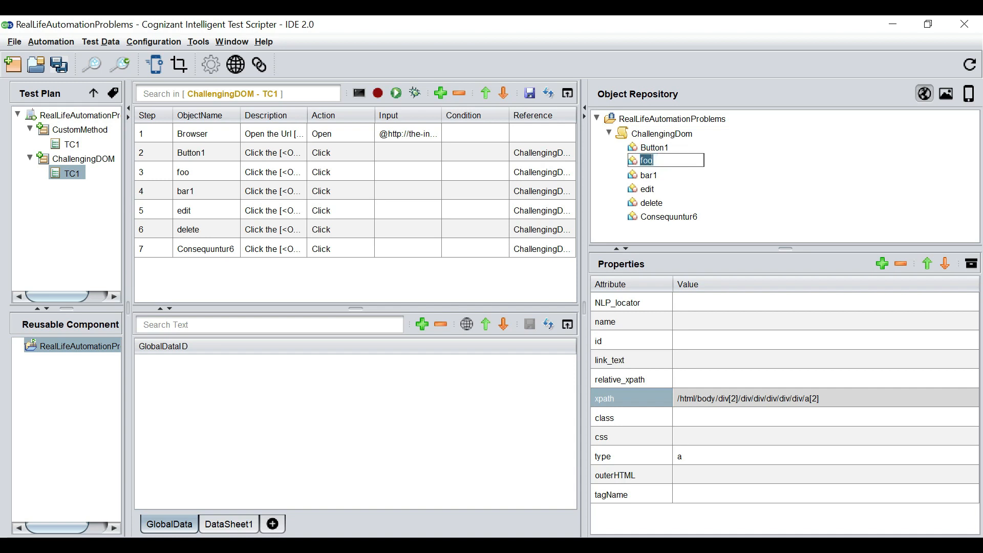
pyautogui.write('Button2')
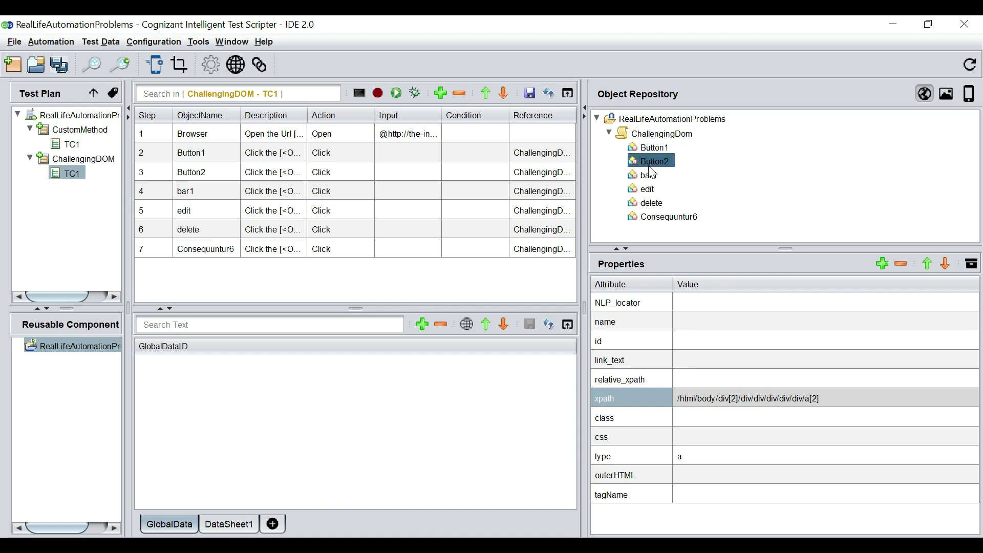
pyautogui.click(645, 175)
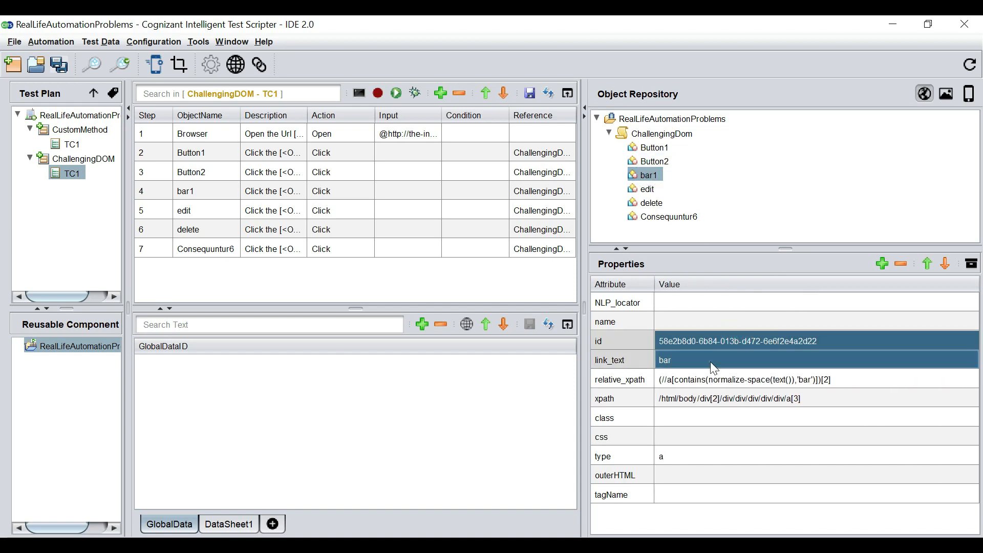
# Delete bar1's id, link_text and relative_xpath values and rename it Button3
pyautogui.click(727, 379)
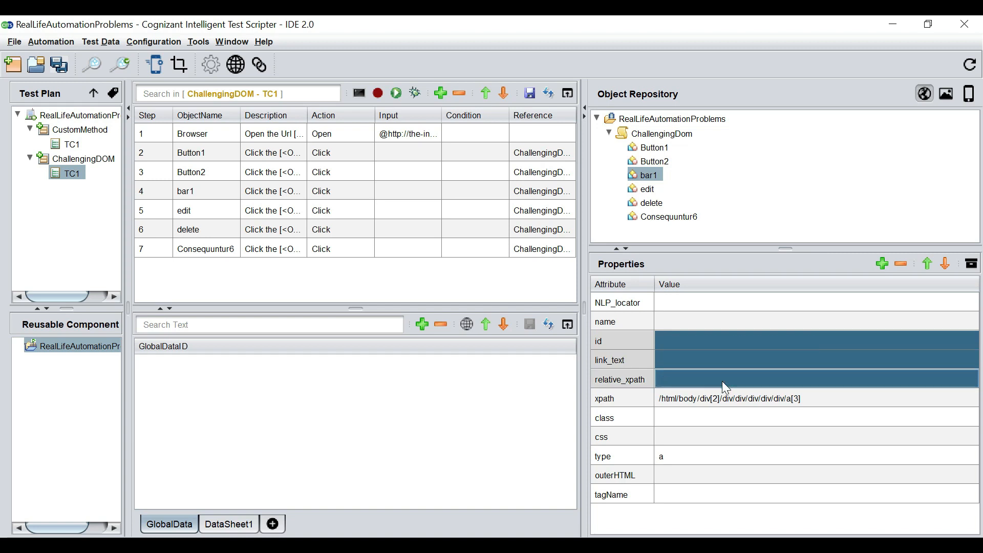
pyautogui.moveTo(652, 186)
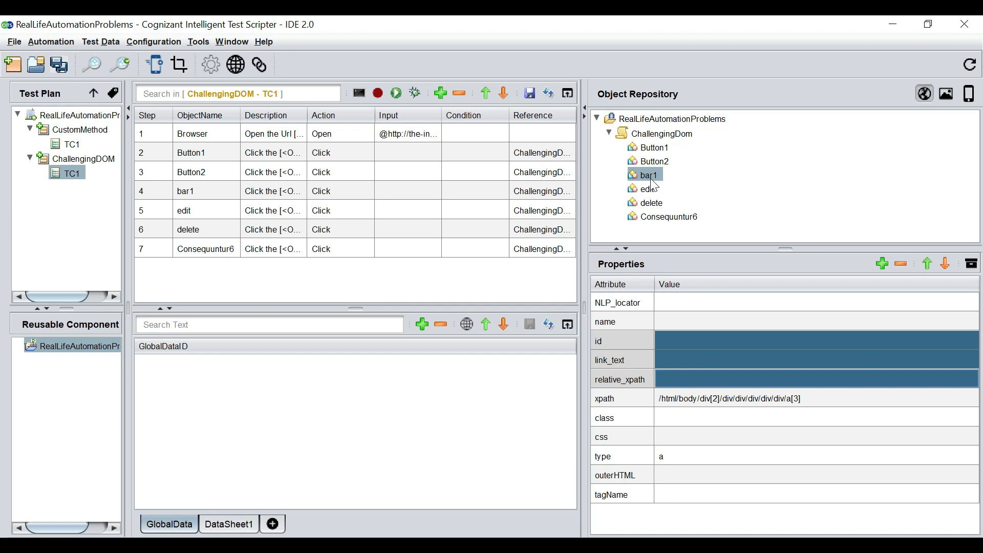
pyautogui.click(650, 175)
pyautogui.write('B')
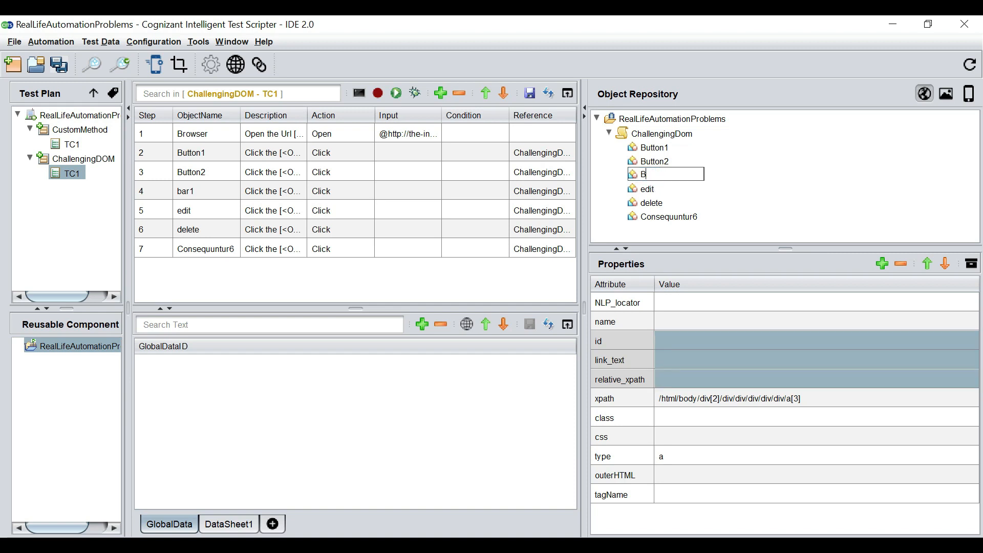
pyautogui.write('utton3')
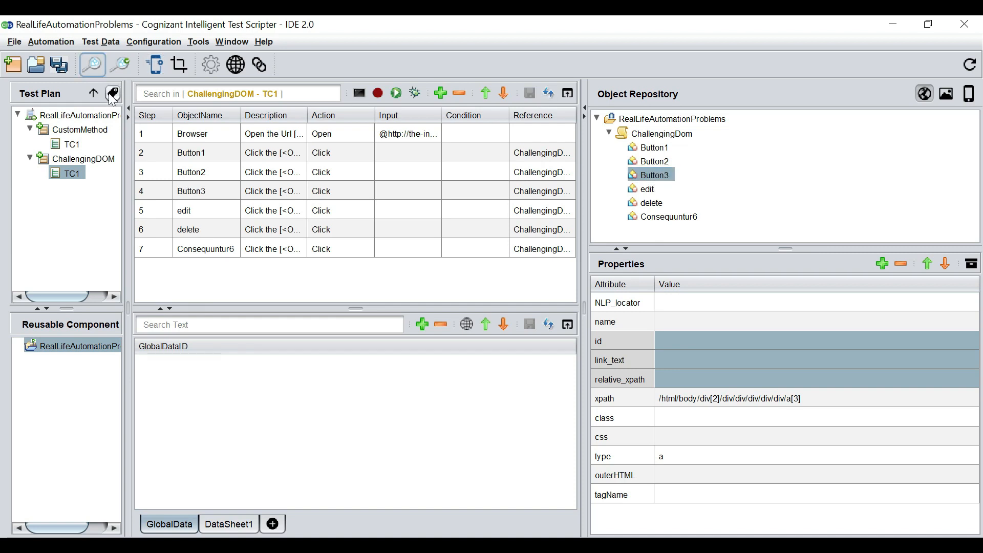
# In Object Heal, highlight ChallengingDom's objects and each of Button1, Button2, Button3 on the live page
pyautogui.click(113, 94)
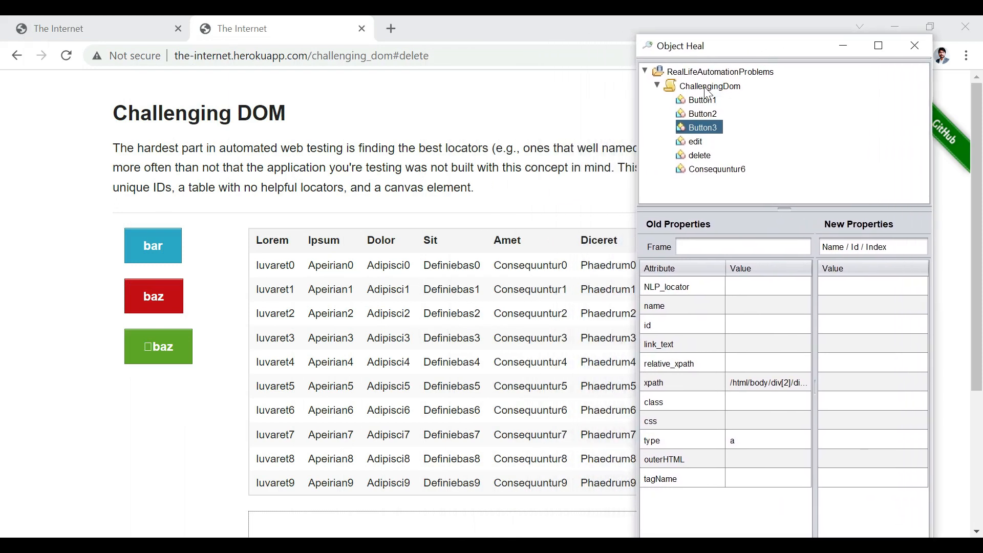
pyautogui.click(709, 86)
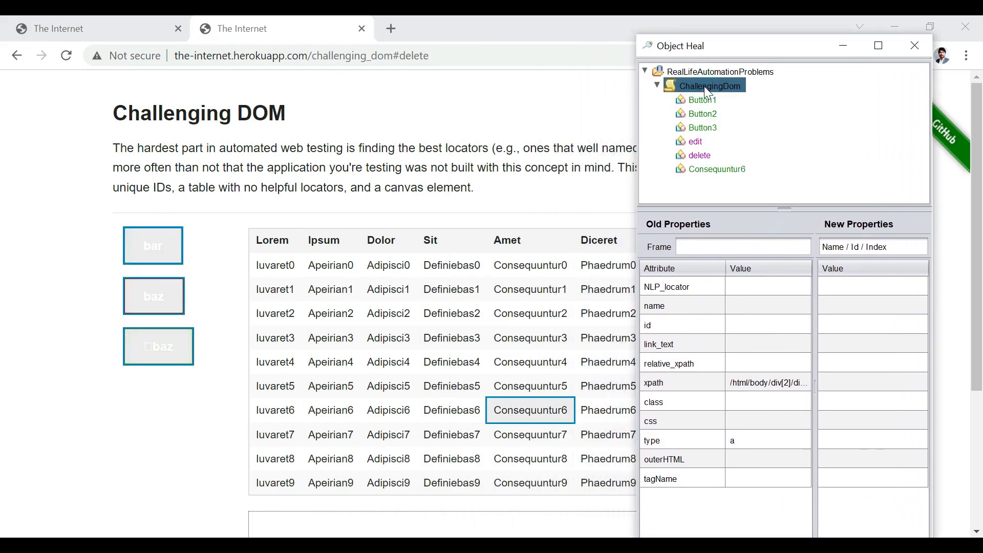
pyautogui.click(704, 100)
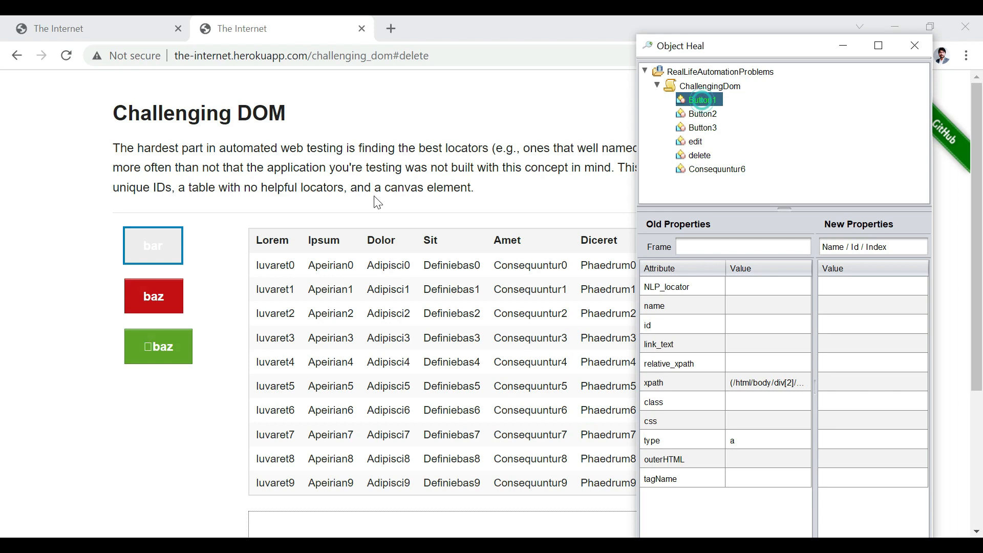
pyautogui.moveTo(697, 157)
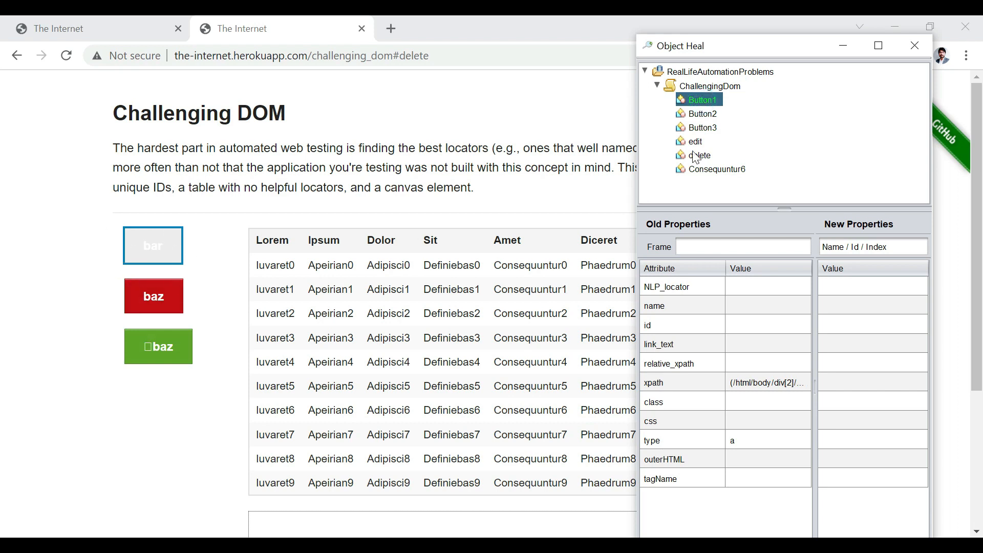
pyautogui.click(703, 114)
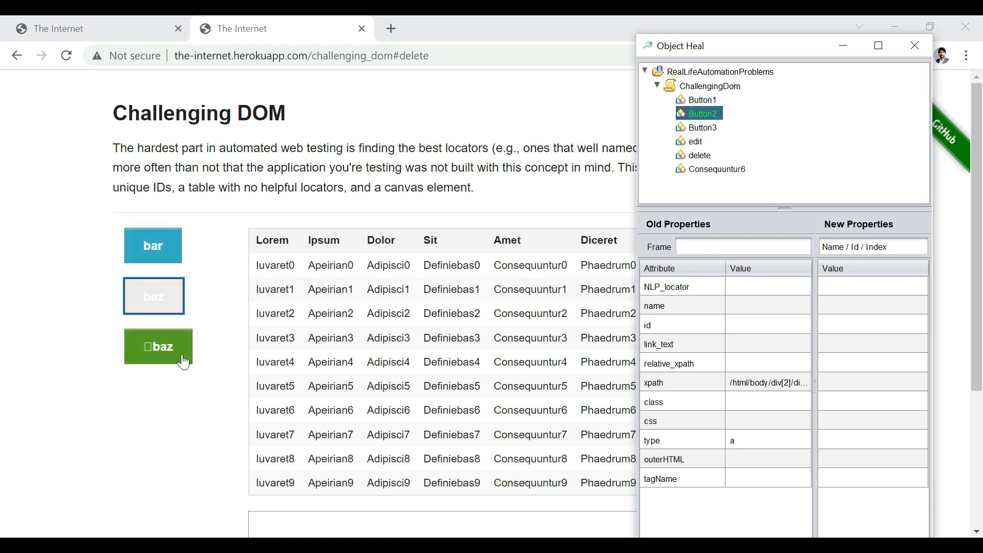
pyautogui.click(702, 127)
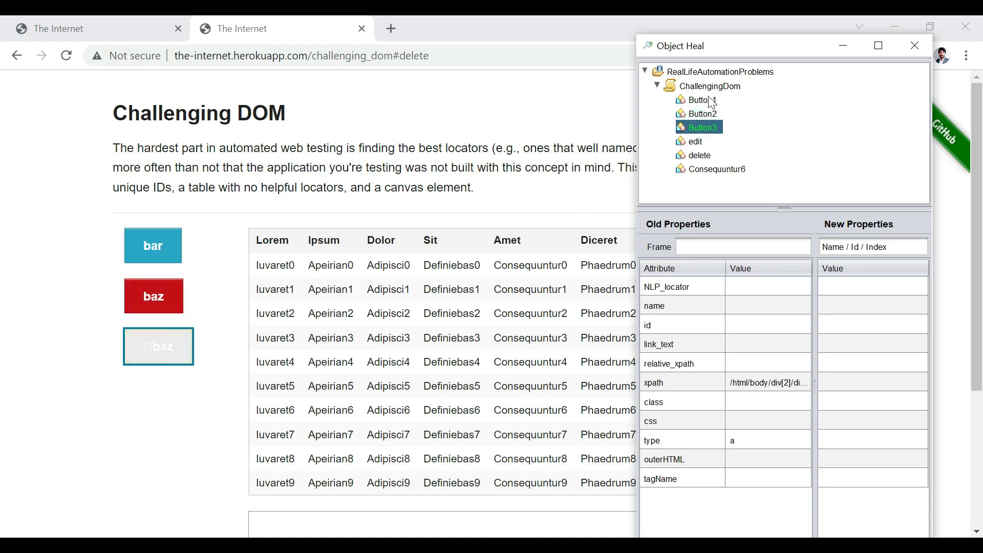
pyautogui.click(709, 86)
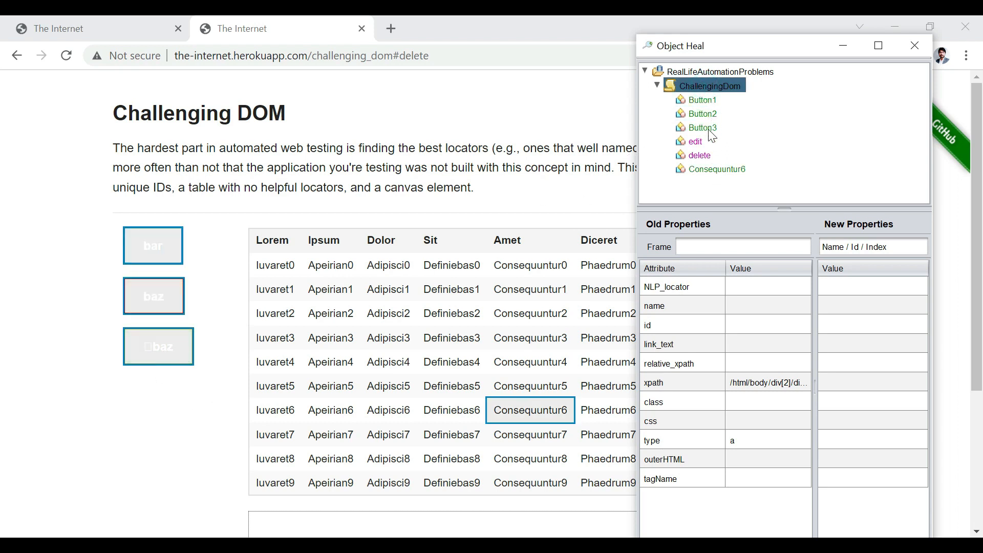
pyautogui.moveTo(711, 113)
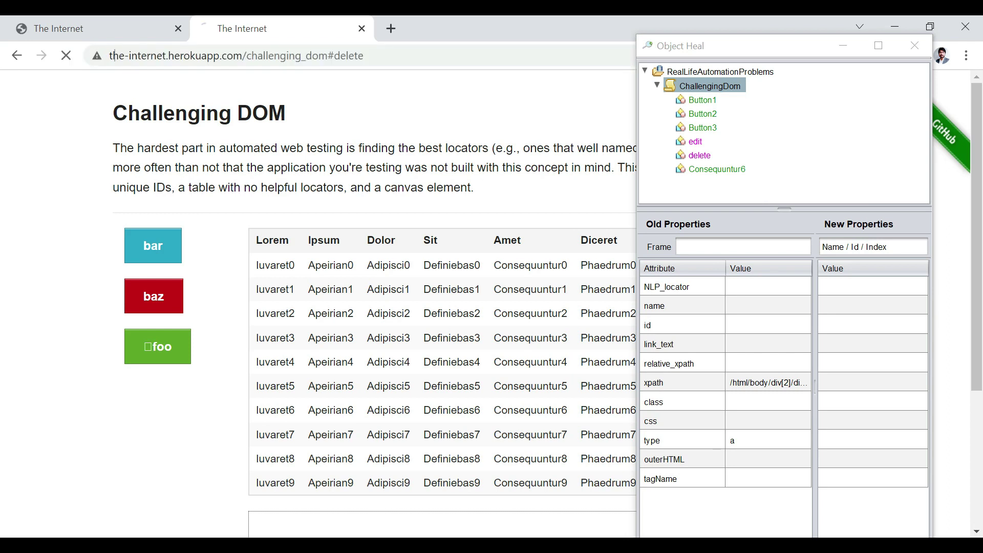
# Re-check Button2, Button3 and Button1 on the reloaded page and drag the healing window aside
pyautogui.click(700, 113)
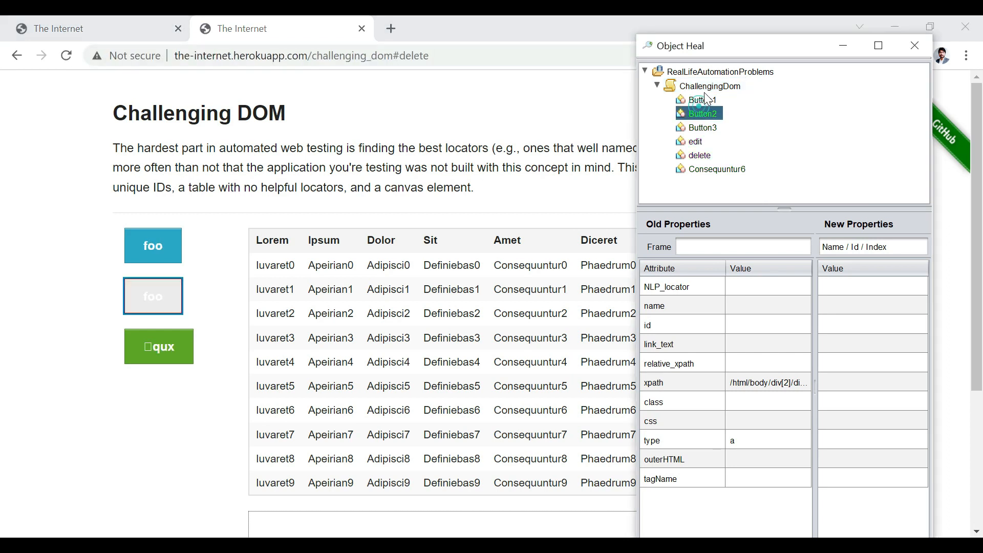
pyautogui.click(700, 127)
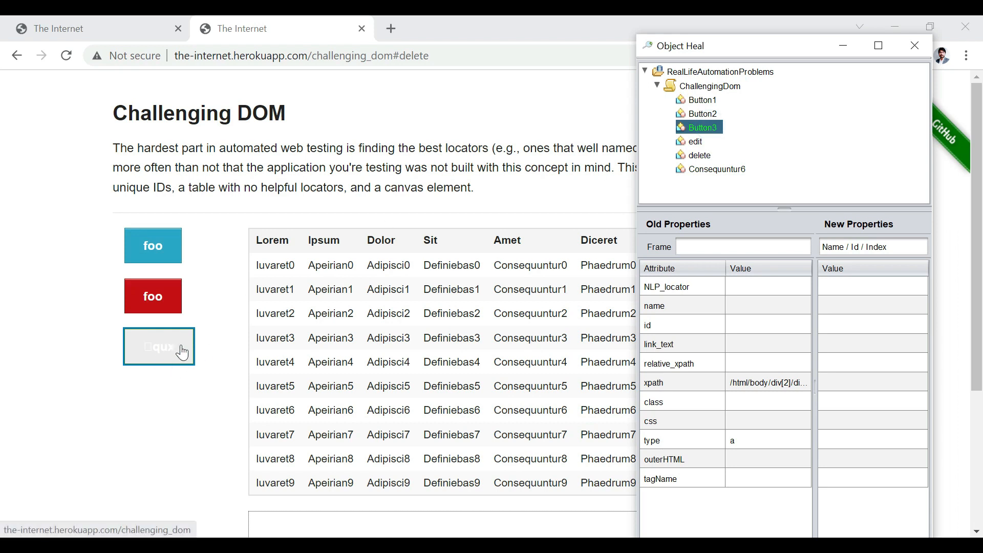
pyautogui.moveTo(707, 132)
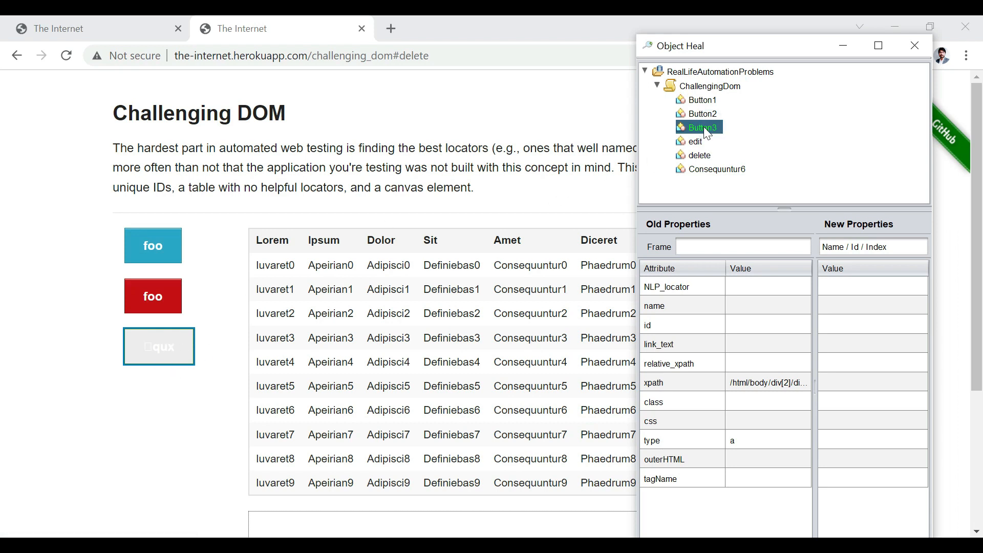
pyautogui.click(701, 114)
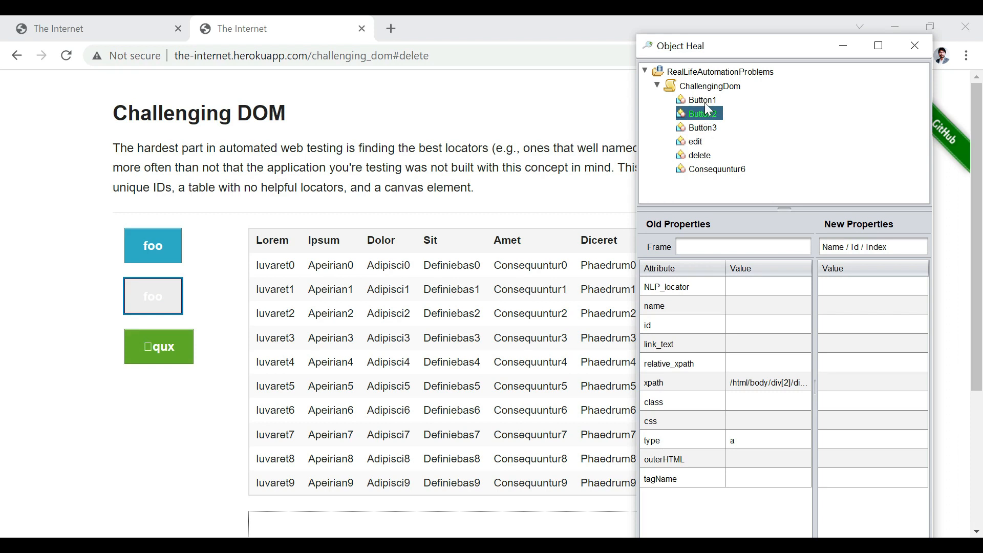
pyautogui.click(702, 99)
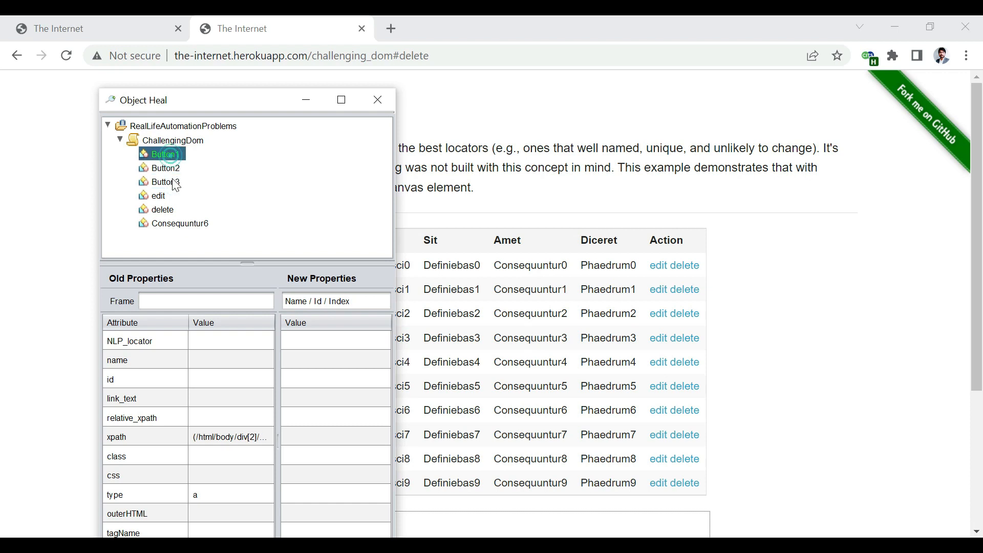
pyautogui.moveTo(245, 99); pyautogui.dragTo(709, 82)
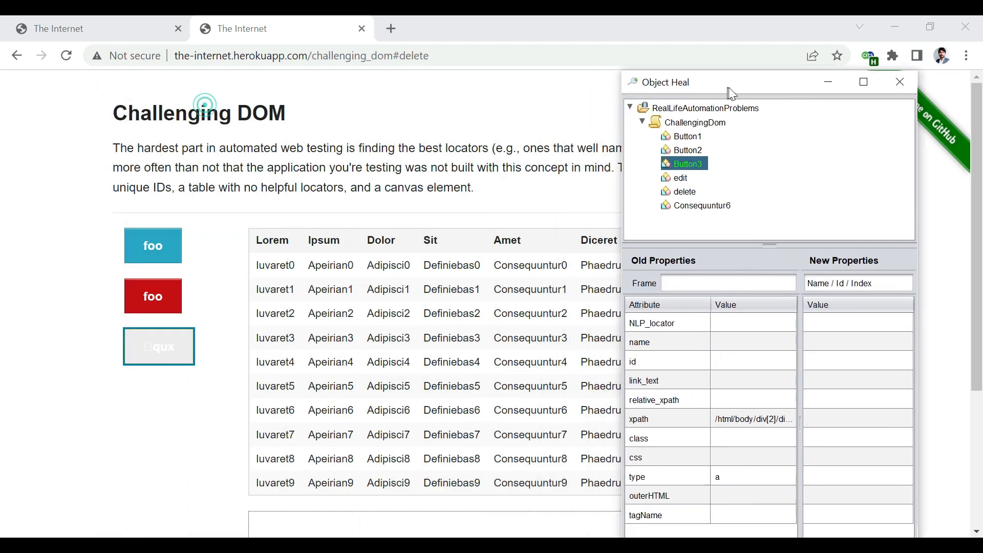
pyautogui.moveTo(732, 82); pyautogui.dragTo(211, 73)
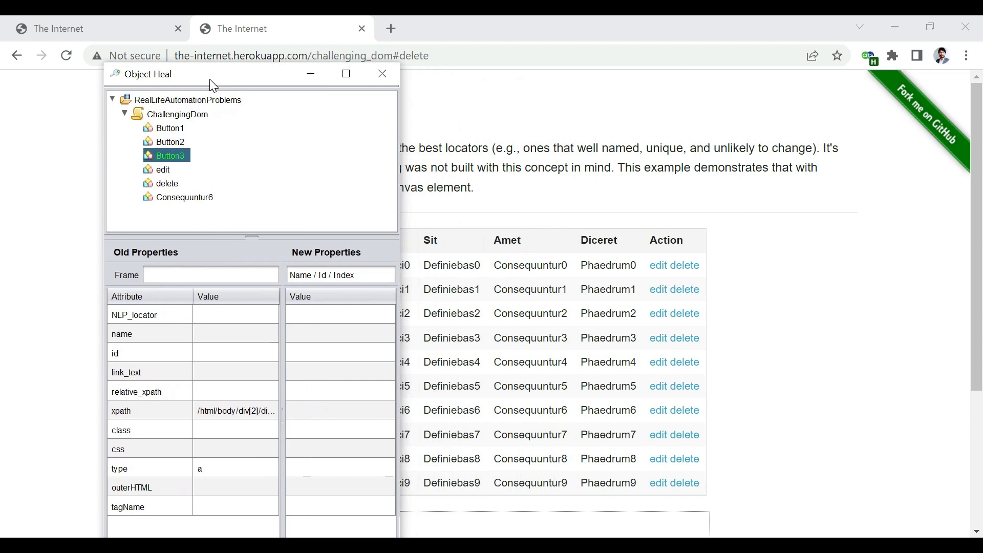
# Highlight the edit and delete objects' row-0 links on the page from Object Heal
pyautogui.click(163, 169)
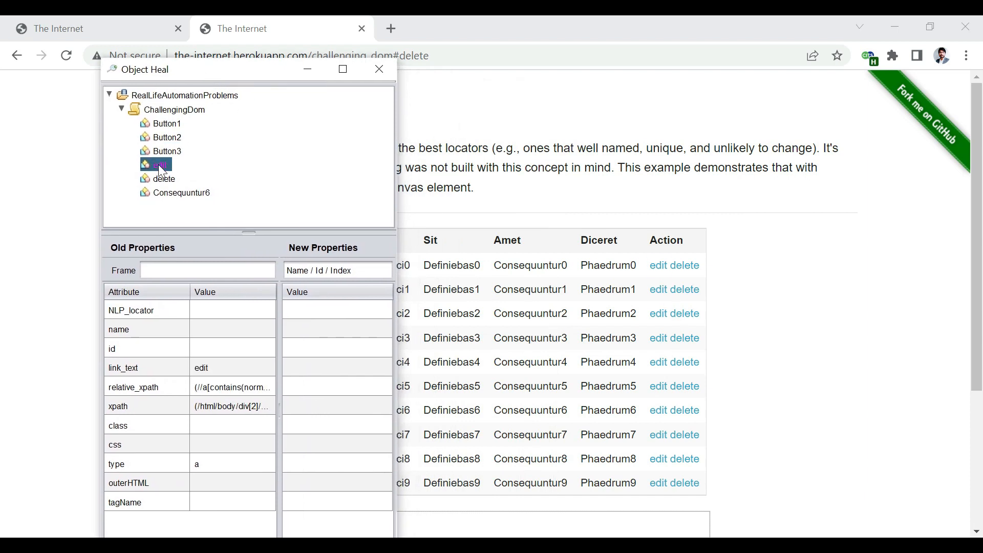
pyautogui.click(659, 266)
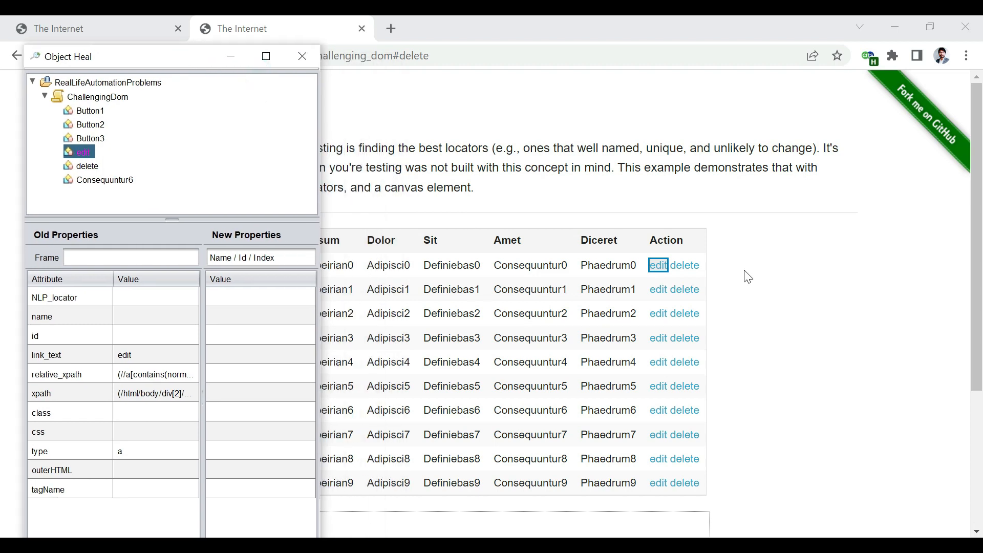
pyautogui.moveTo(472, 261)
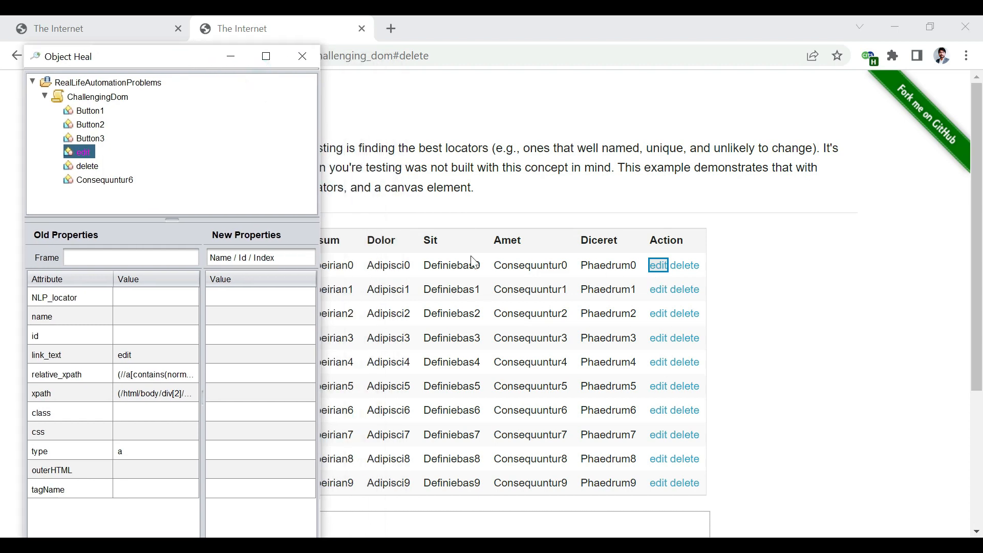
pyautogui.moveTo(573, 341)
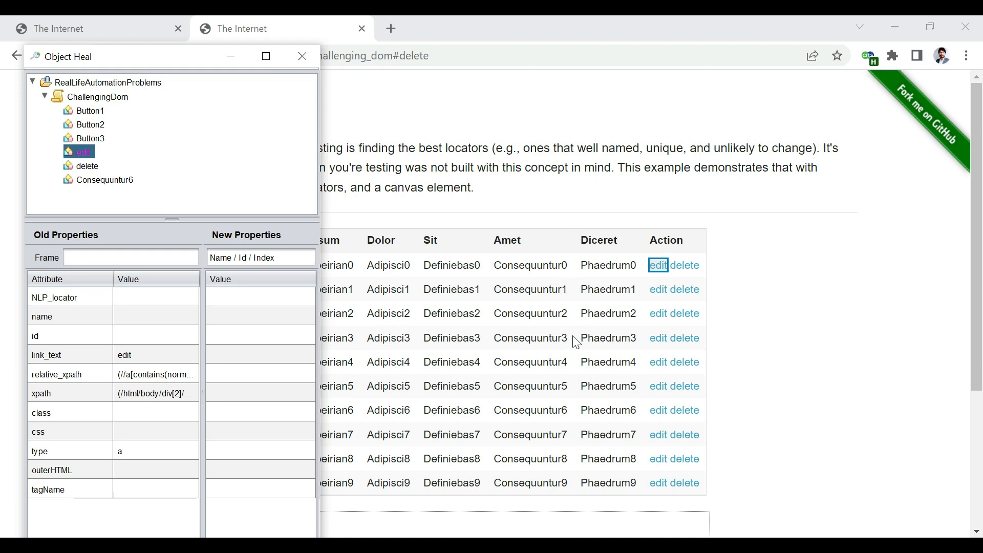
pyautogui.moveTo(656, 362)
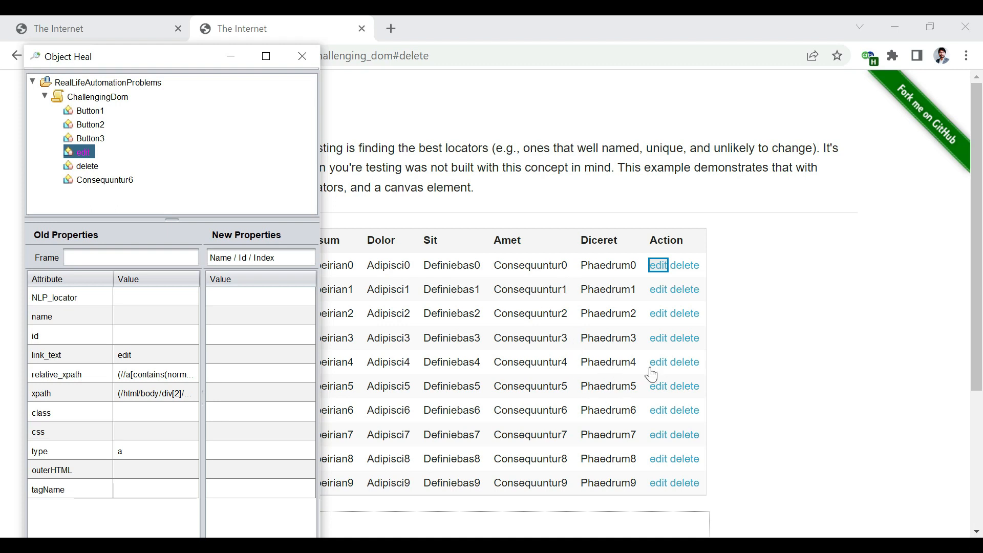
pyautogui.moveTo(627, 371)
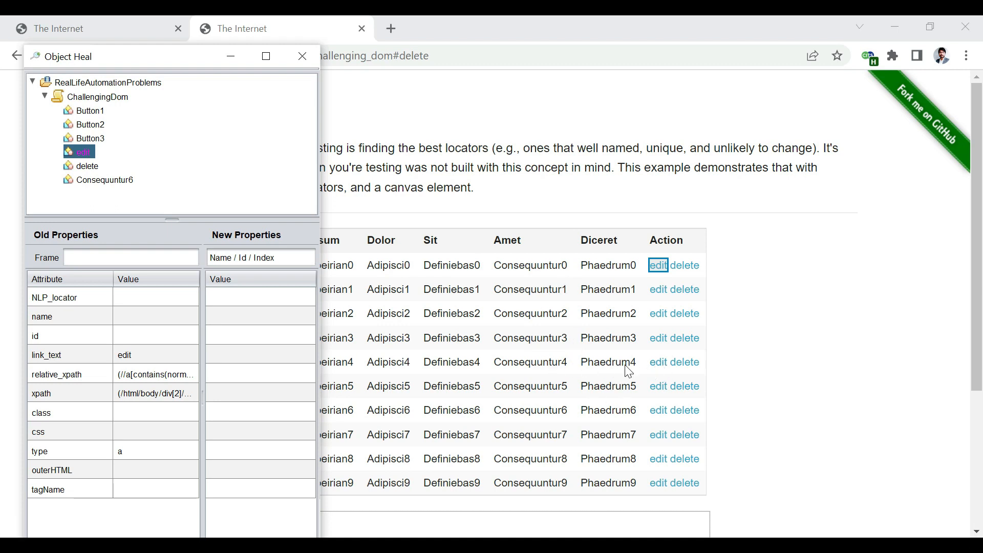
pyautogui.click(87, 166)
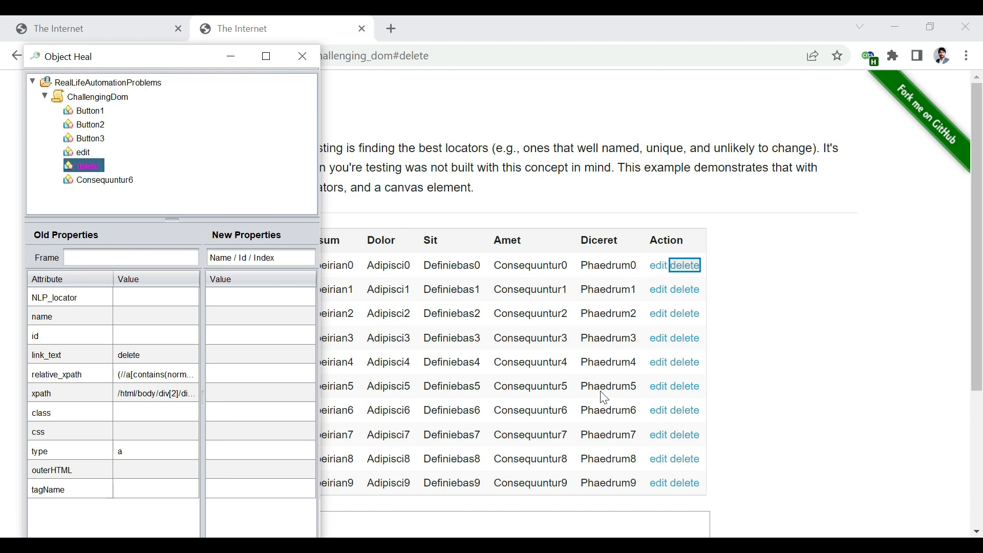
pyautogui.moveTo(633, 368)
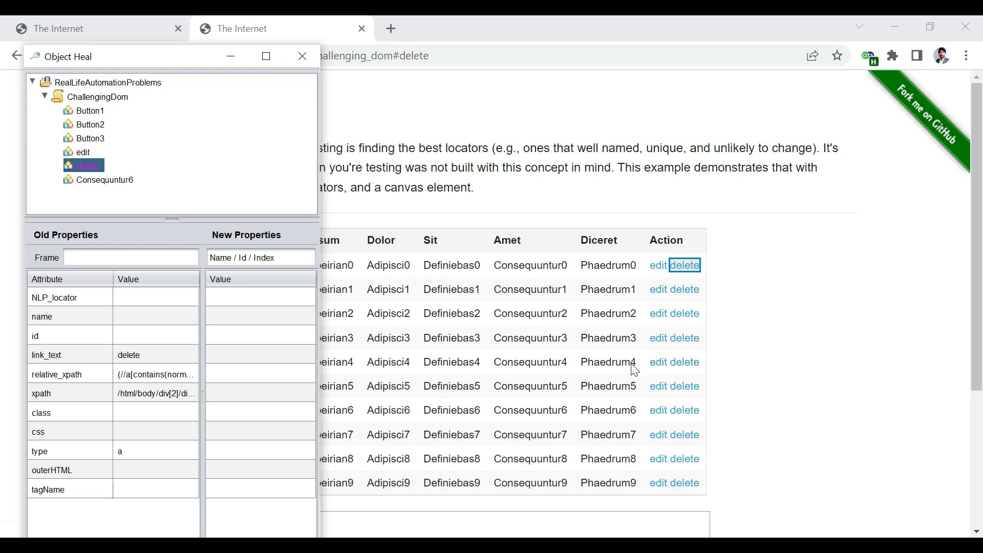
pyautogui.moveTo(636, 369)
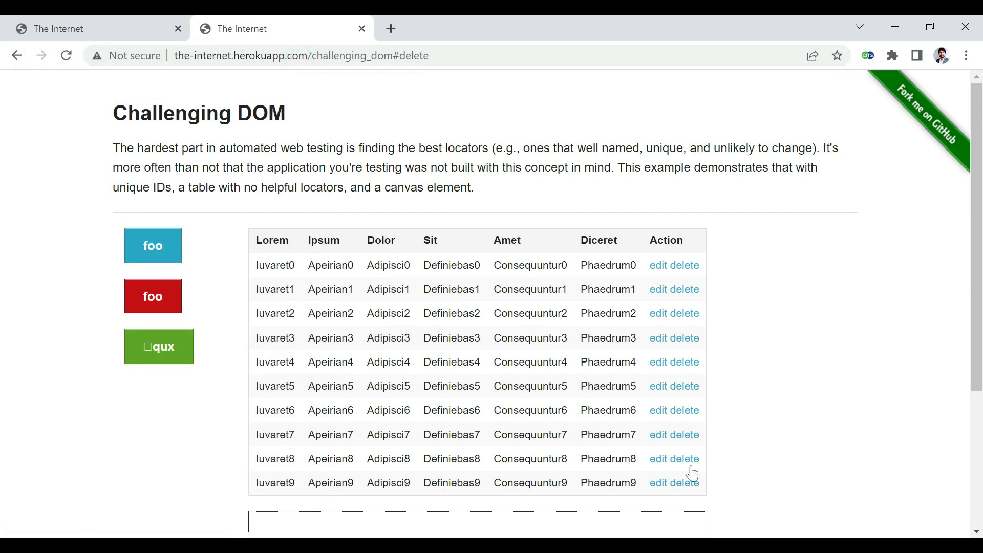
pyautogui.moveTo(659, 265)
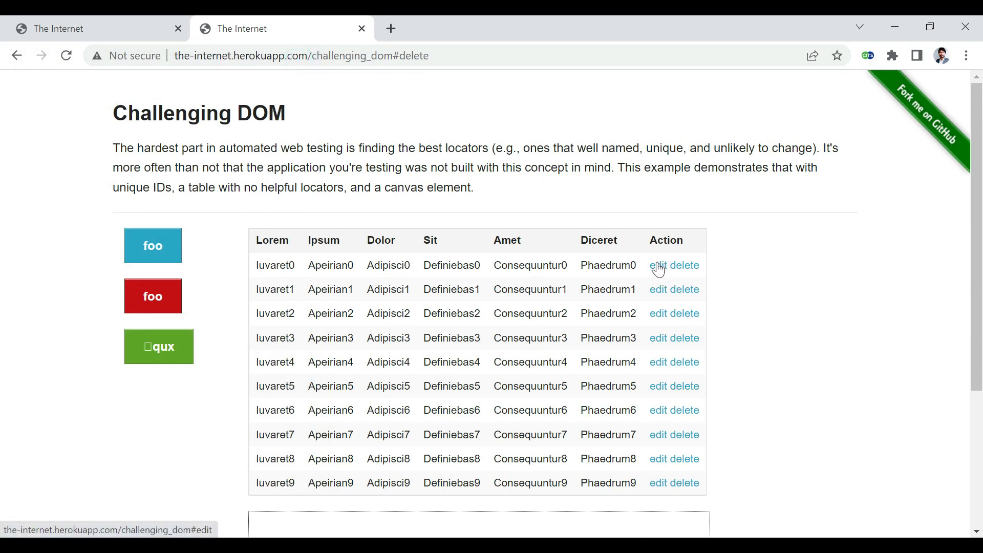
pyautogui.moveTo(684, 265)
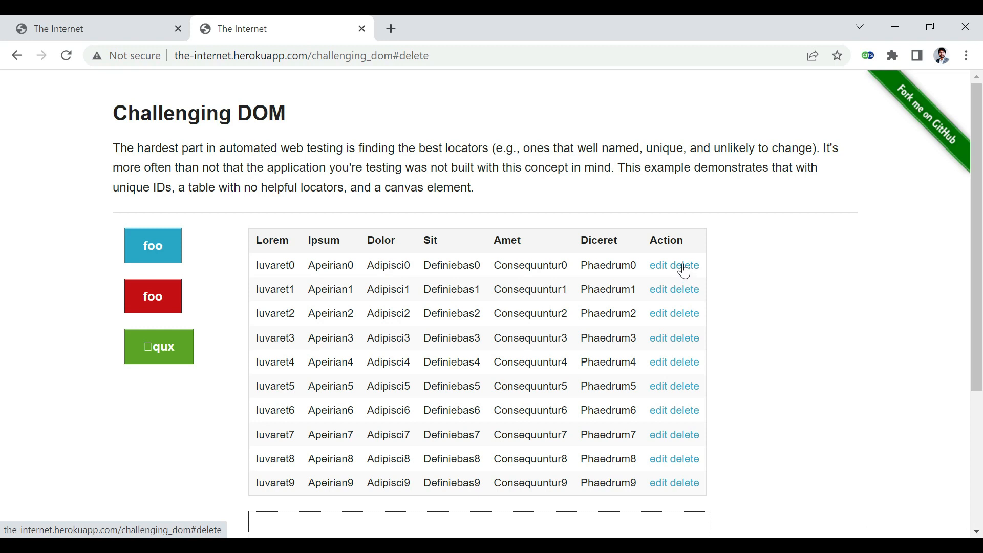
pyautogui.moveTo(661, 289)
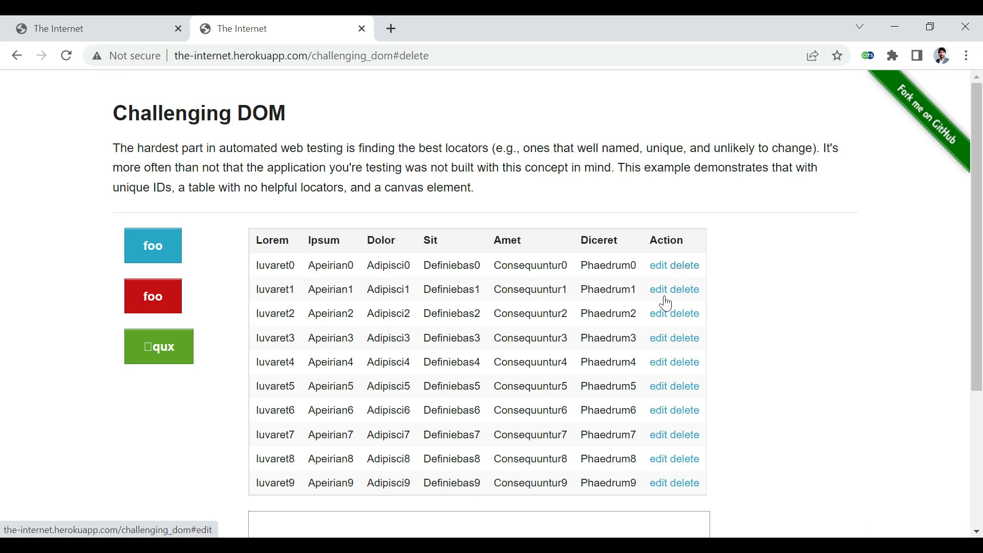
pyautogui.moveTo(426, 369)
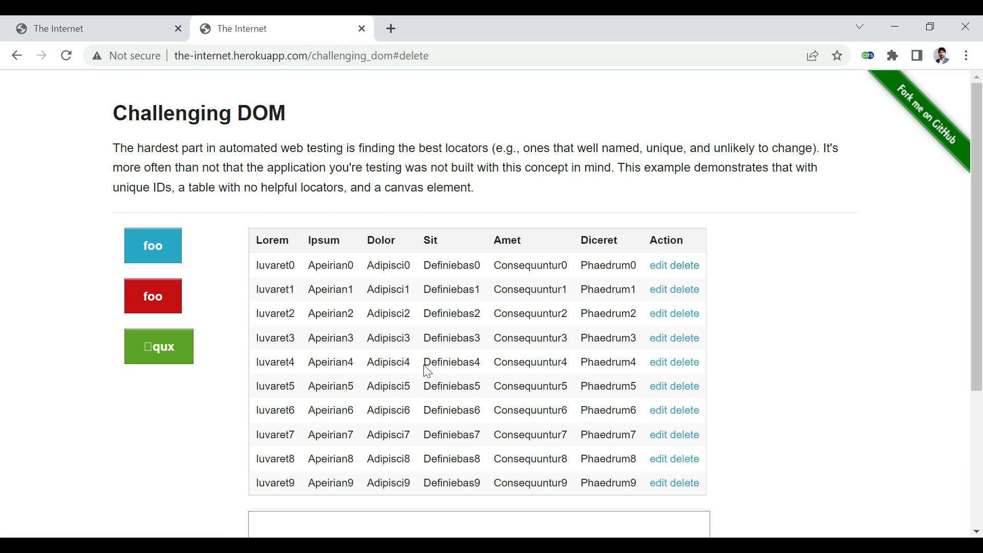
pyautogui.moveTo(432, 364)
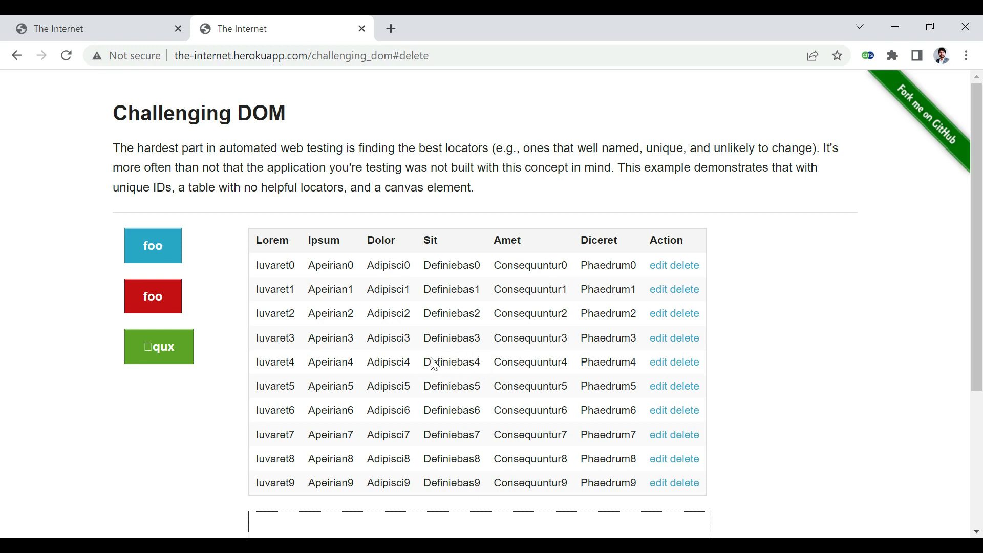
pyautogui.moveTo(408, 369)
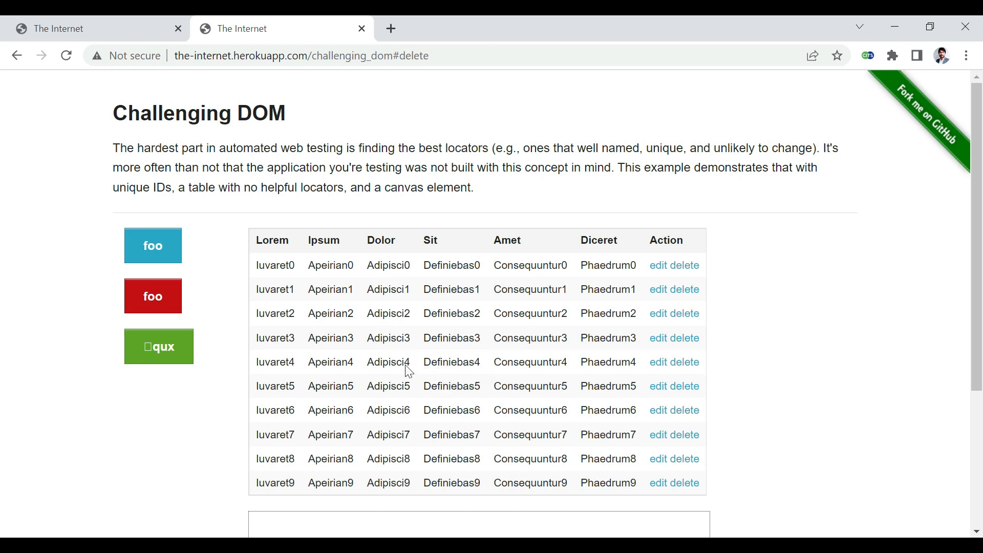
pyautogui.moveTo(683, 358)
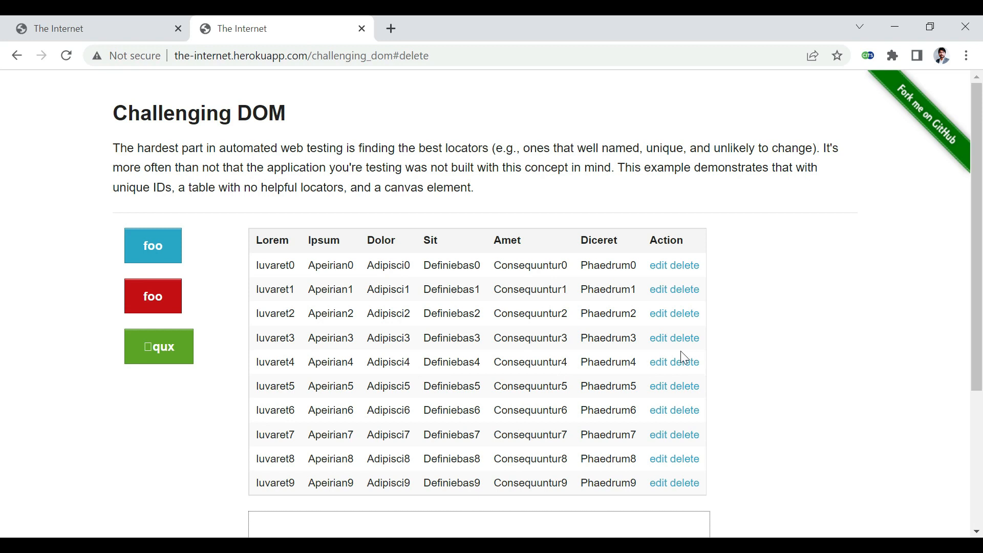
pyautogui.moveTo(661, 338)
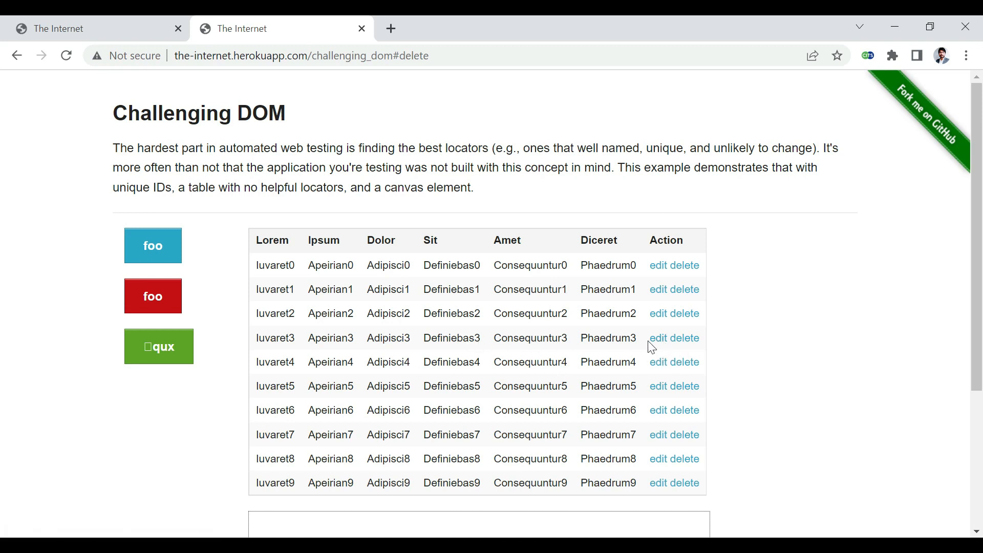
pyautogui.moveTo(587, 358)
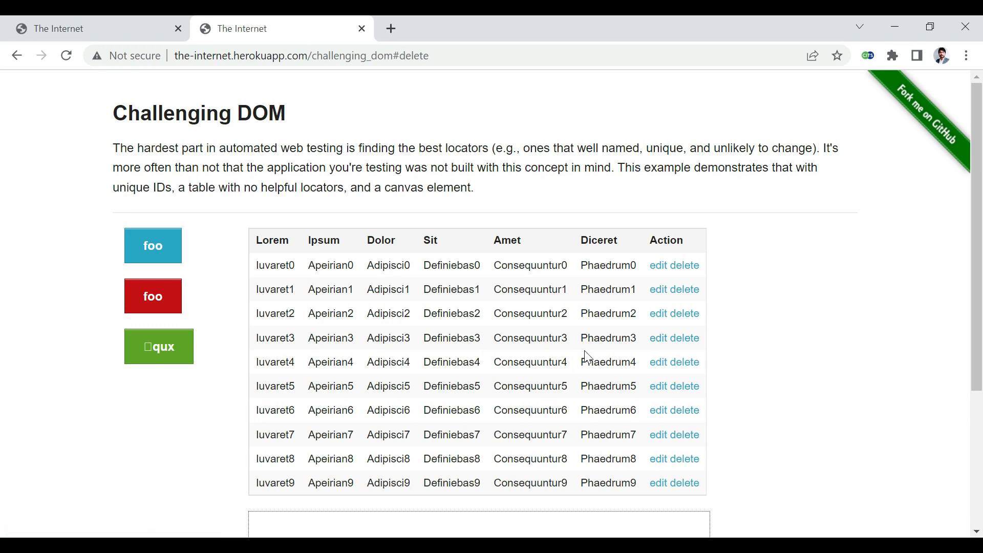
# Select the Consequuntur3 text in row 3 of the table
pyautogui.doubleClick(529, 338)
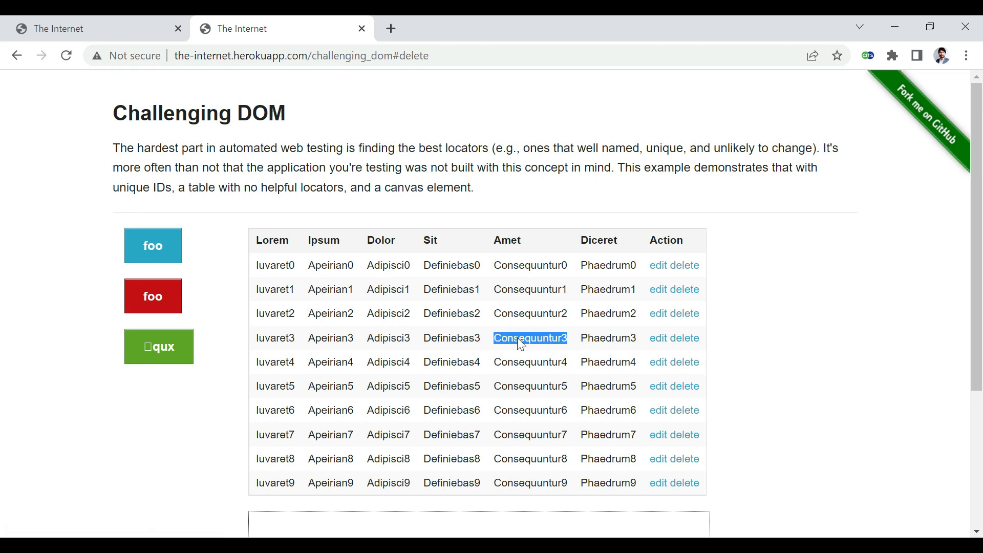
pyautogui.moveTo(541, 345)
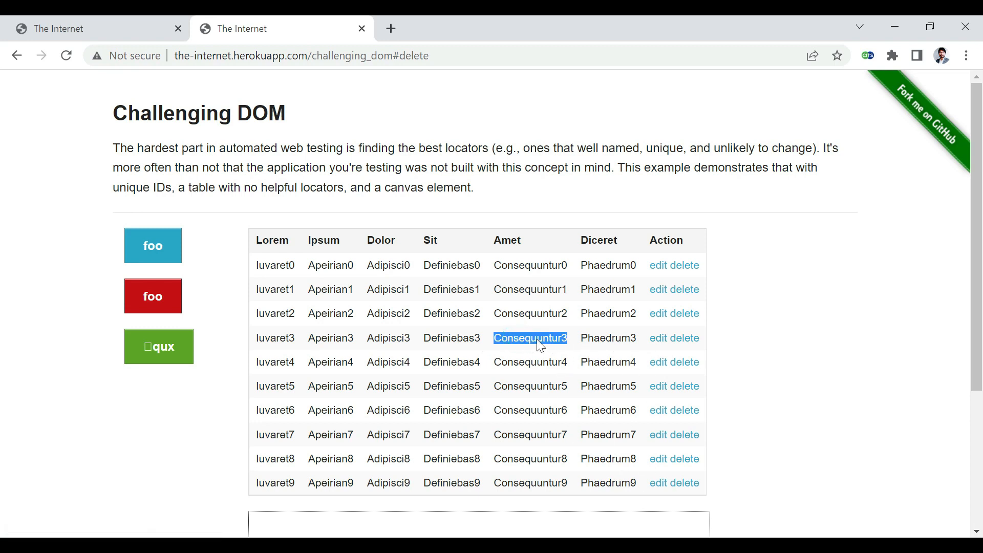
pyautogui.moveTo(638, 501)
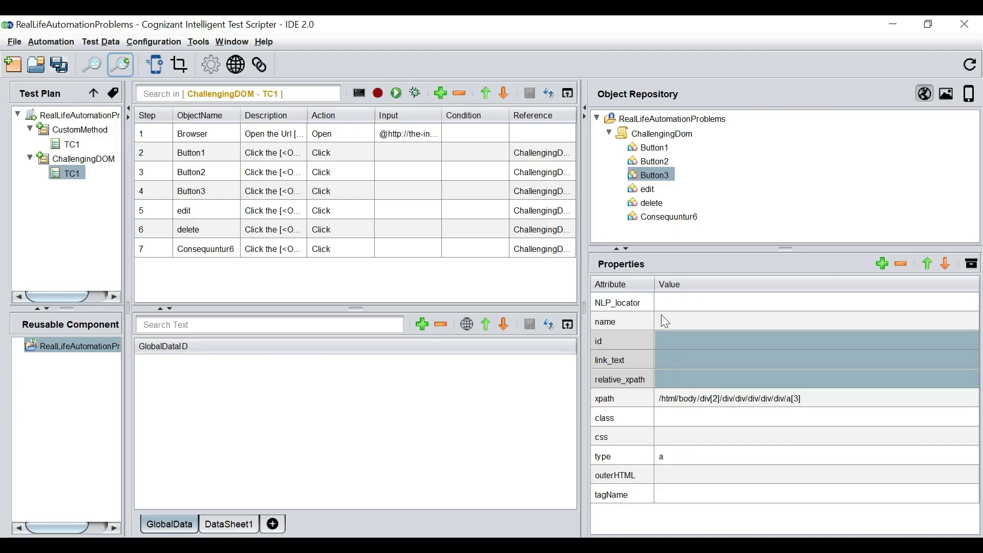
# Look over the TC1 steps and Object Repository before returning to Chrome
pyautogui.click(651, 189)
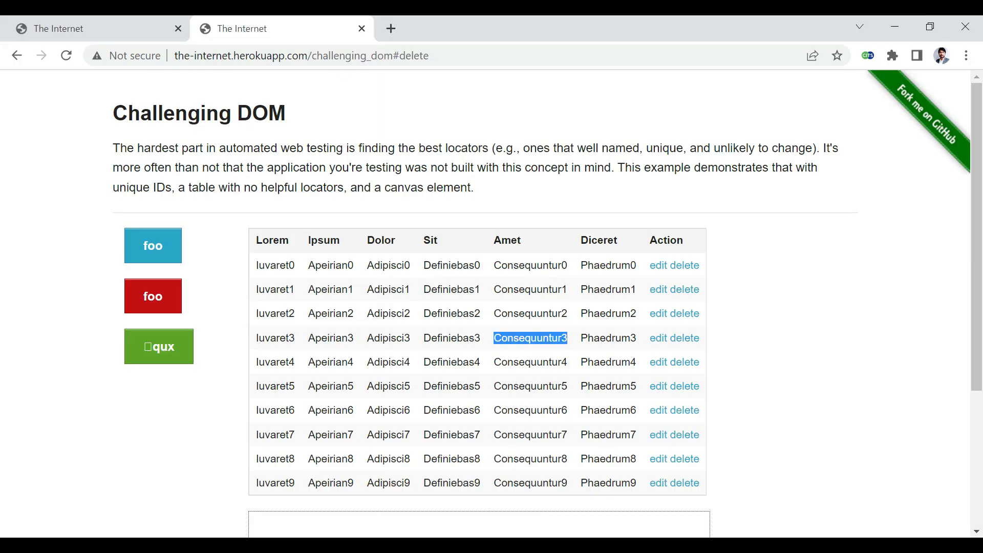
# Inspect the Consequuntur3 cell's markup and start an //td xpath search in the Elements panel
pyautogui.rightClick(529, 338)
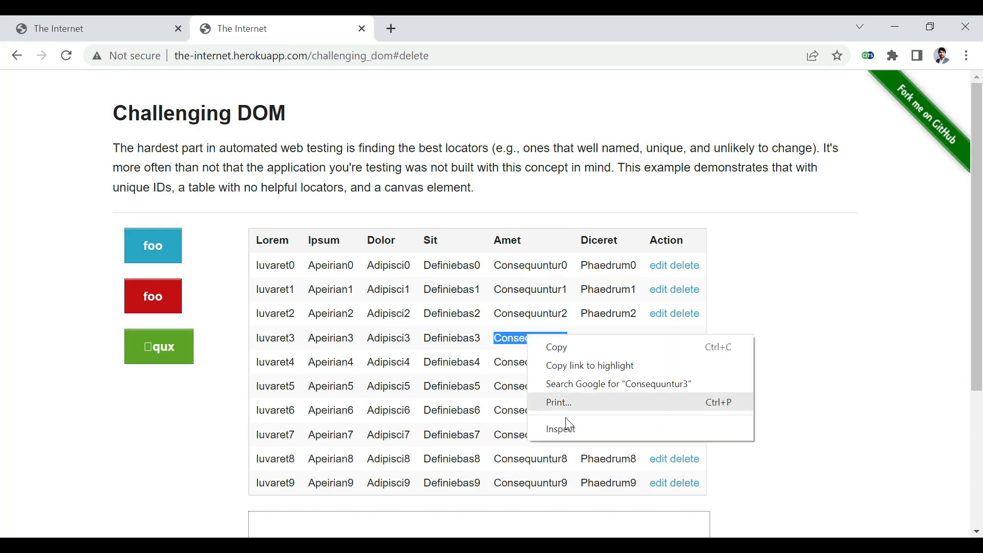
pyautogui.click(561, 428)
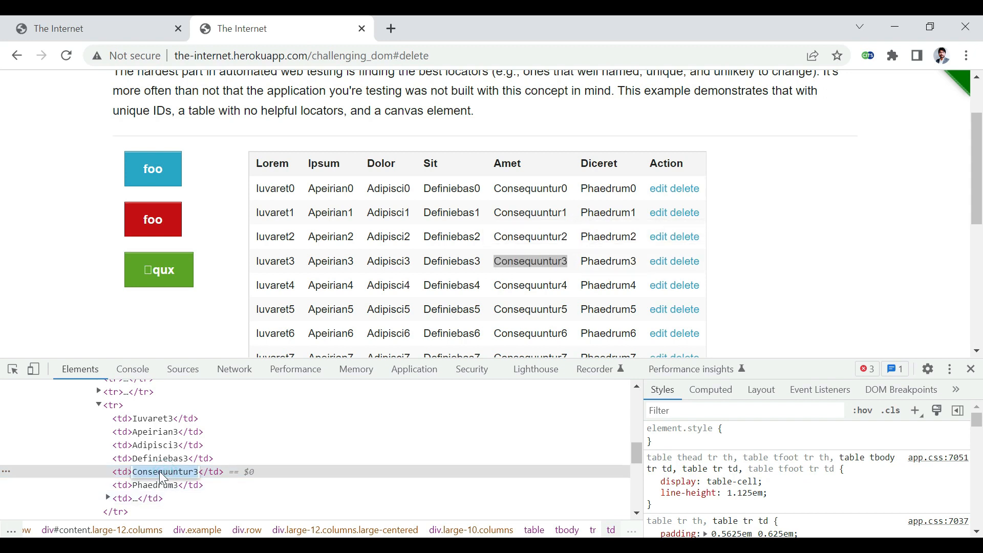
pyautogui.click(162, 485)
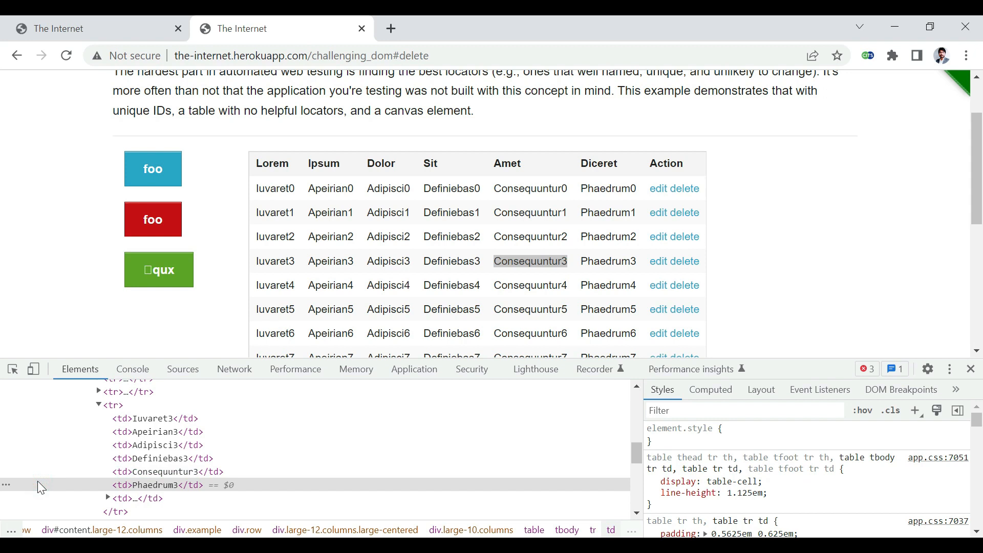
pyautogui.press('Ctrl+f')
pyautogui.write('//td')
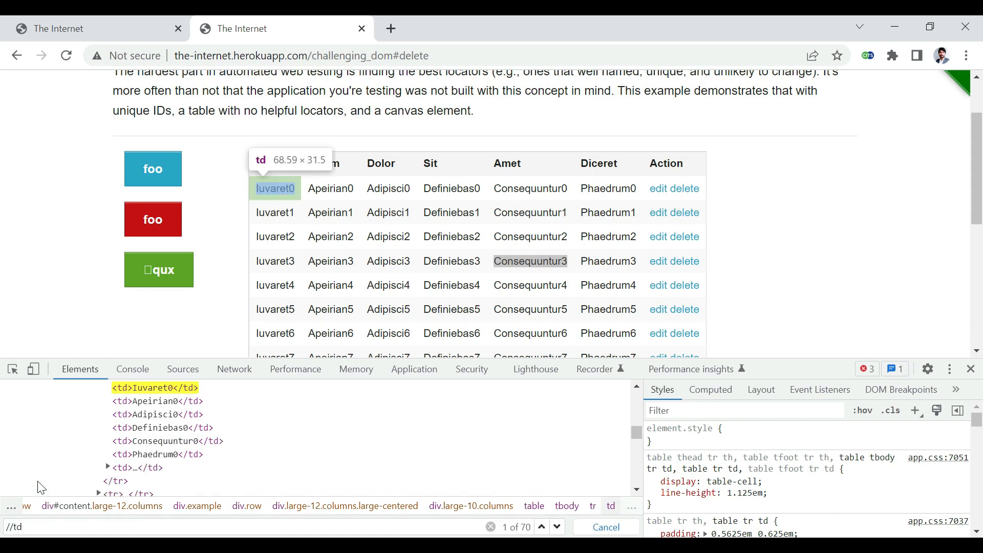
# Refine the search to //td[text()='Consequuntur3'] and begin appending a /following: axis
pyautogui.write("[text()='Consequuntur3")
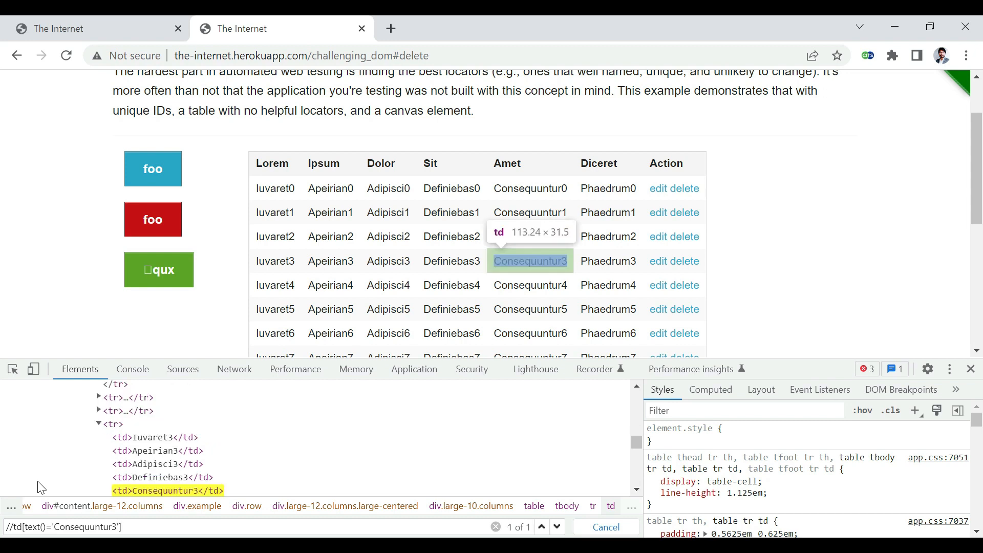
pyautogui.moveTo(159, 495)
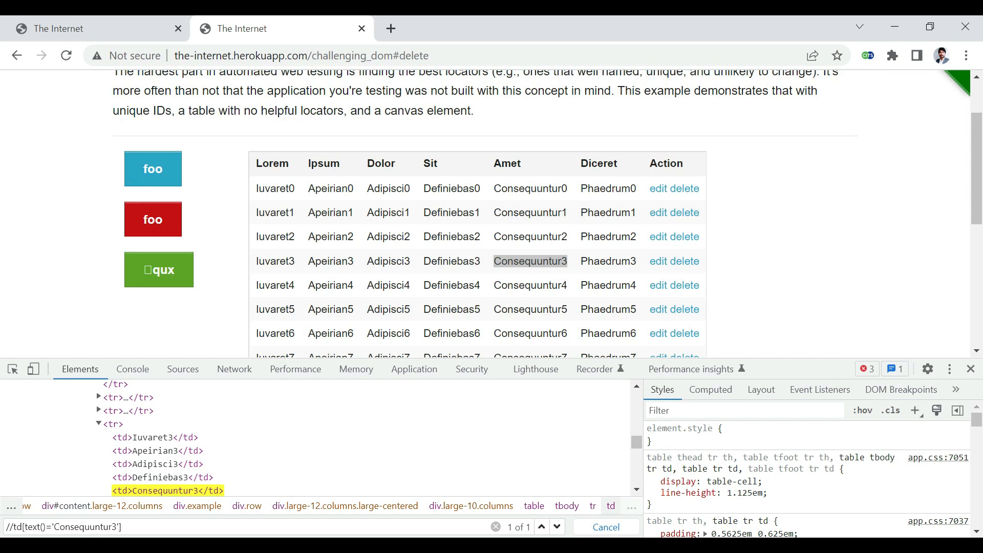
pyautogui.write('/fo')
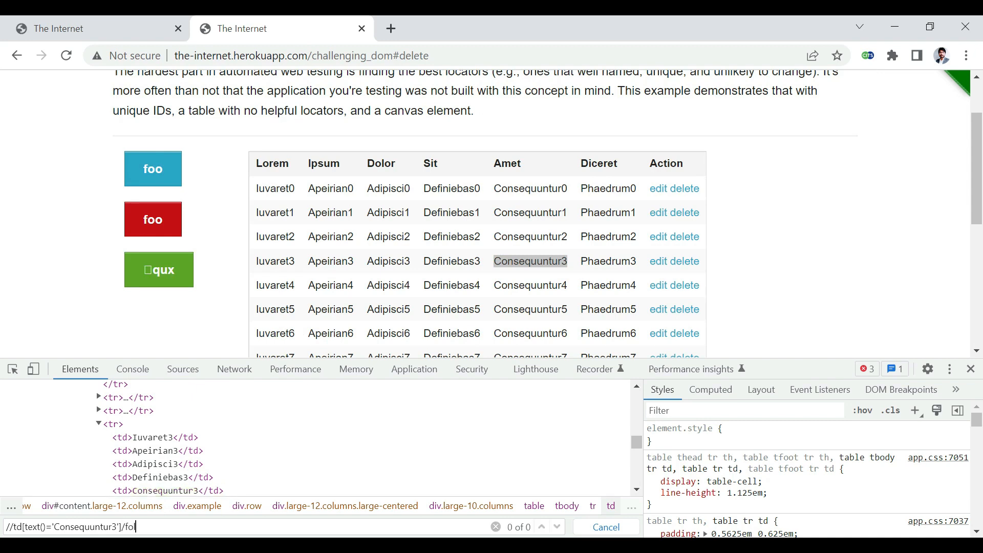
pyautogui.write('llowing')
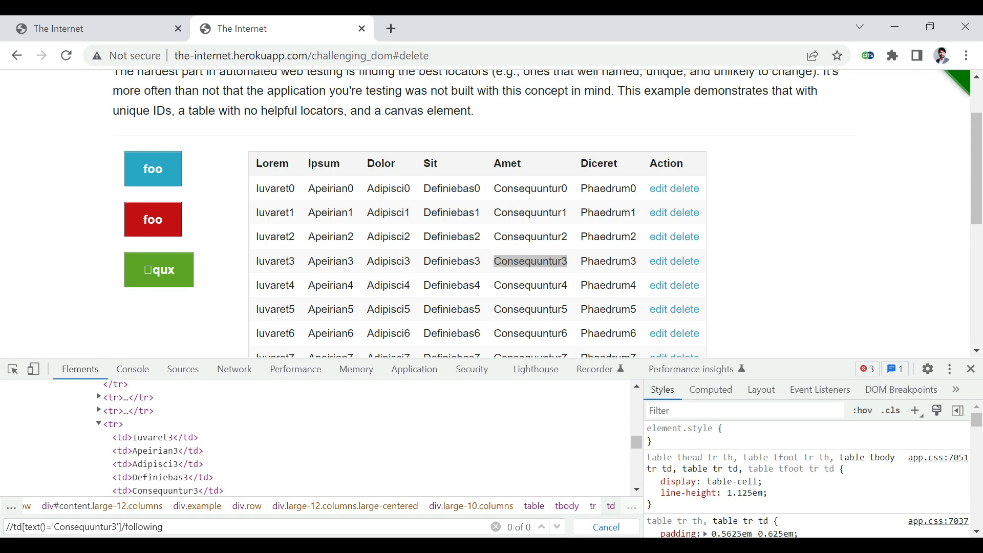
pyautogui.write(':')
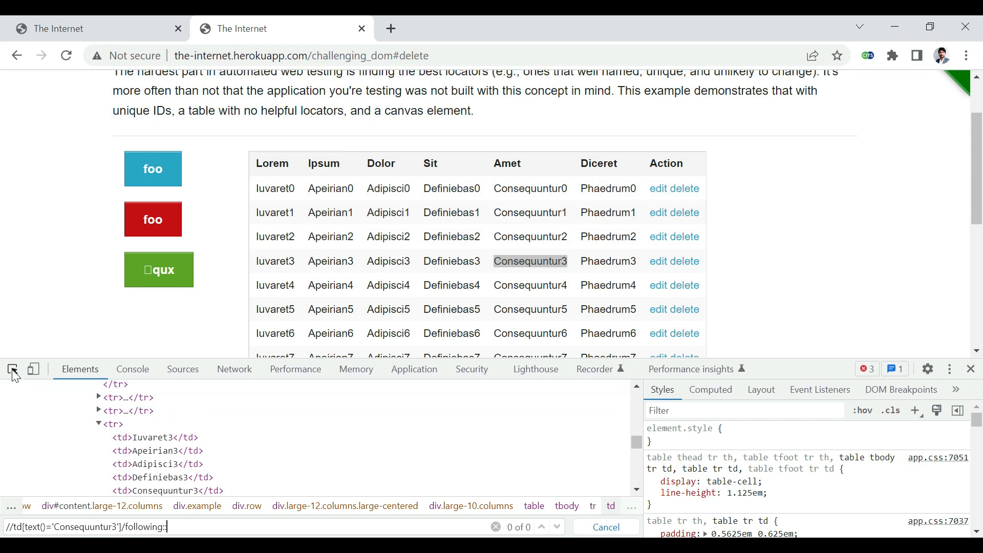
# Complete the xpath as following::a[text()='edit'][1] so it matches only row 3's edit link
pyautogui.click(666, 261)
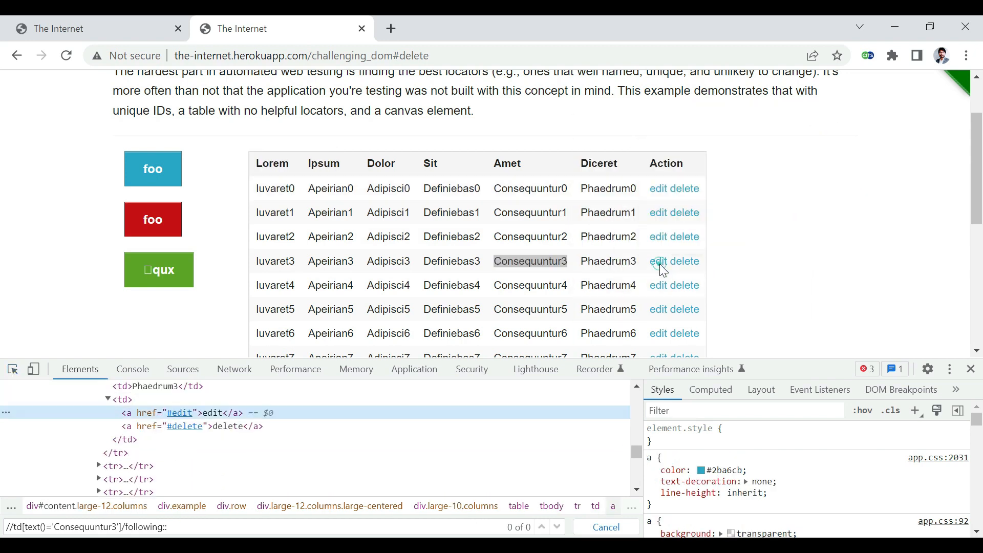
pyautogui.moveTo(686, 261)
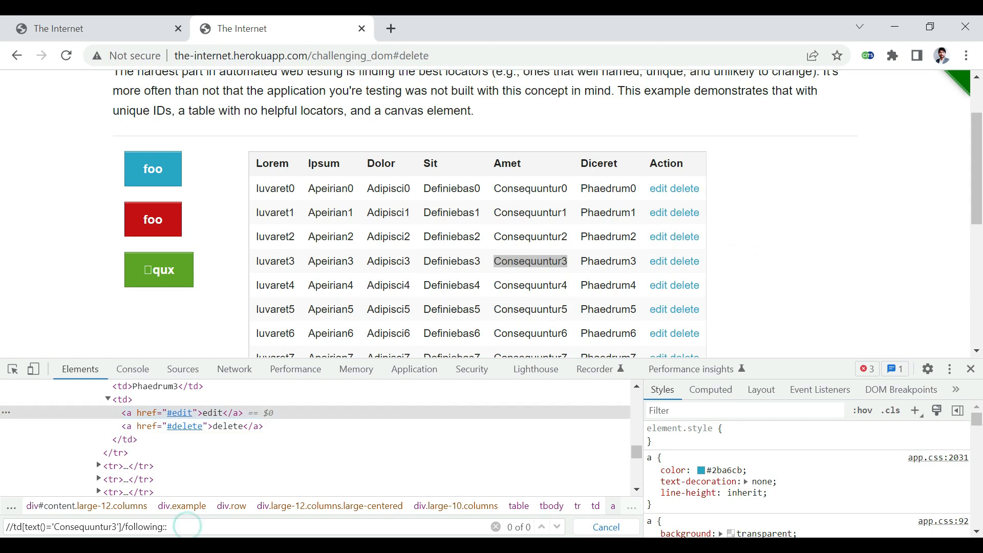
pyautogui.write('a')
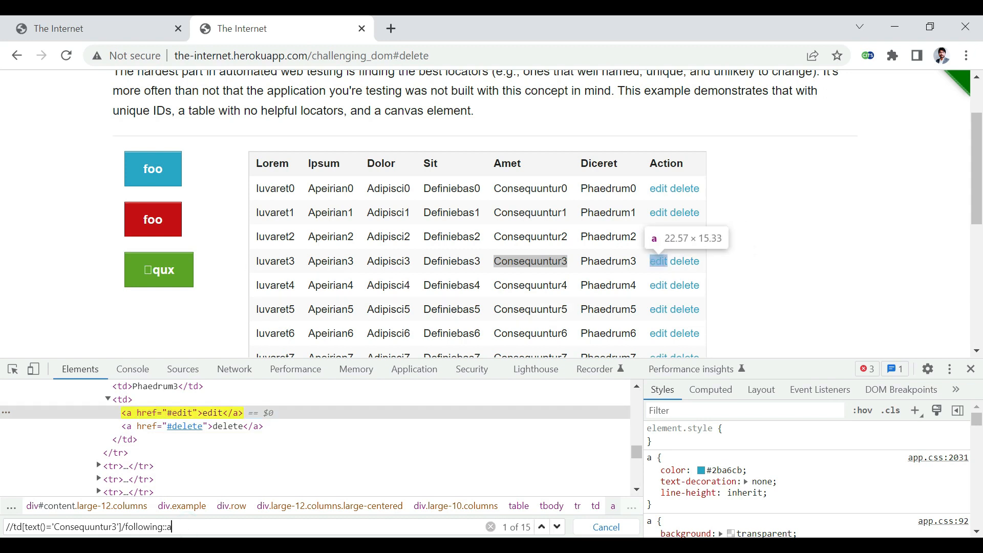
pyautogui.moveTo(658, 263)
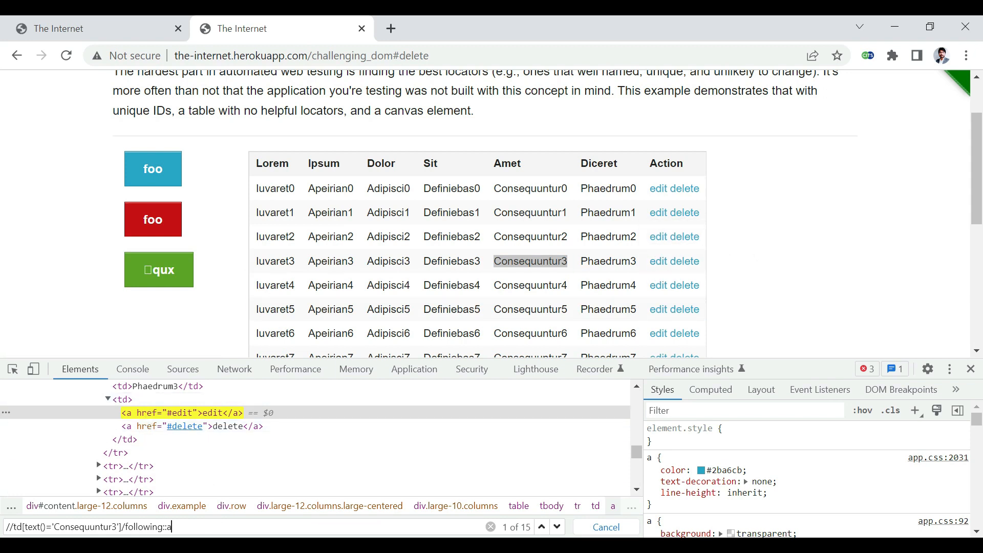
pyautogui.write('[text(')
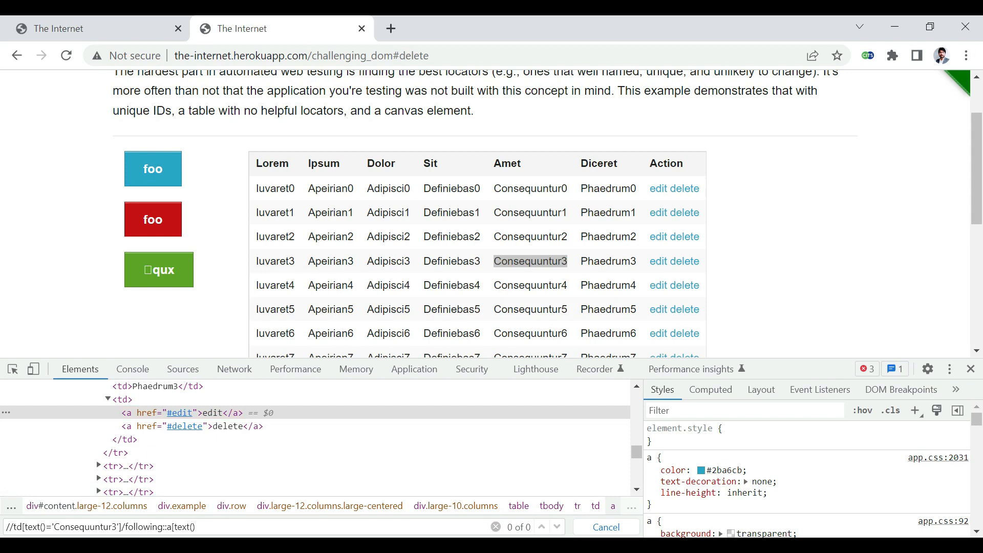
pyautogui.write("='")
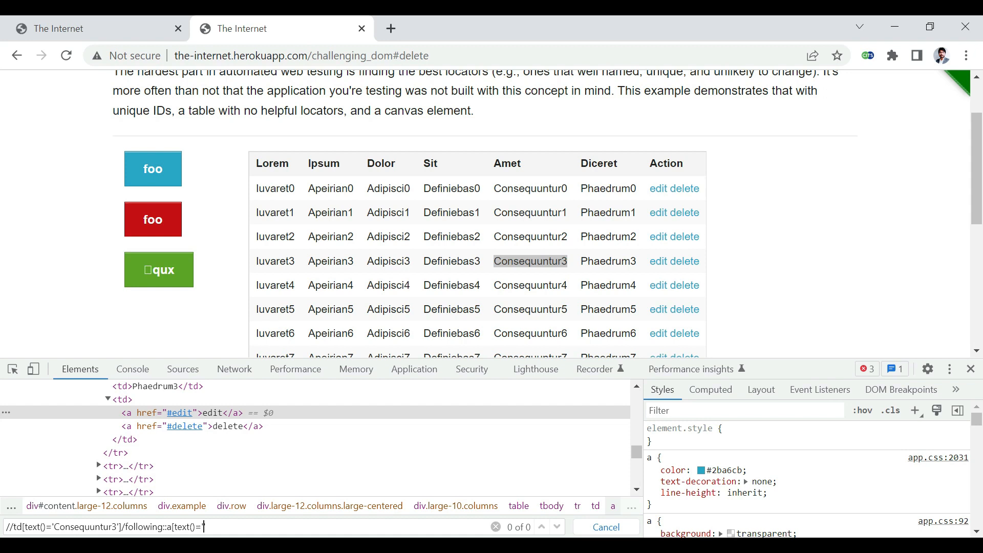
pyautogui.write("edit'")
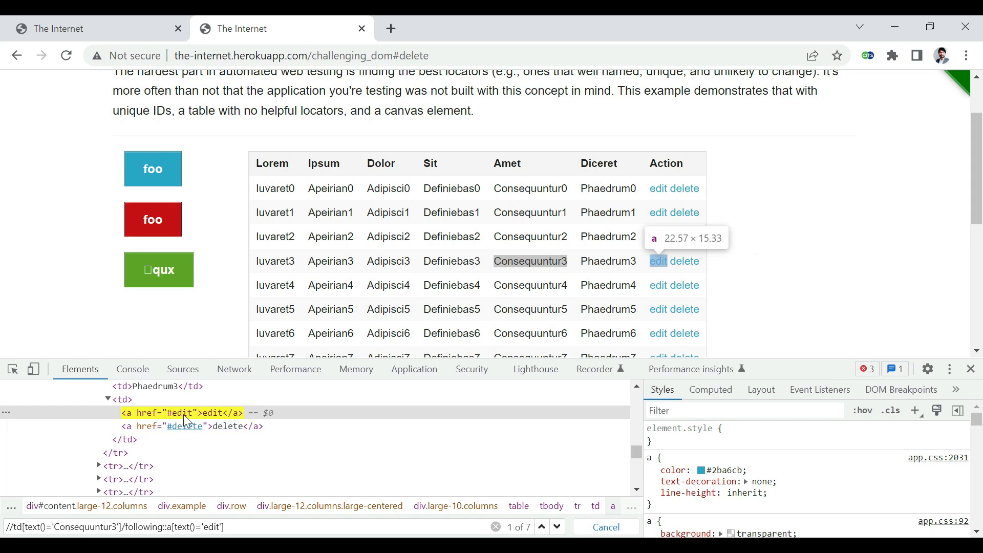
pyautogui.moveTo(555, 272)
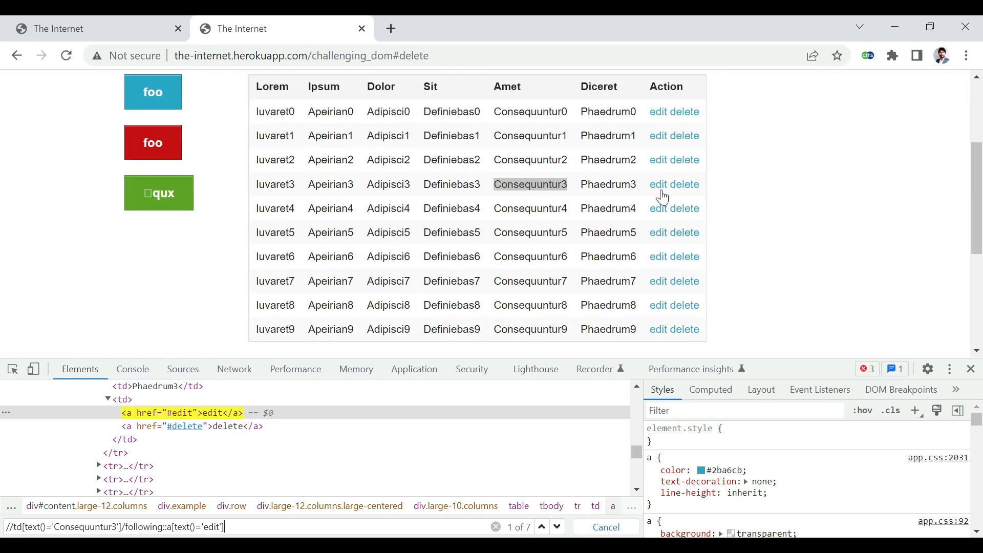
pyautogui.scroll(-3)
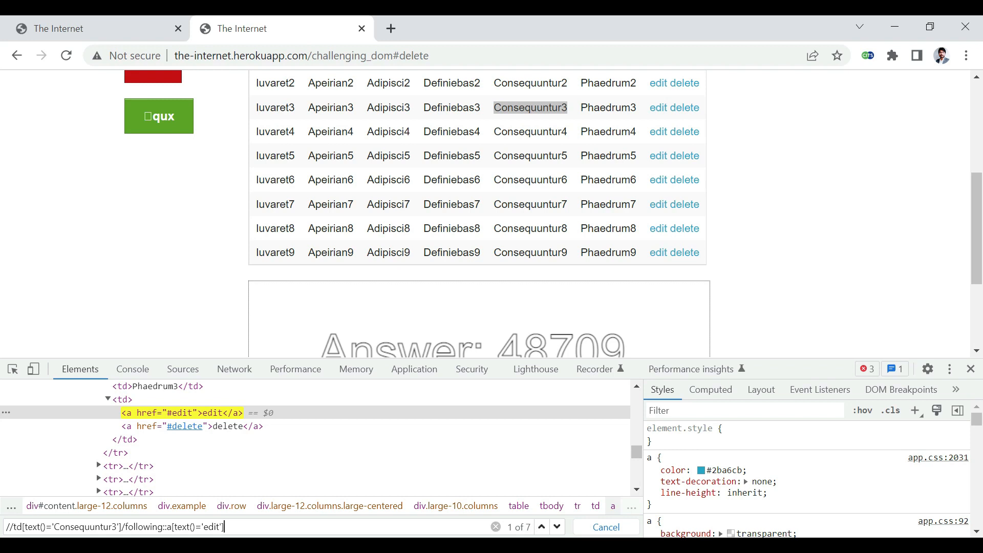
pyautogui.write('[1]')
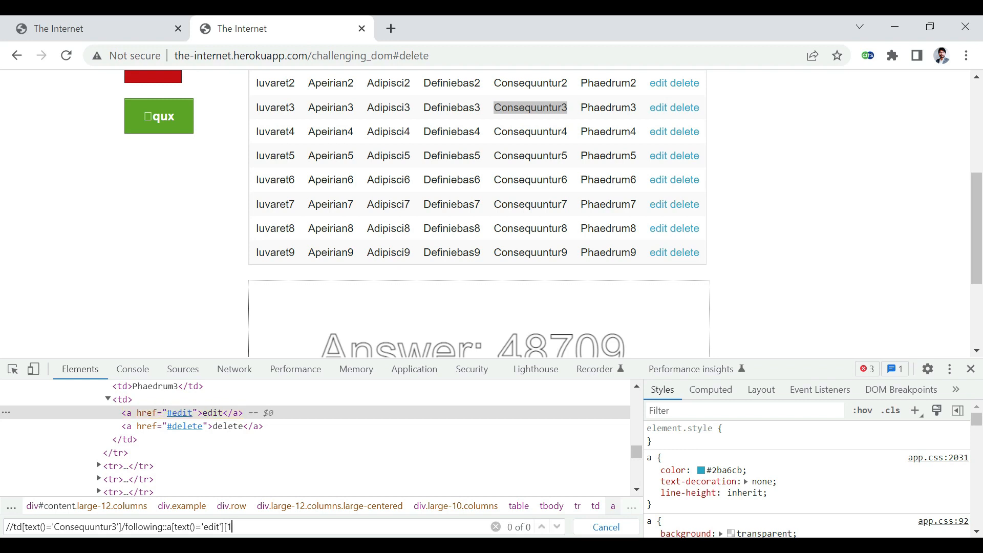
pyautogui.press('Return')
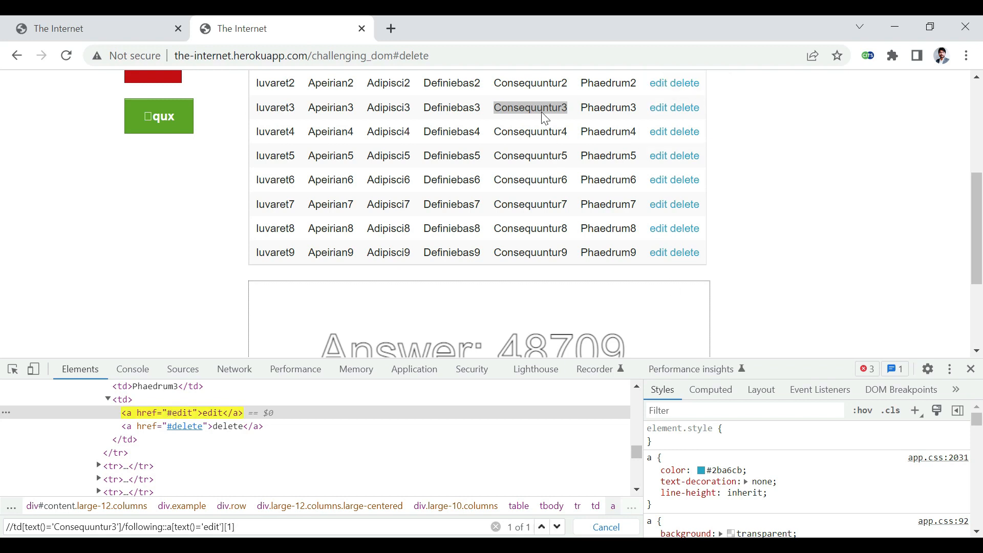
pyautogui.moveTo(451, 131)
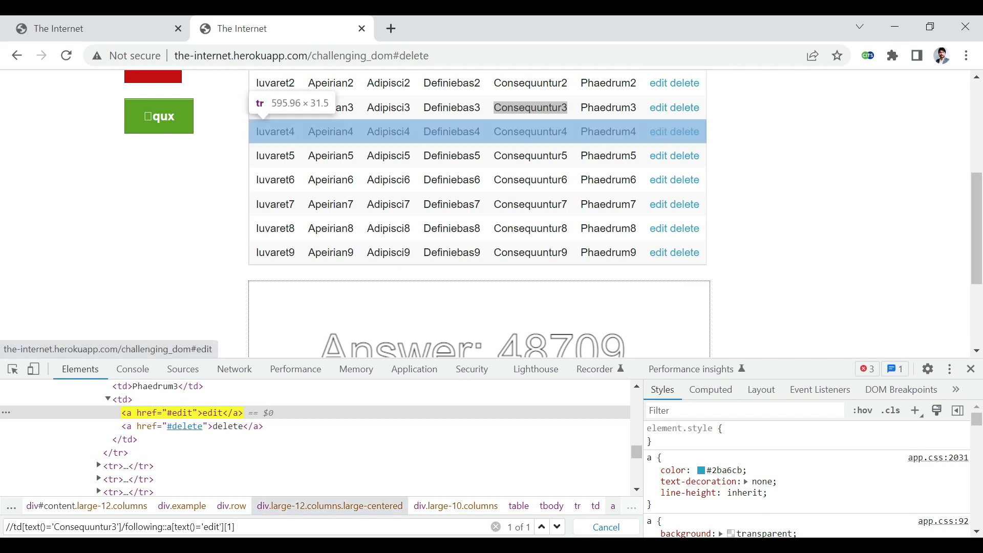
pyautogui.moveTo(657, 108)
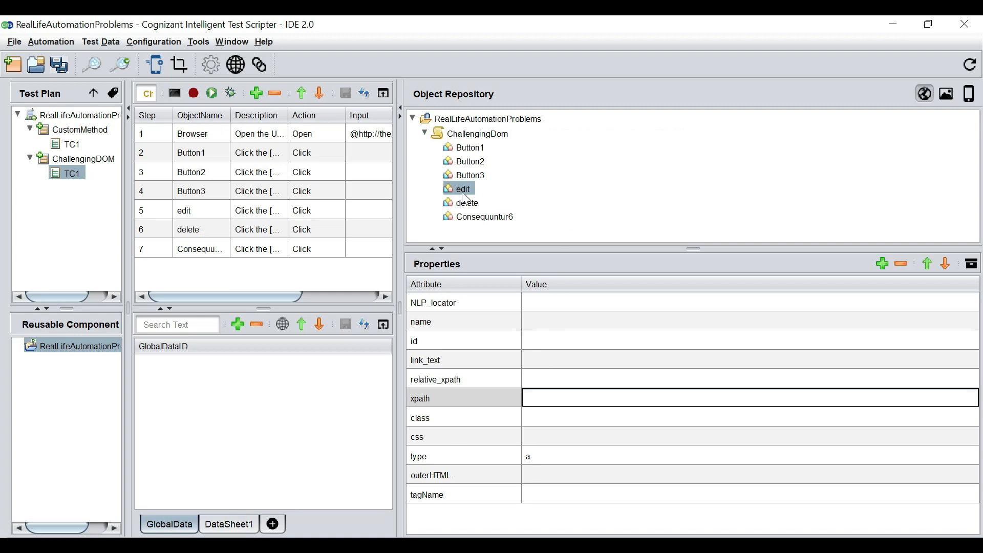
pyautogui.moveTo(465, 198)
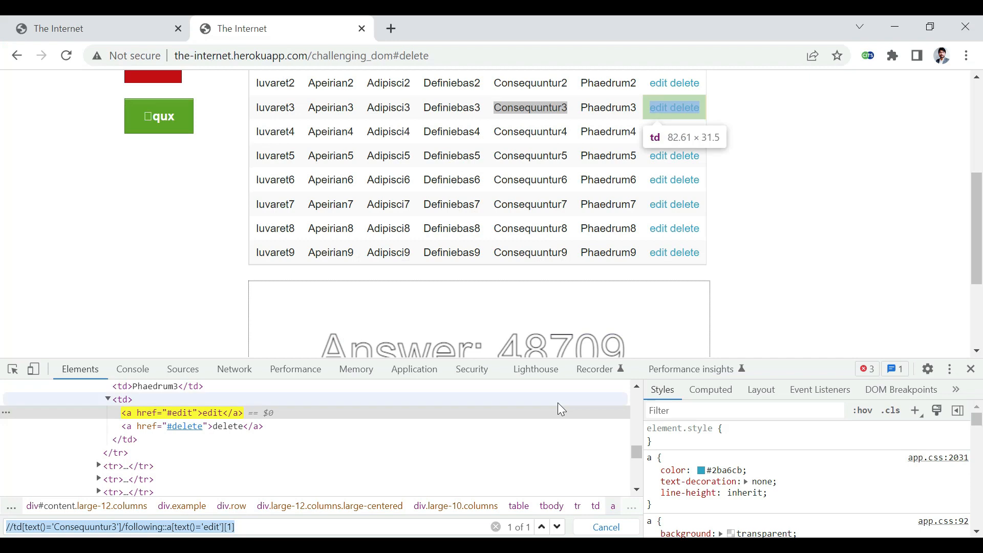
pyautogui.moveTo(536, 112)
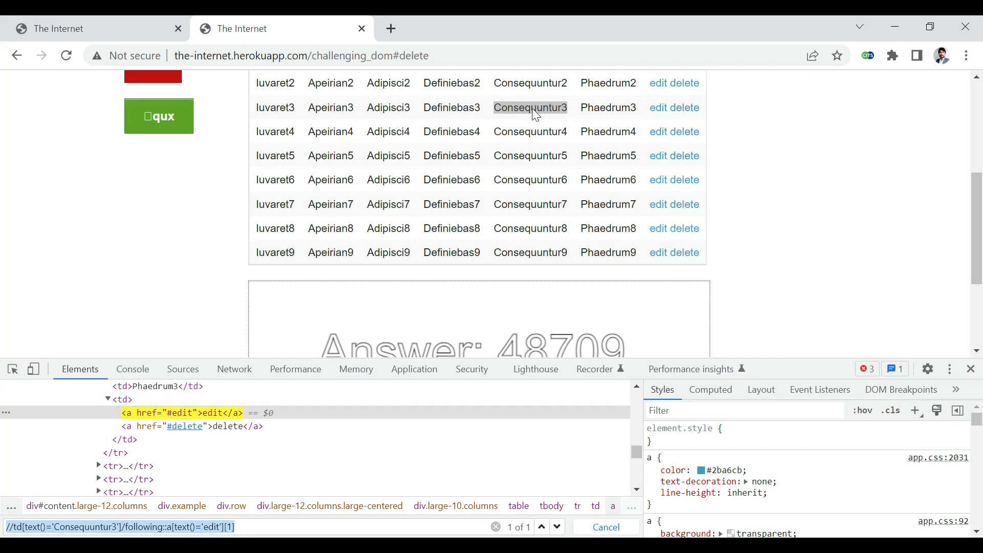
pyautogui.moveTo(559, 115)
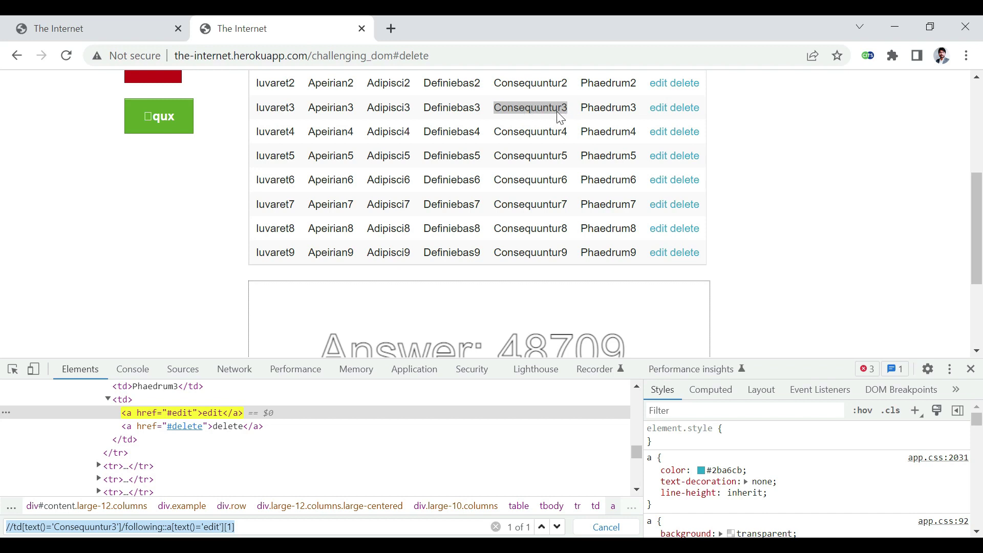
pyautogui.moveTo(664, 108)
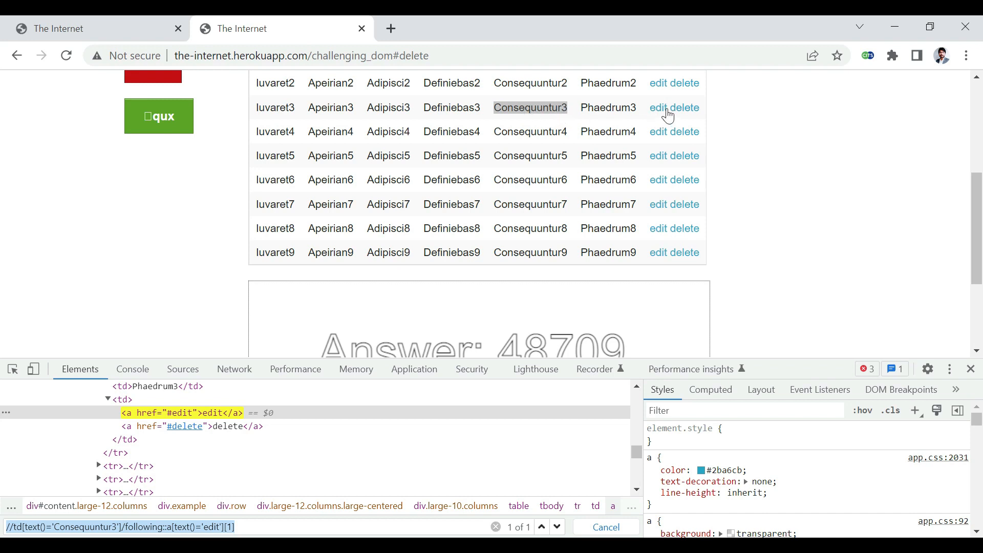
pyautogui.moveTo(671, 152)
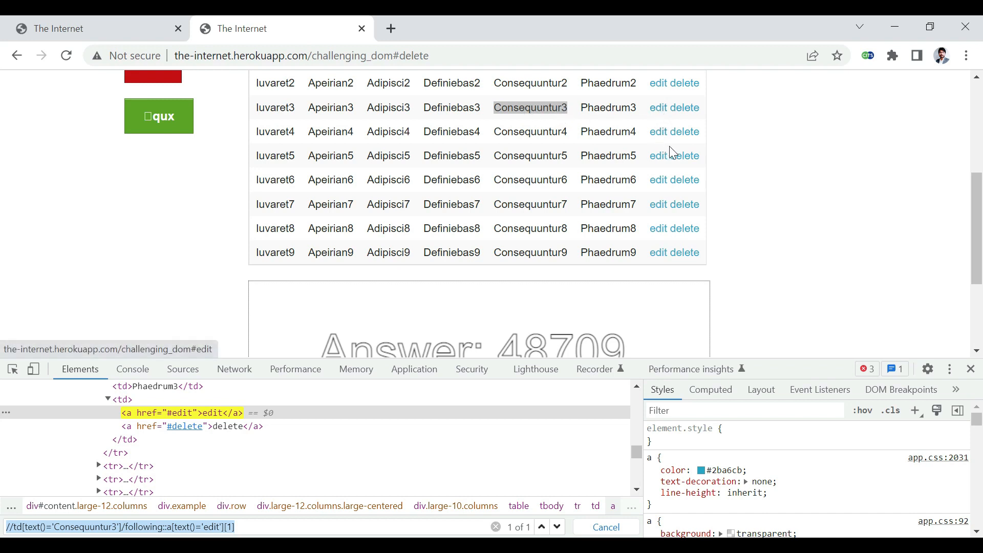
pyautogui.moveTo(685, 141)
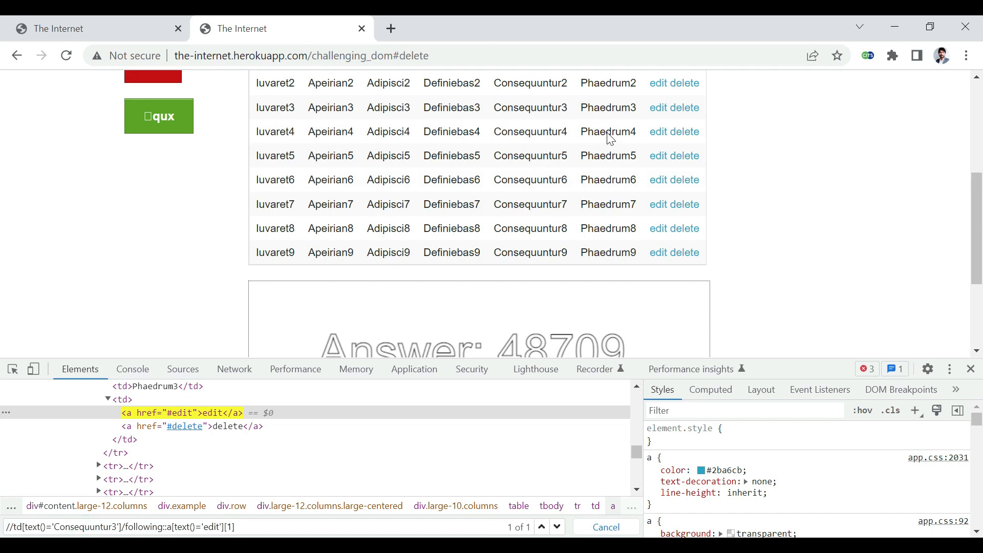
# Select the Consequuntur3 edit-link xpath //td[text()='Consequuntur3']/following::a[text()='edit'][1] for copying
pyautogui.doubleClick(607, 133)
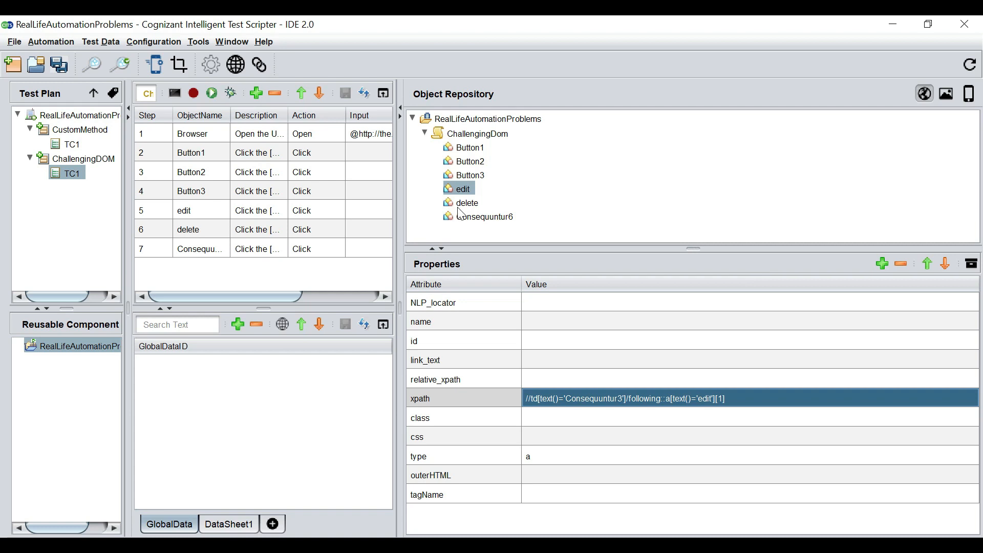
# Select the delete object so its xpath can point at the delete link after Phaedrum4
pyautogui.click(467, 202)
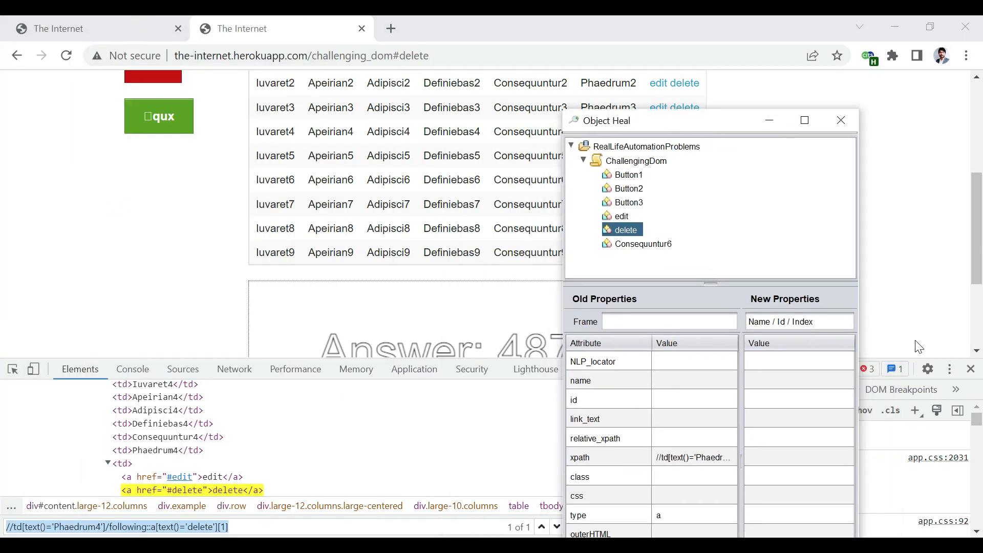
# Highlight the ChallengingDom objects and Button1 on the page, then reload for new button labels
pyautogui.click(970, 368)
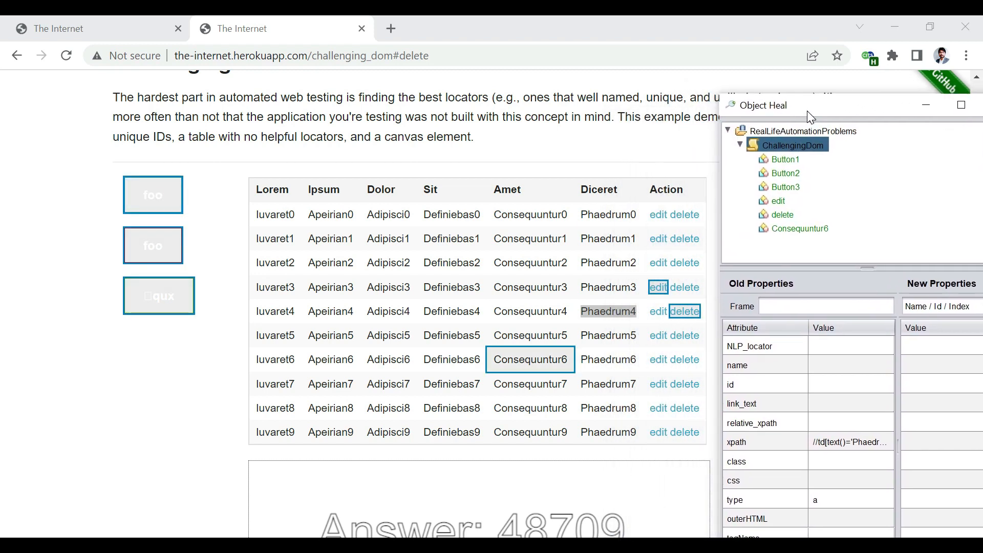
pyautogui.moveTo(805, 174)
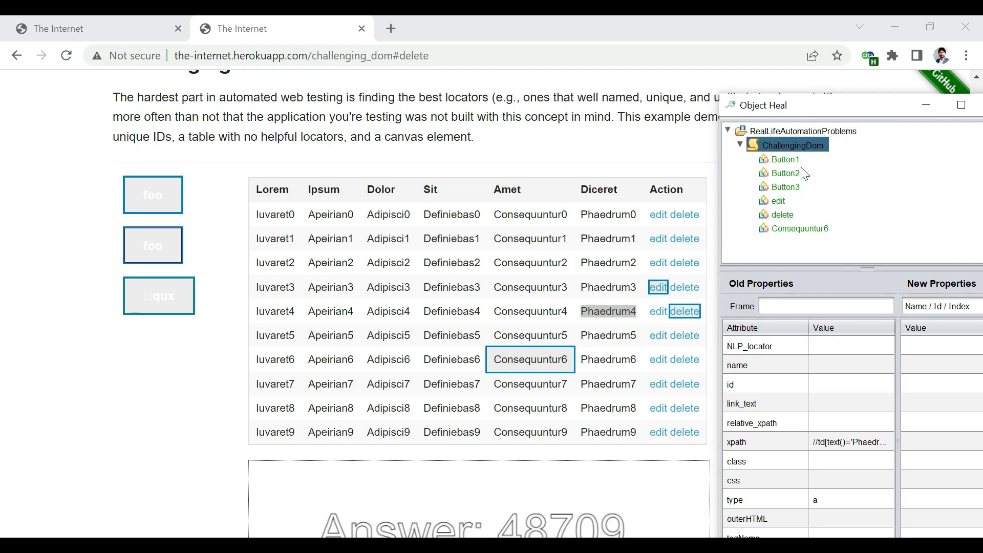
pyautogui.moveTo(805, 174)
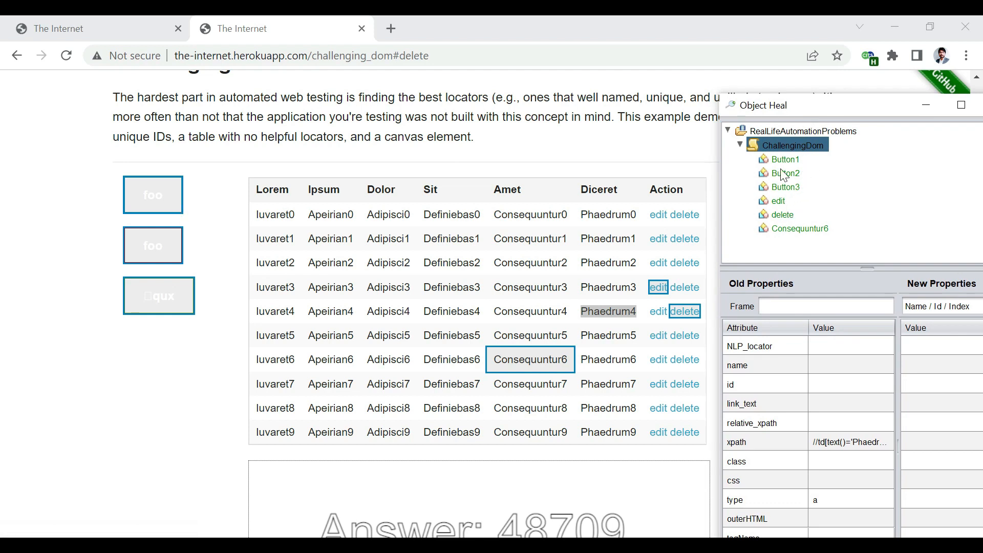
pyautogui.click(784, 160)
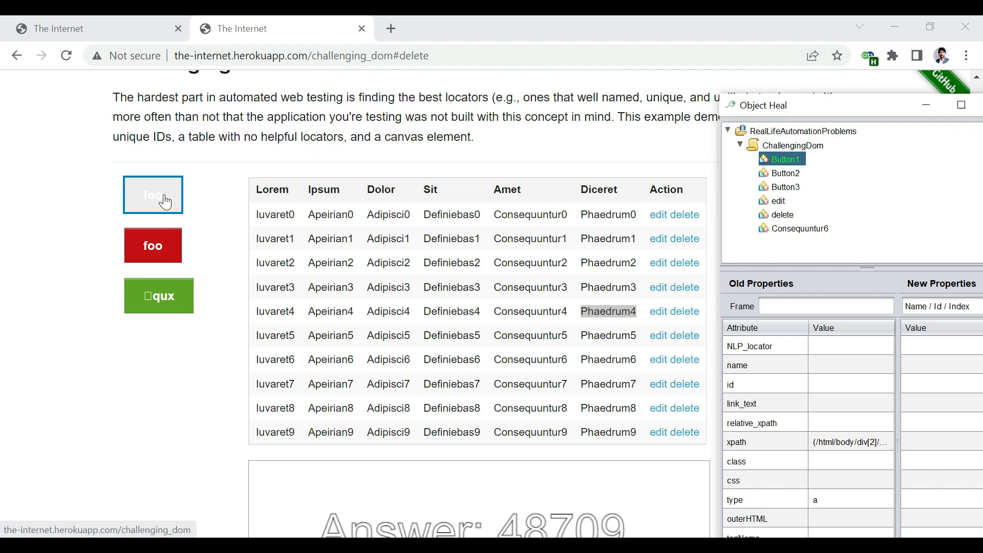
pyautogui.click(785, 172)
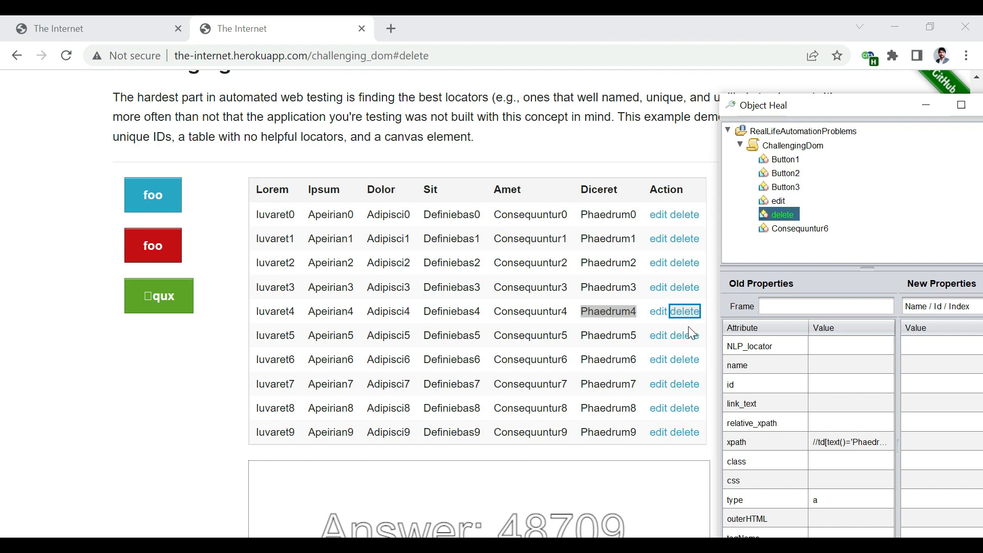
pyautogui.moveTo(690, 329)
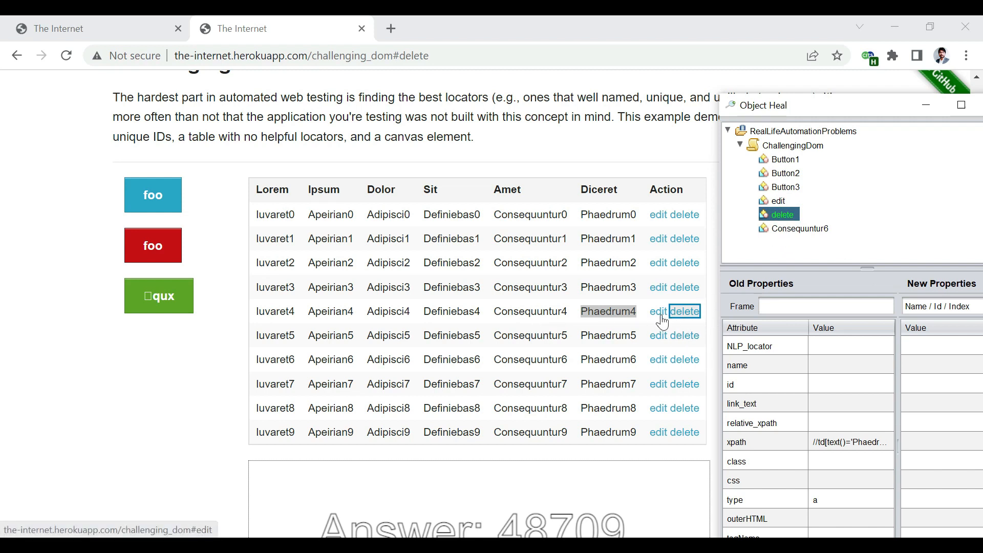
pyautogui.moveTo(332, 93)
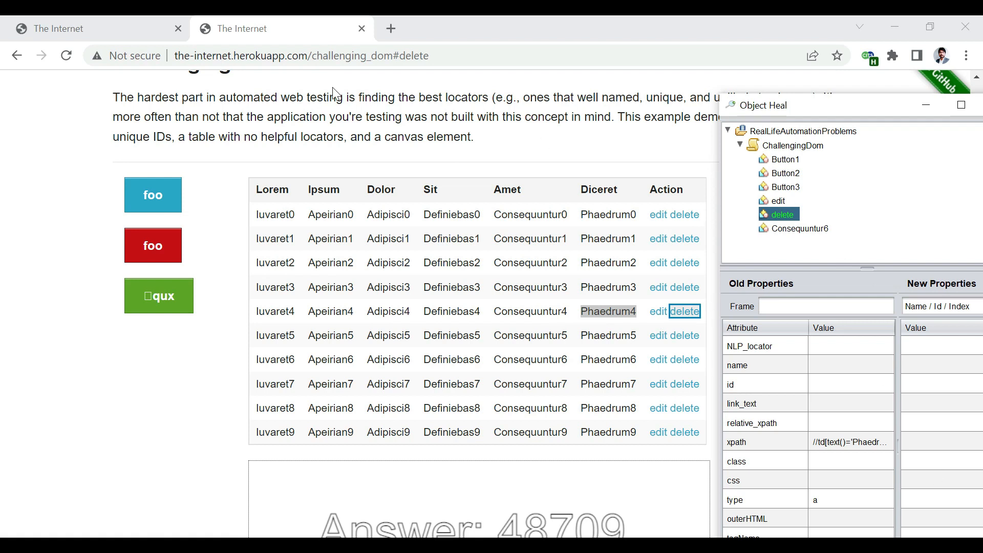
pyautogui.click(66, 55)
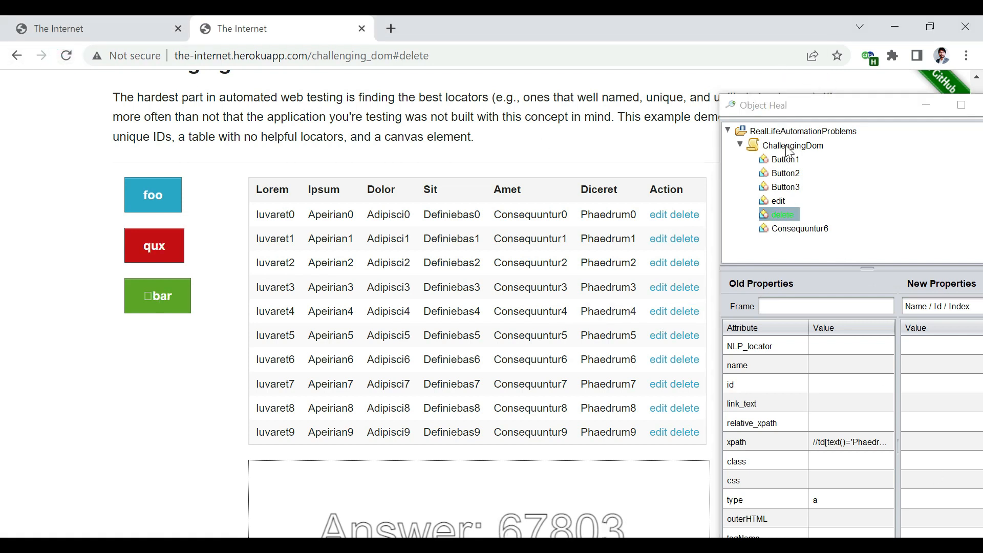
# Verify Button3, the Consequuntur3 edit link and the Phaedrum4 delete link are found, then close healing
pyautogui.click(793, 144)
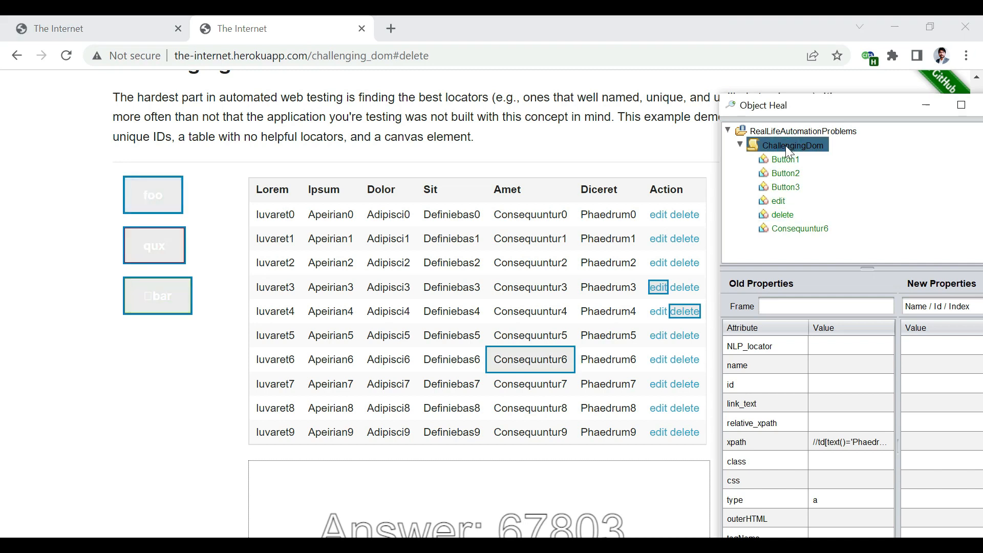
pyautogui.click(785, 159)
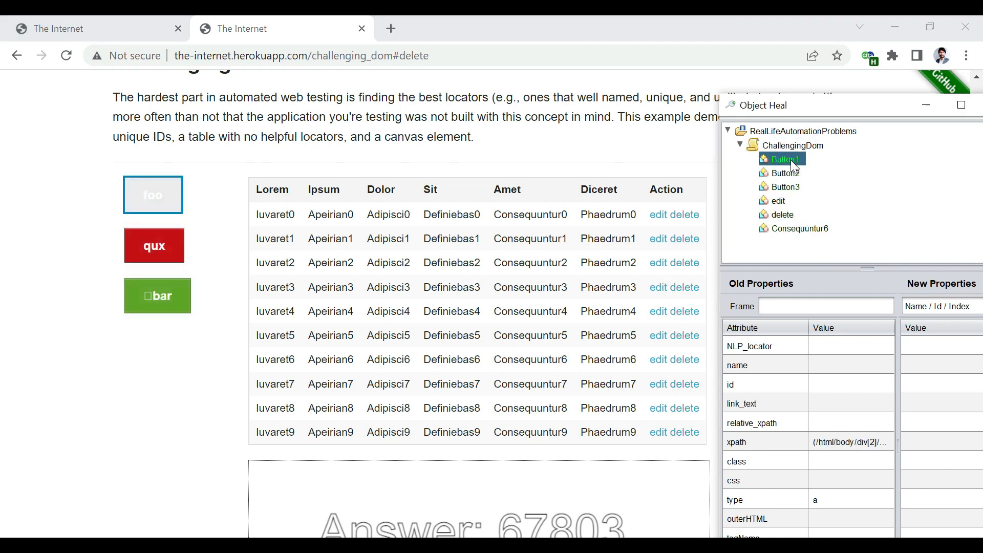
pyautogui.click(785, 186)
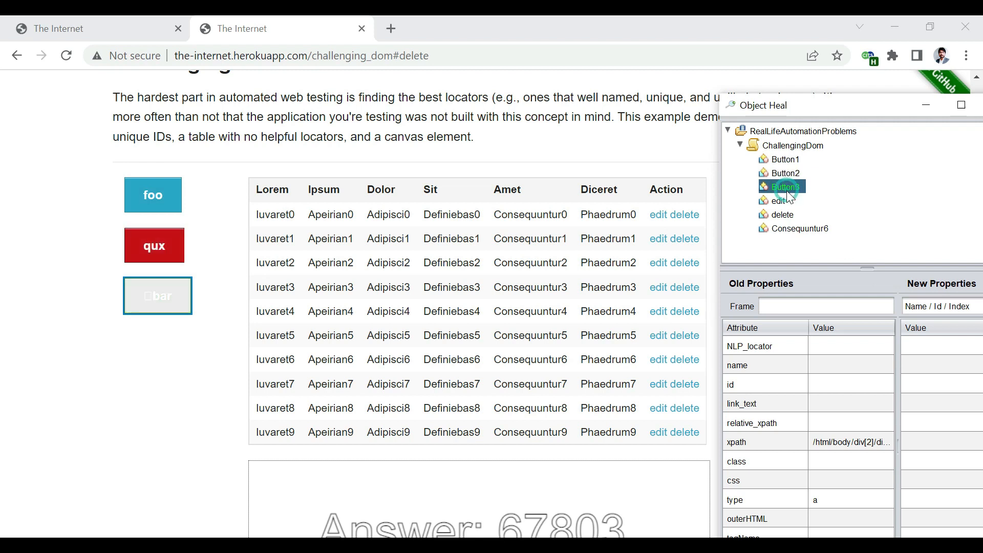
pyautogui.click(778, 200)
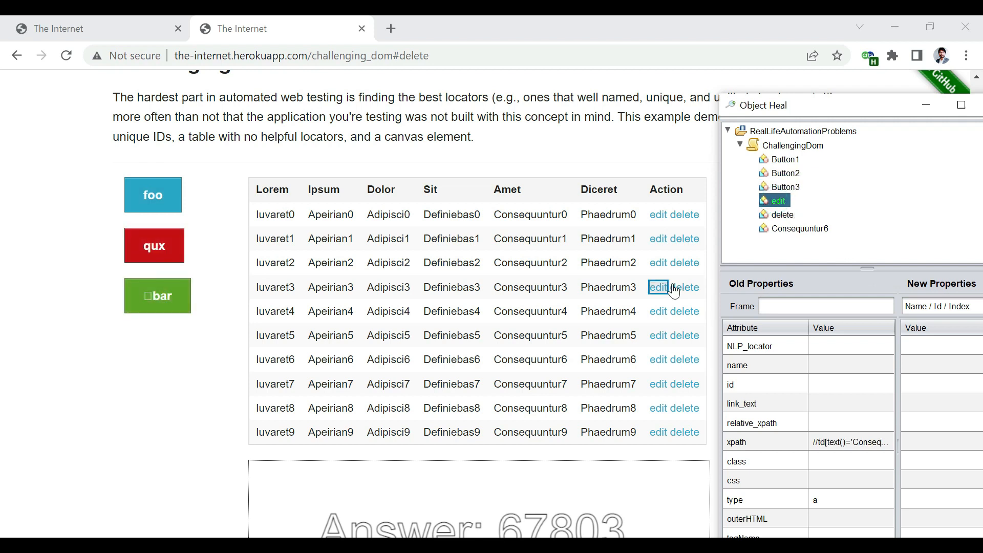
pyautogui.click(687, 311)
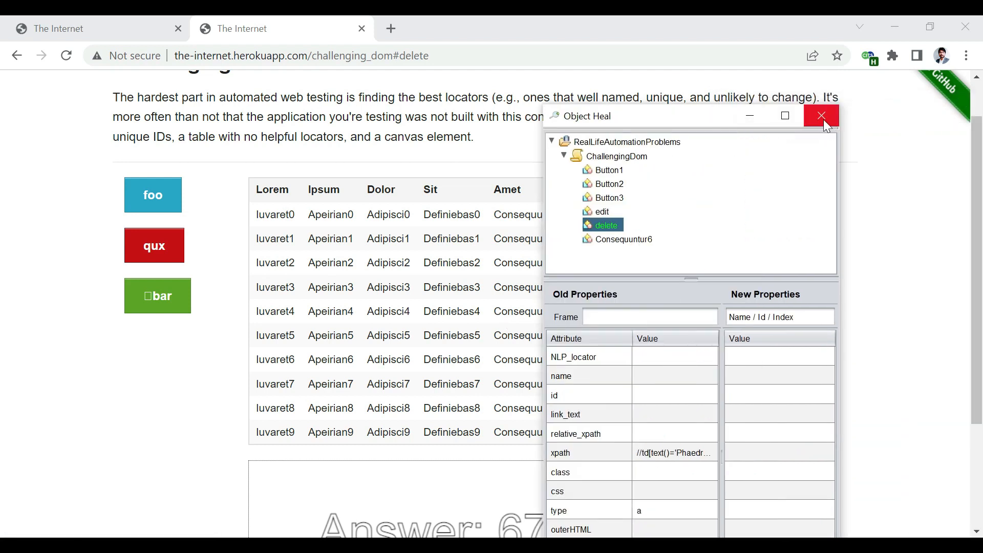
pyautogui.click(821, 116)
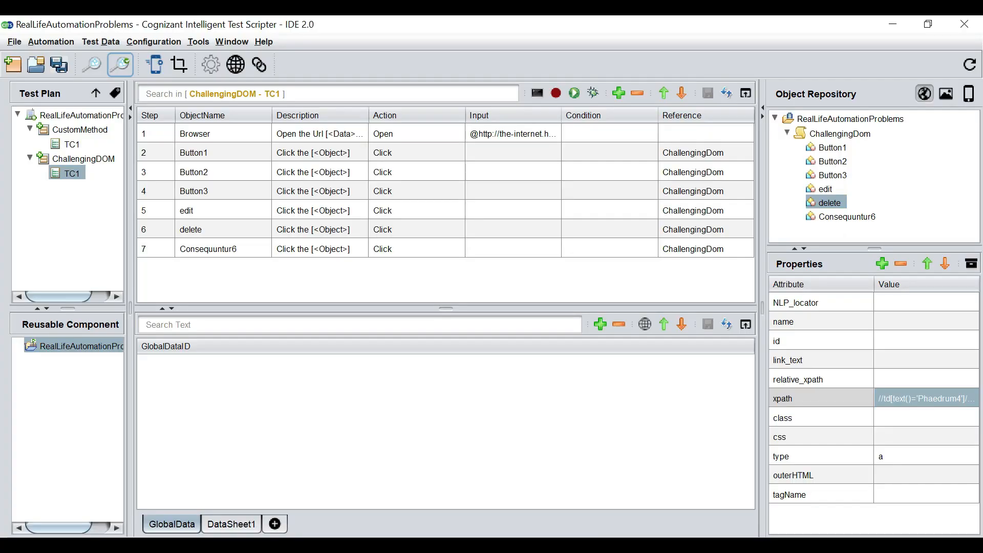
pyautogui.moveTo(455, 319)
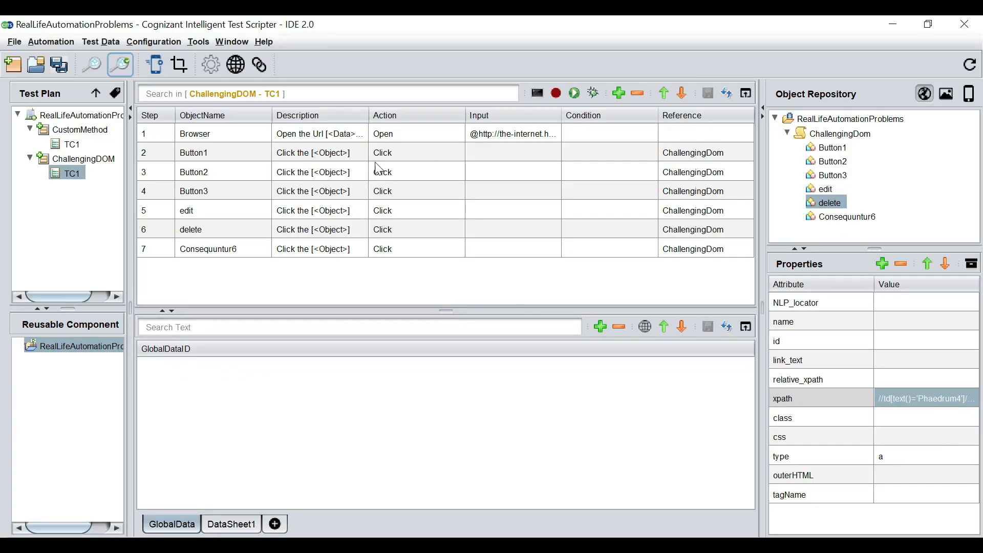
# Insert a Browser waitForPageLoaded step after Open and save TC1
pyautogui.hscroll(3)
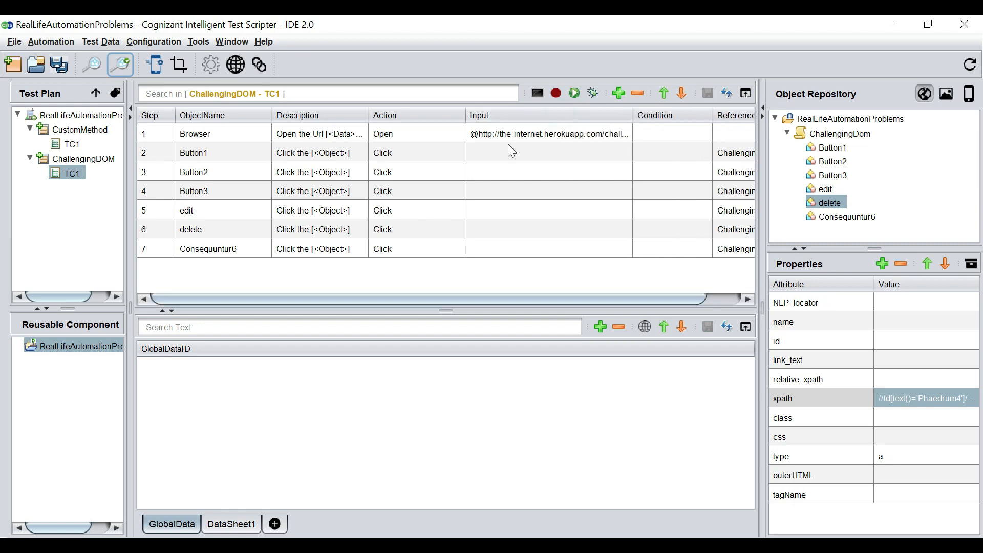
pyautogui.click(619, 93)
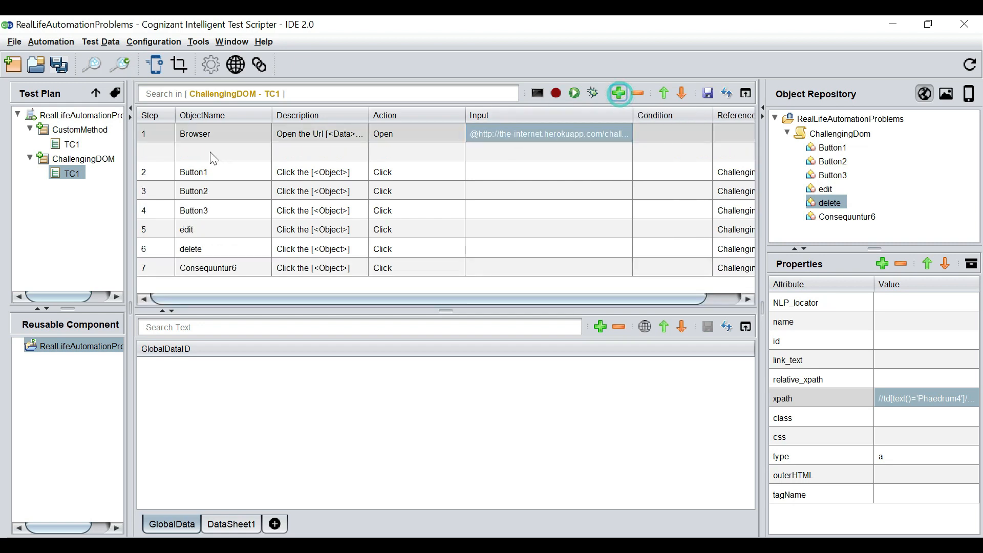
pyautogui.click(619, 93)
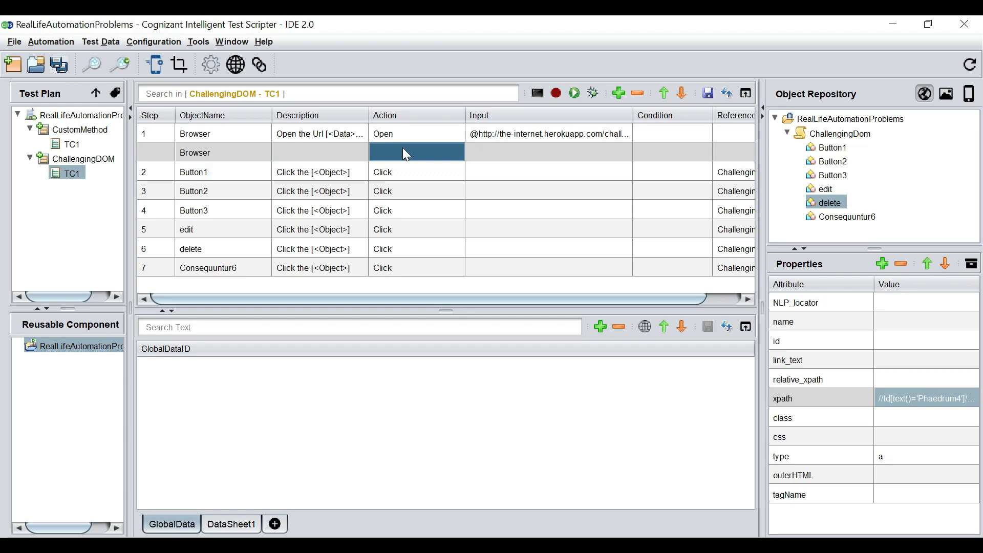
pyautogui.write('wait')
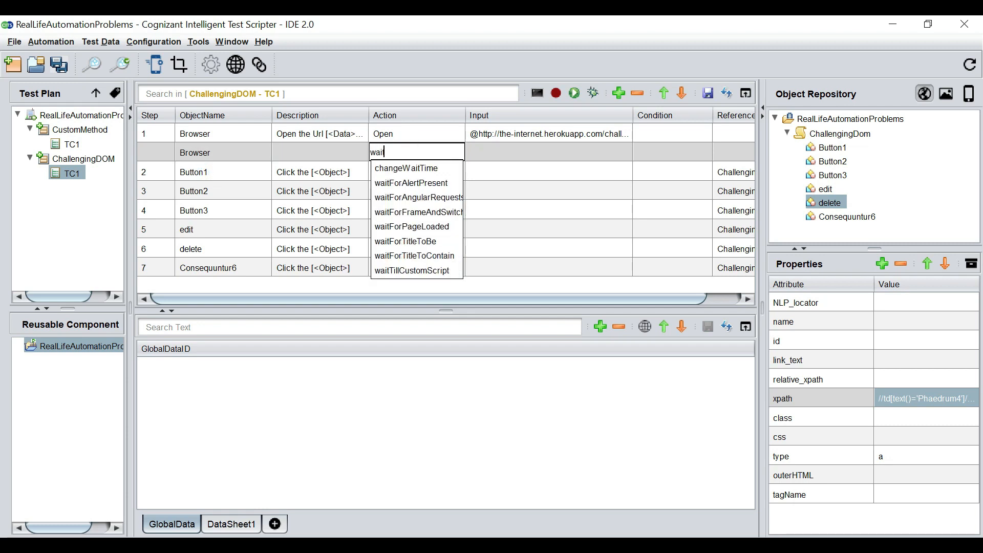
pyautogui.write('forpag')
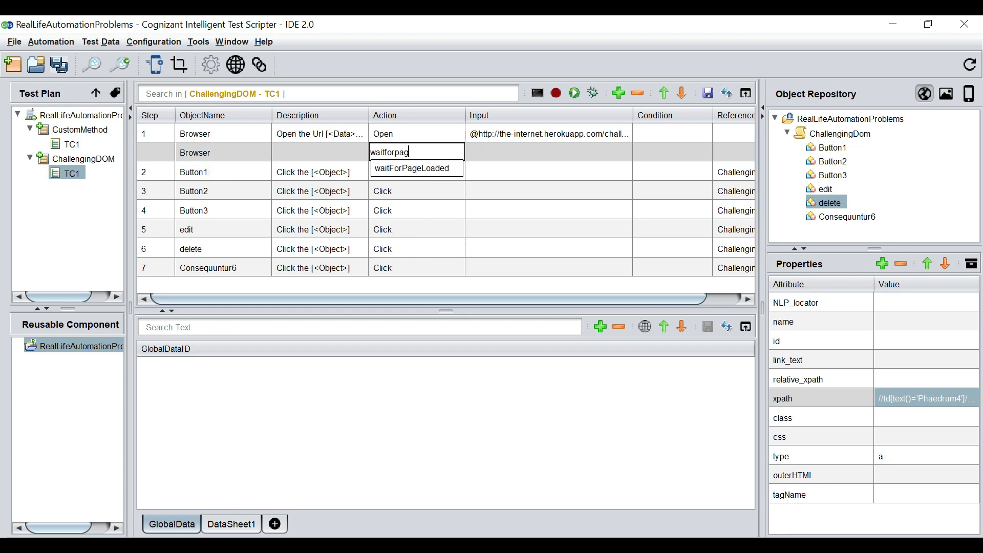
pyautogui.moveTo(410, 168)
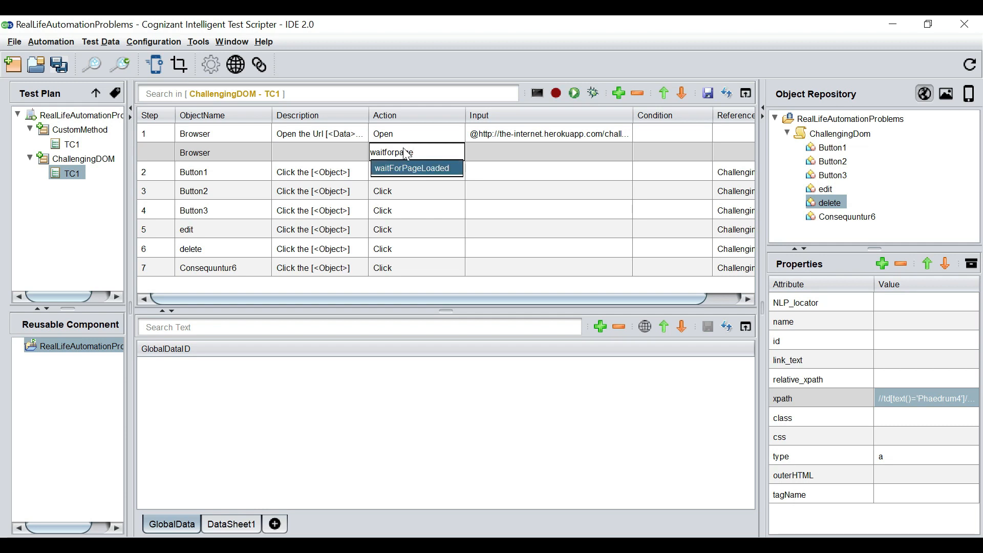
pyautogui.click(411, 166)
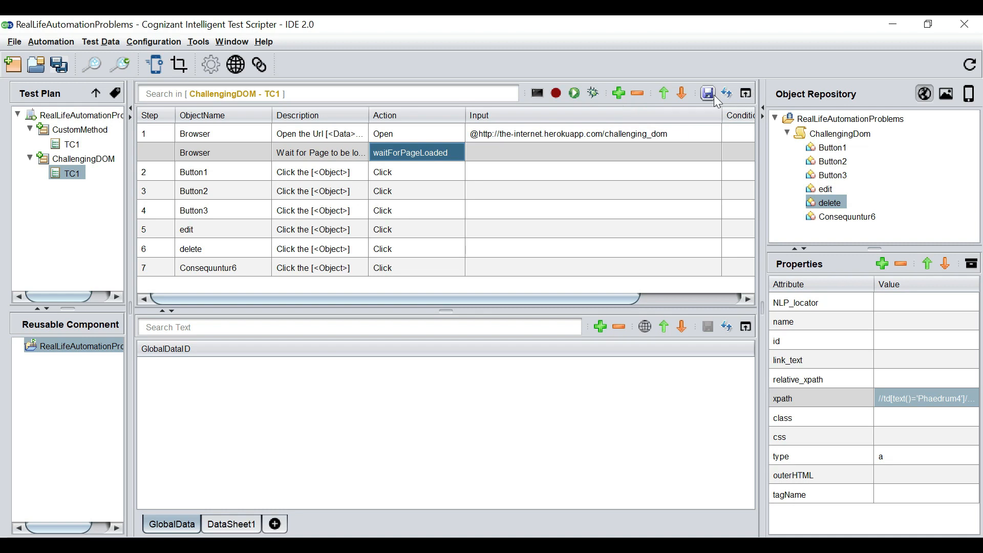
pyautogui.click(708, 94)
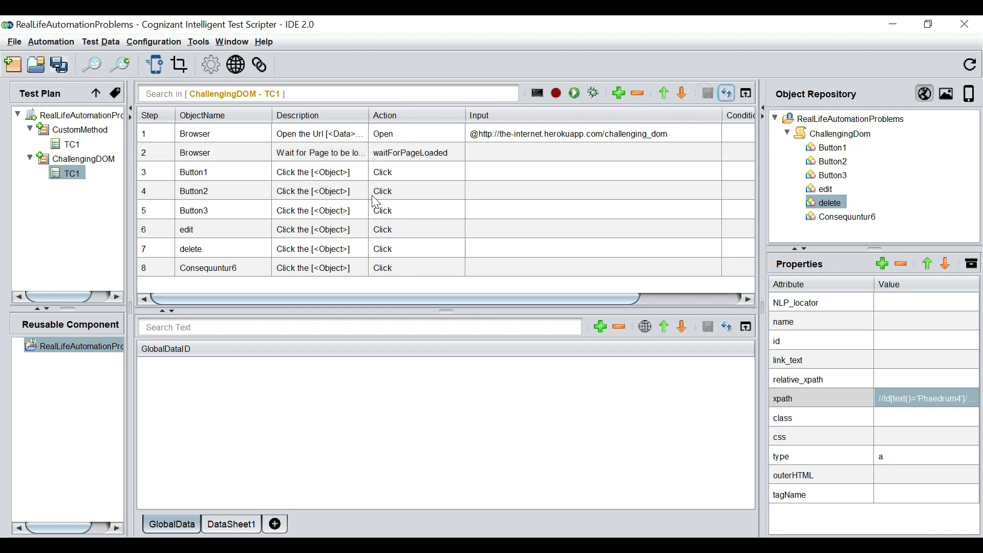
pyautogui.moveTo(393, 191)
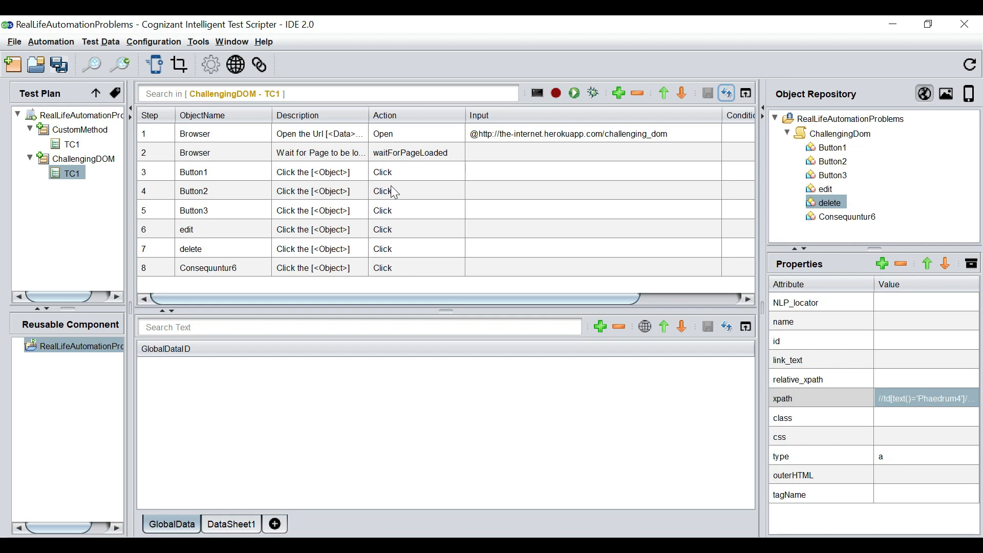
pyautogui.click(408, 172)
pyautogui.write('C')
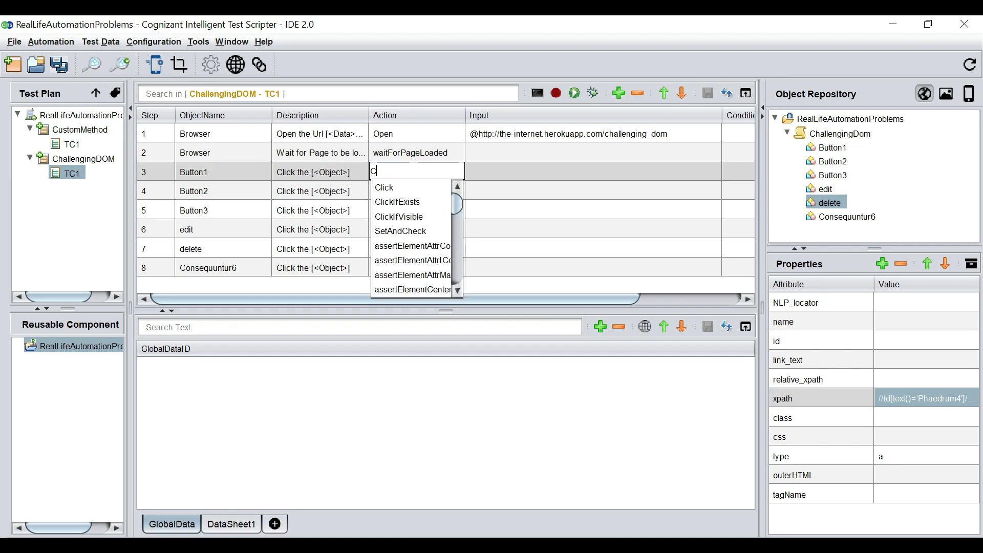
# Change the Button1–delete steps' action from Click to highlight and run TC1 in Chrome
pyautogui.write('hight')
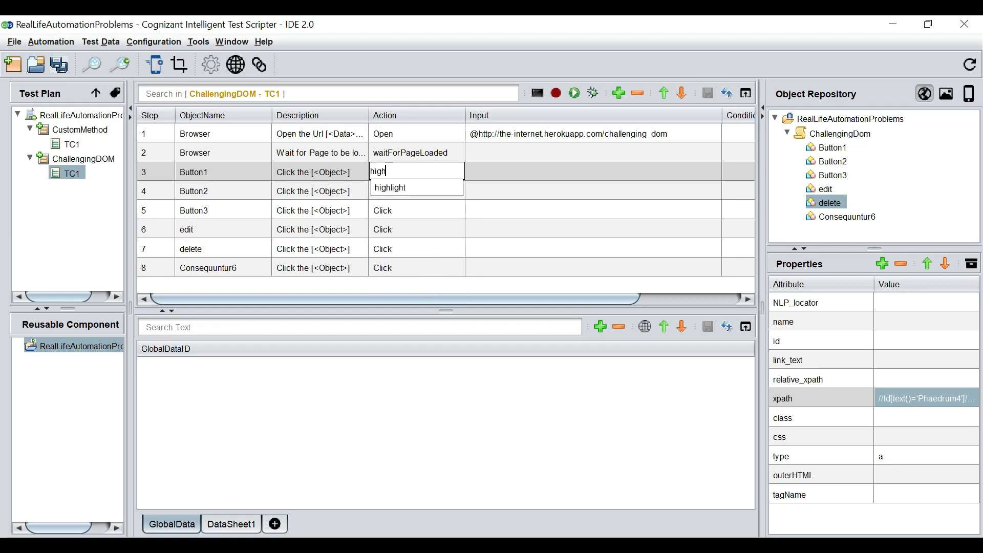
pyautogui.click(390, 187)
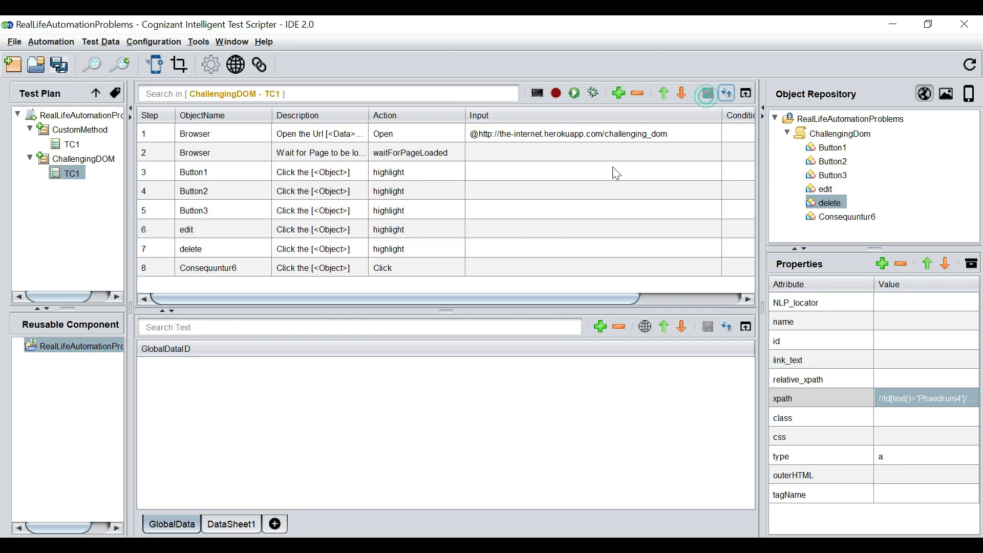
pyautogui.rightClick(207, 268)
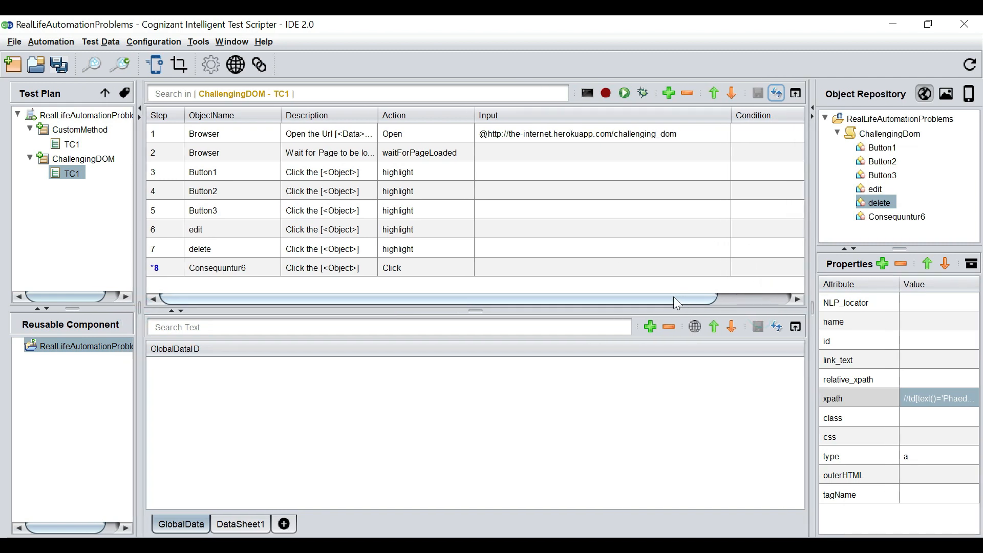
pyautogui.click(642, 93)
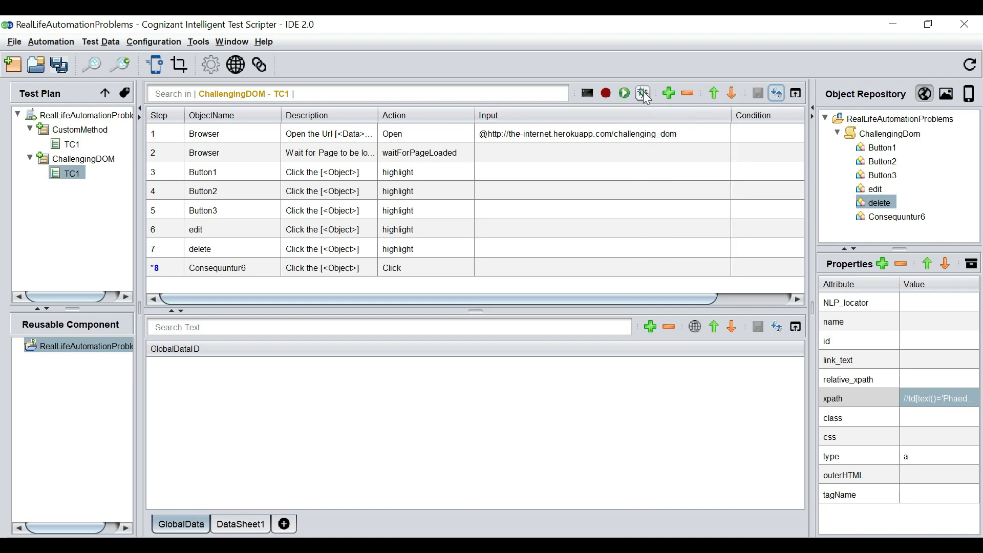
pyautogui.click(644, 93)
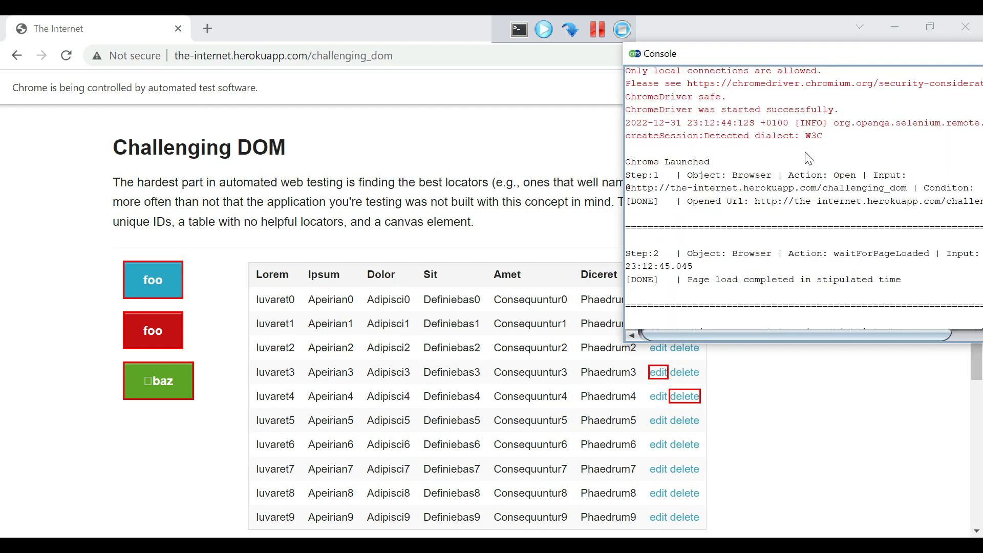
# Review the console's PASS results for highlight steps 3–7 and close the run log
pyautogui.scroll(-3)
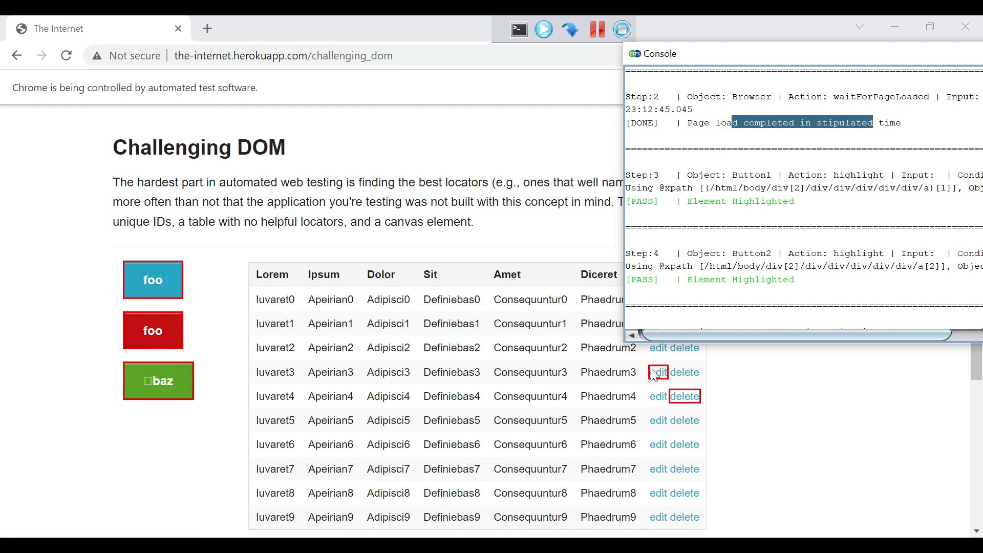
pyautogui.moveTo(505, 425)
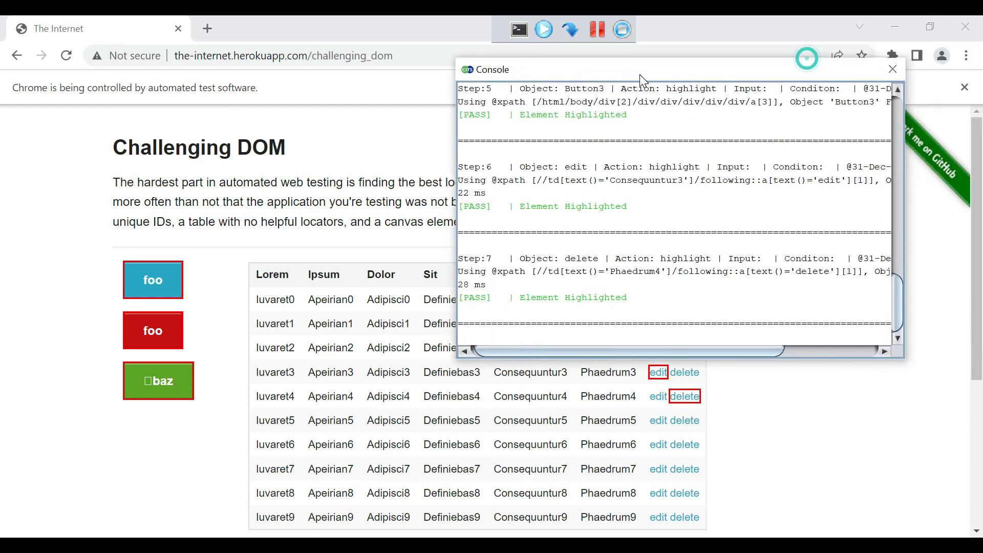
pyautogui.click(892, 68)
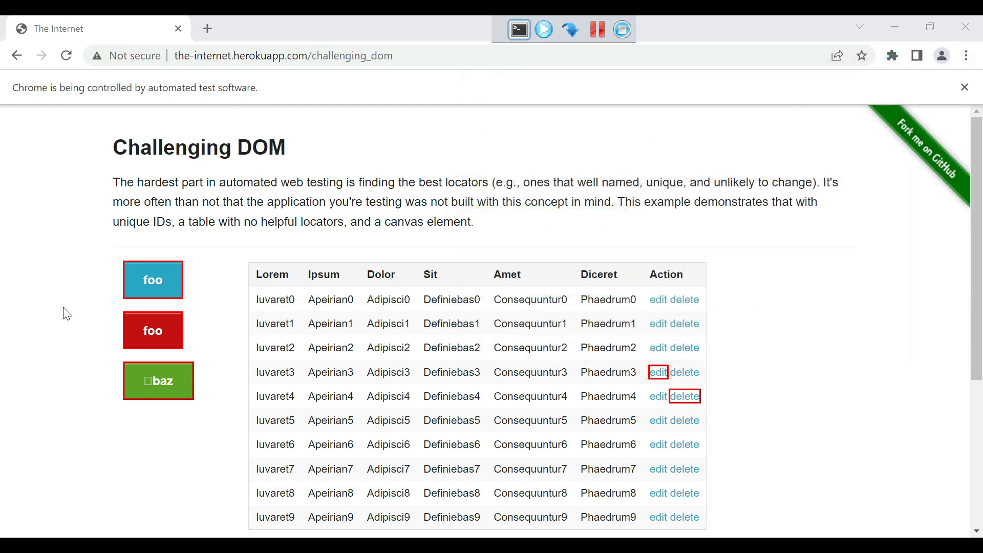
pyautogui.moveTo(709, 332)
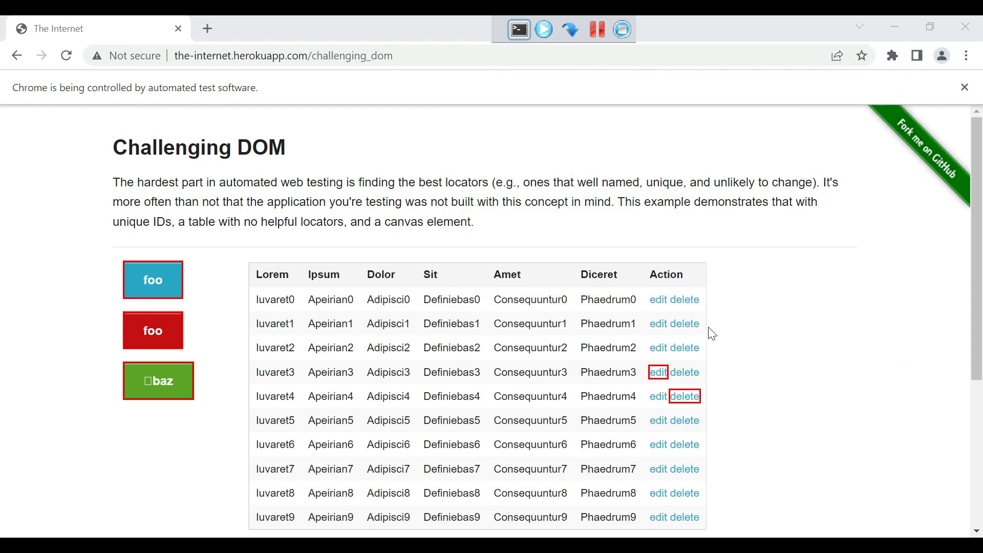
pyautogui.moveTo(212, 353)
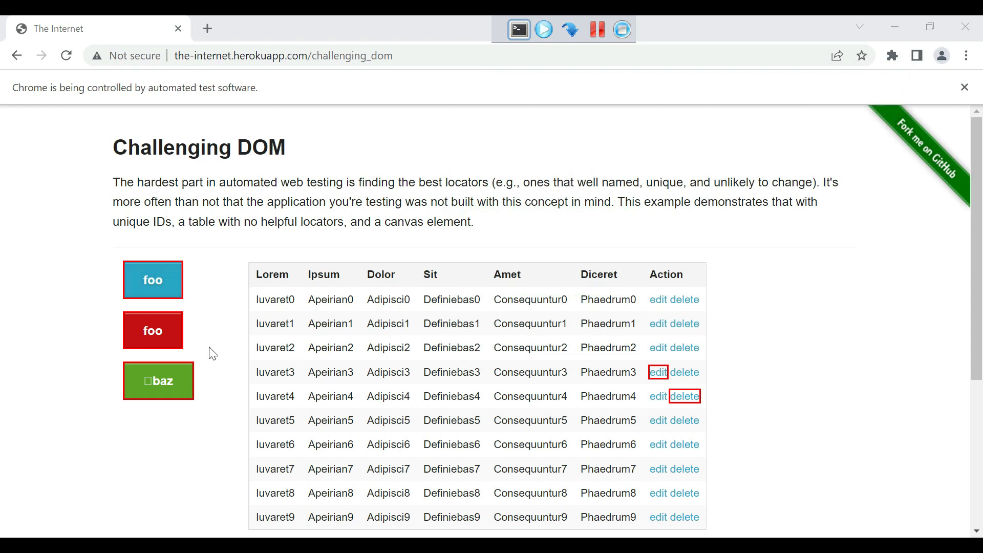
pyautogui.moveTo(213, 389)
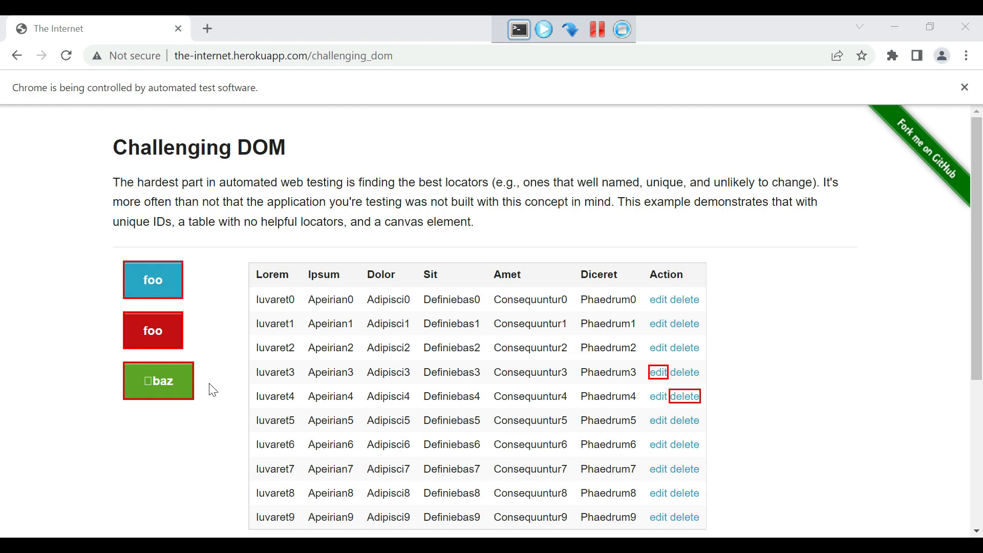
pyautogui.moveTo(785, 412)
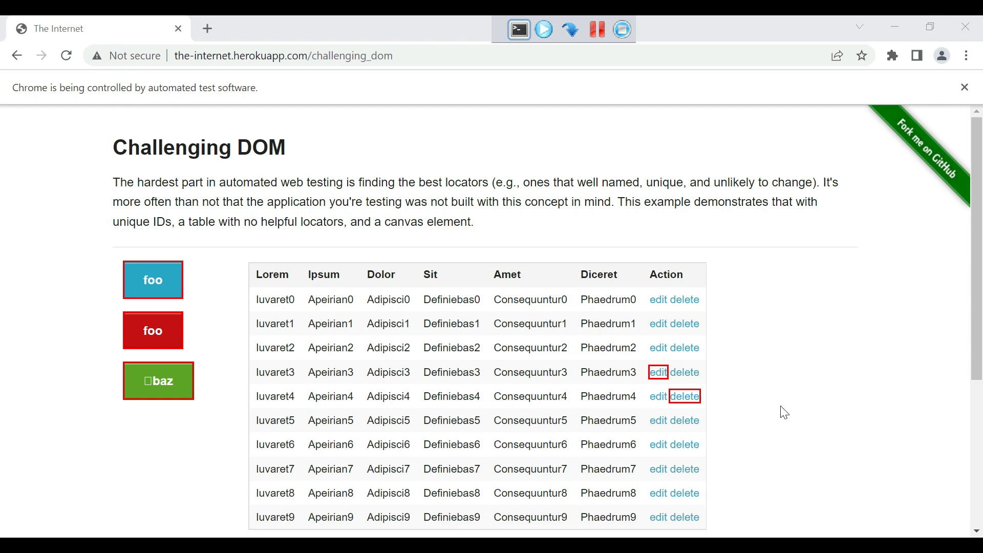
pyautogui.moveTo(757, 403)
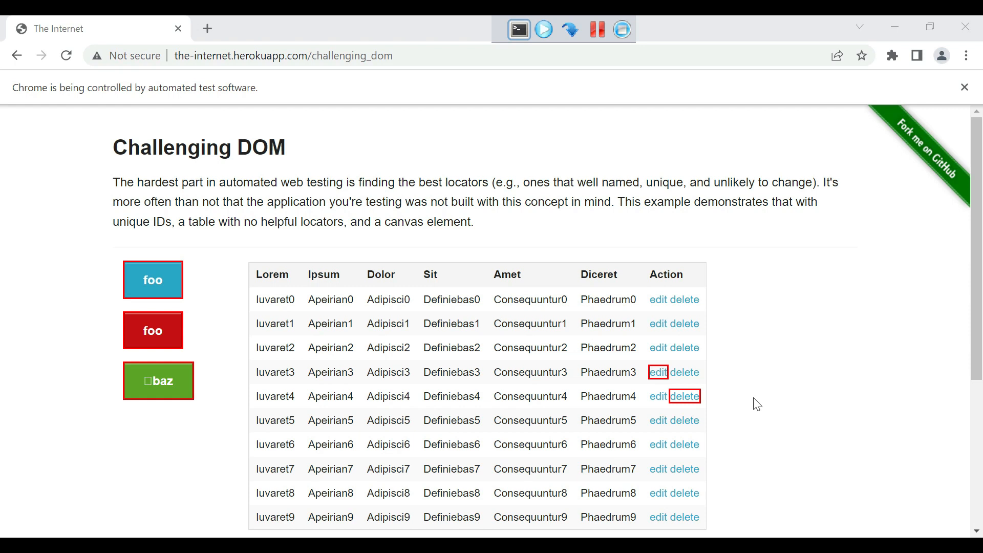
pyautogui.moveTo(534, 407)
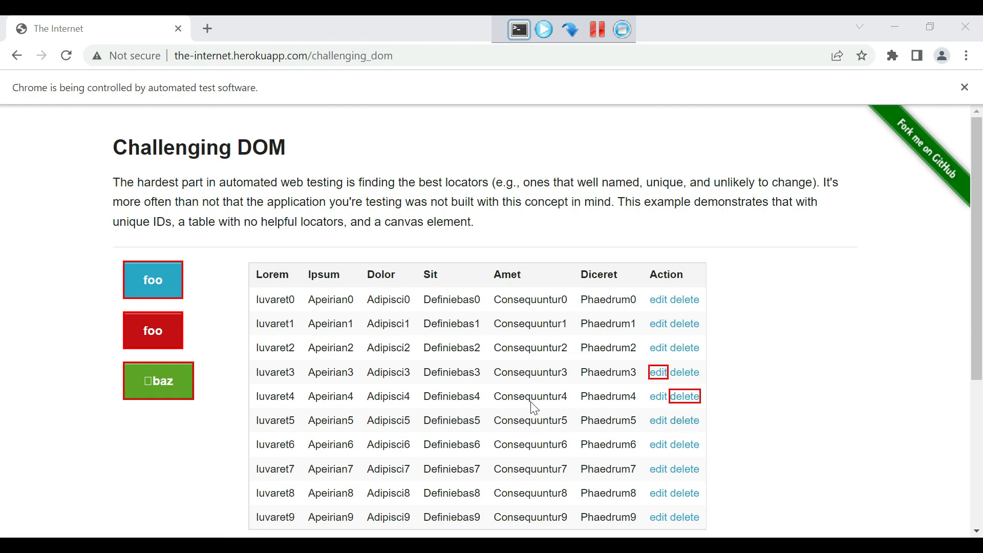